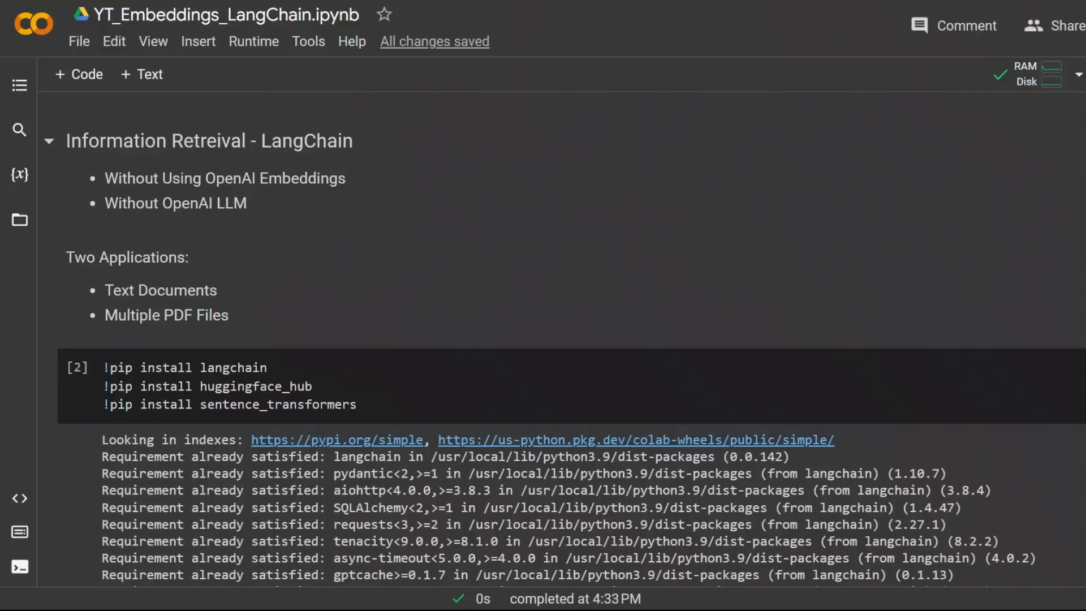
pyautogui.moveTo(469, 182)
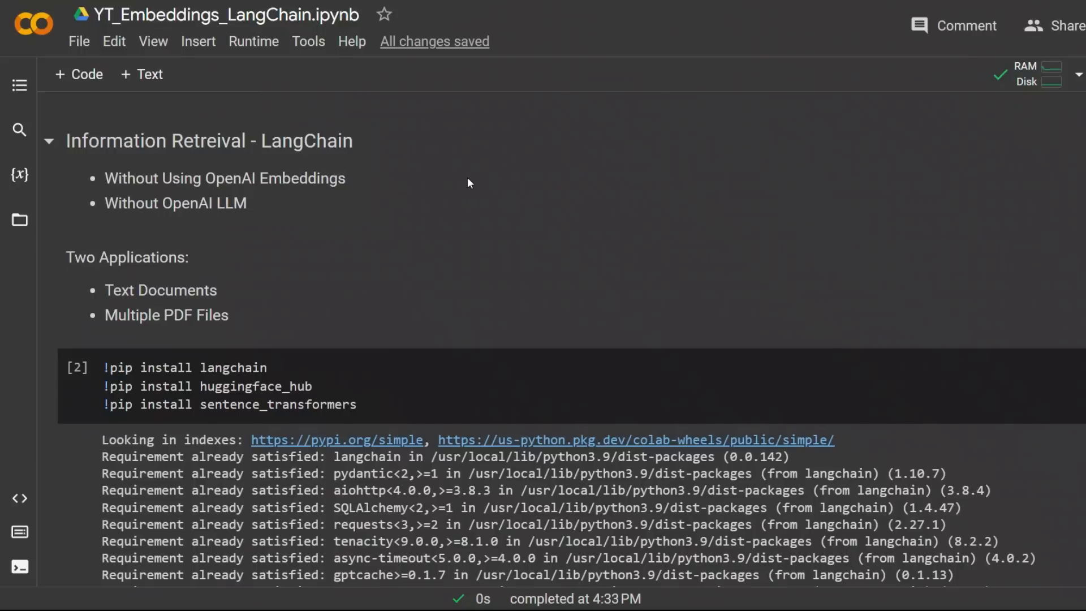
pyautogui.moveTo(360, 186)
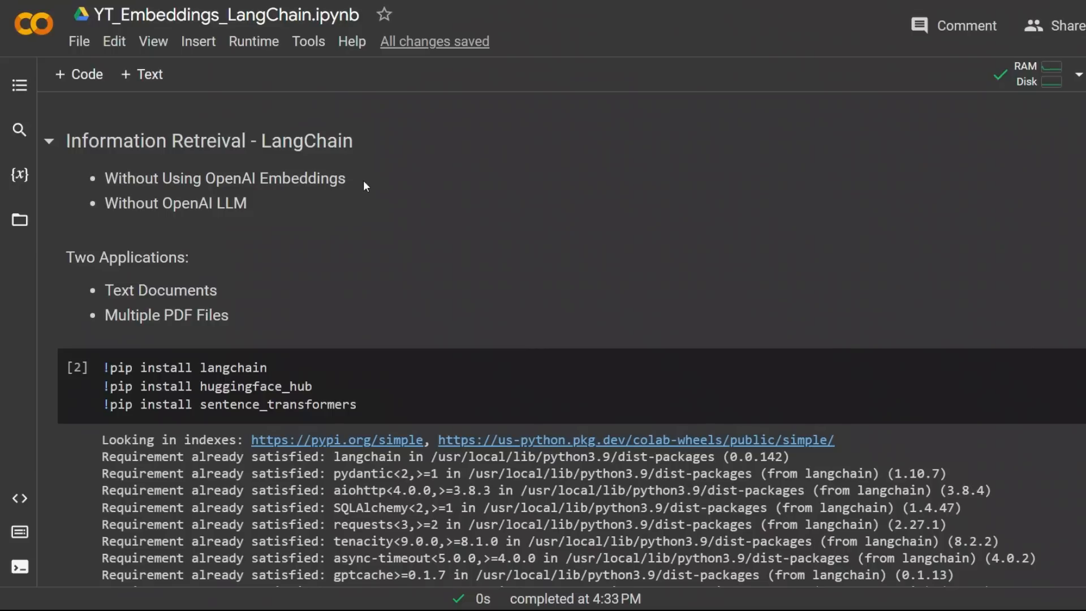
# Highlight the intro notes on avoiding OpenAI Embeddings and the two listed applications, including Text Documents
pyautogui.doubleClick(224, 177)
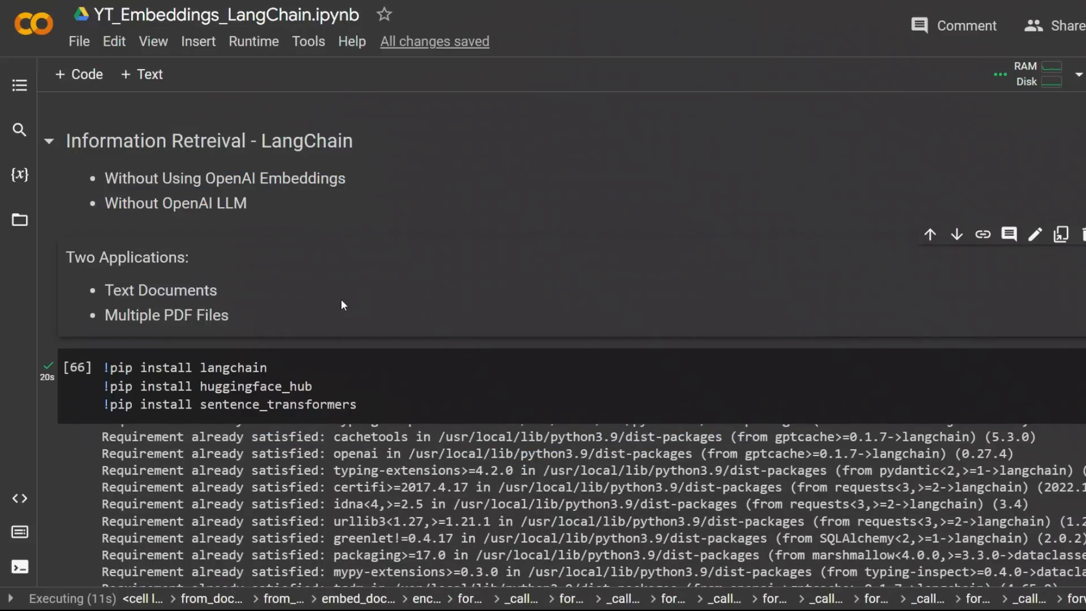
pyautogui.doubleClick(178, 291)
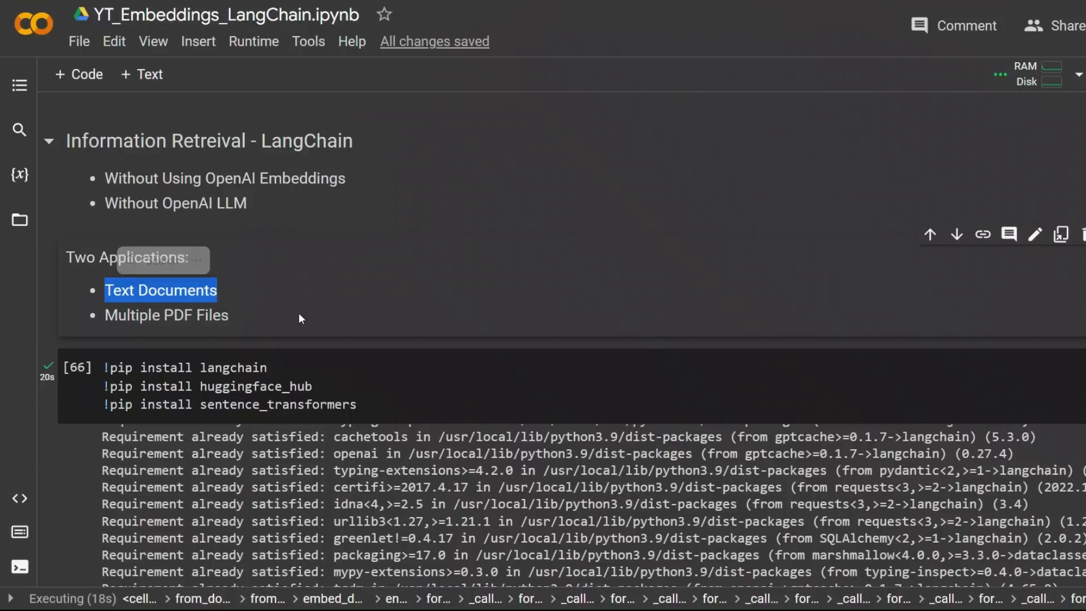
pyautogui.doubleClick(170, 315)
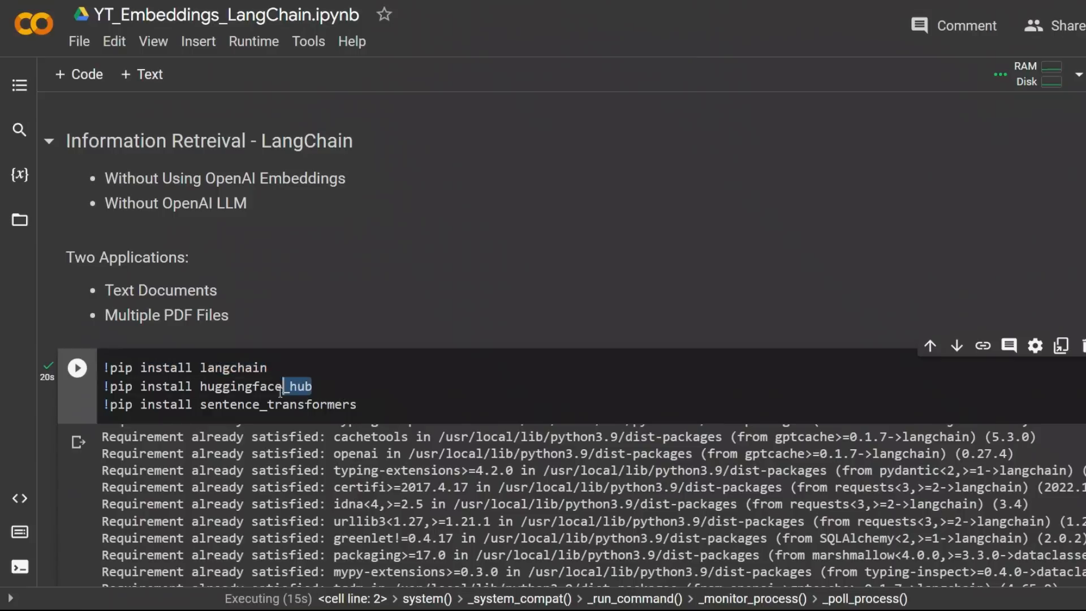
# Point out huggingface_hub and sentence_transformers in the install cell and move down to the API key section
pyautogui.click(358, 405)
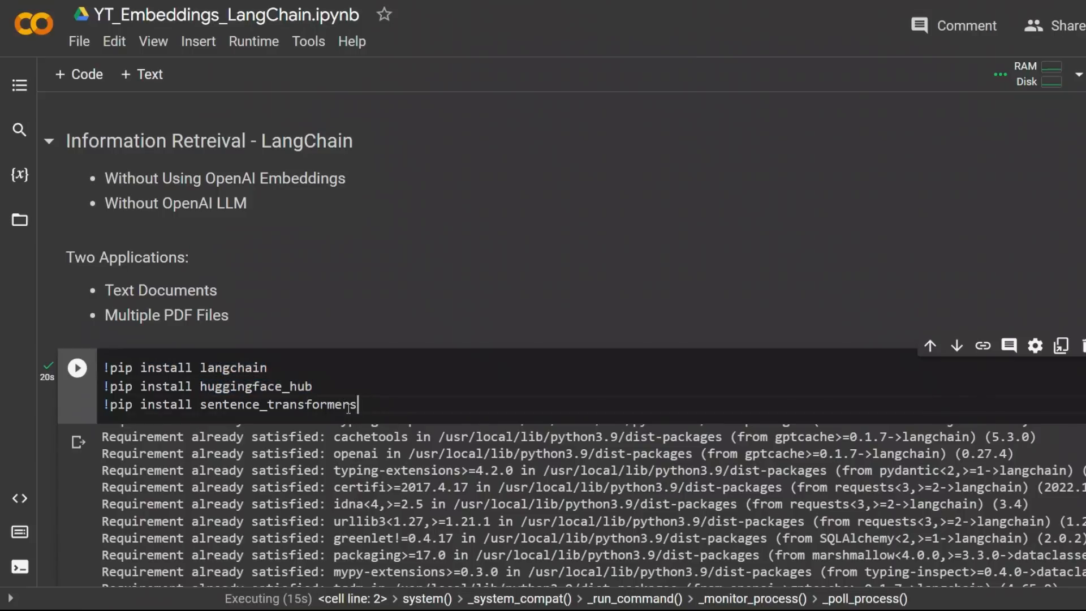
pyautogui.doubleClick(277, 405)
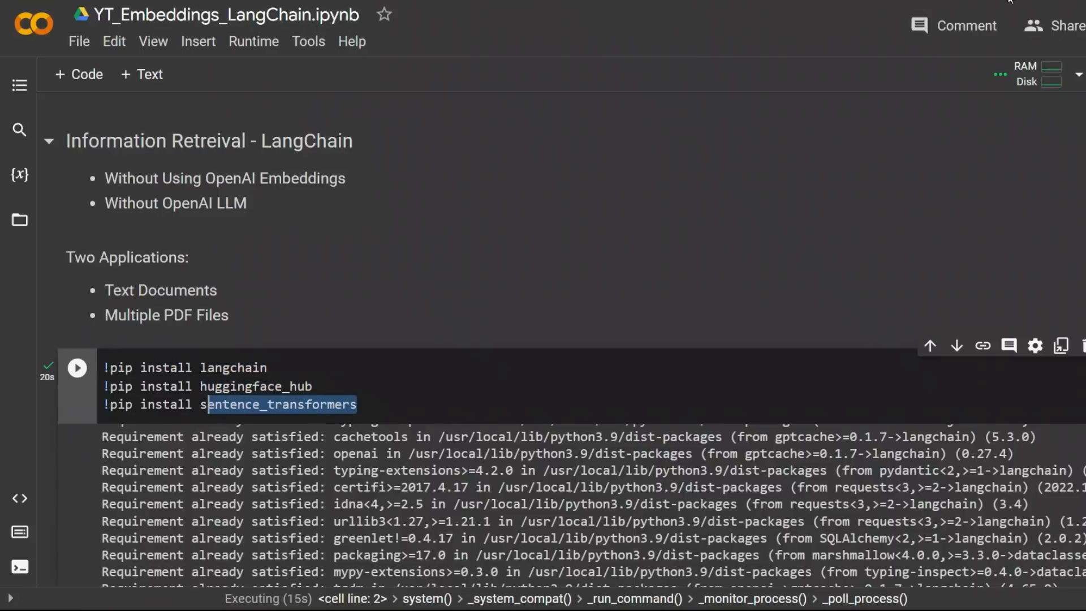
pyautogui.scroll(-3)
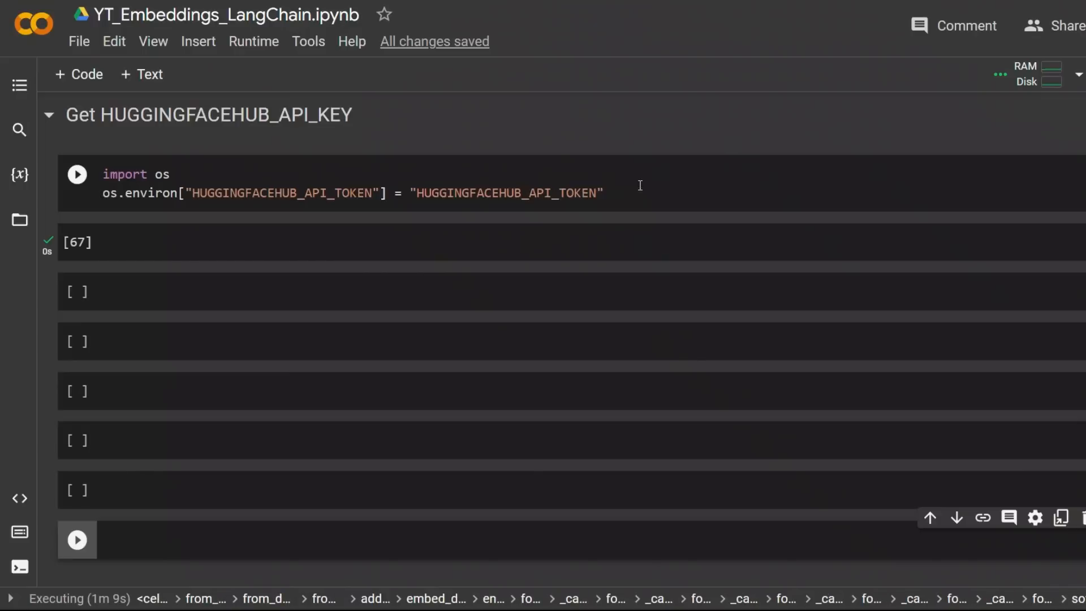
pyautogui.click(565, 193)
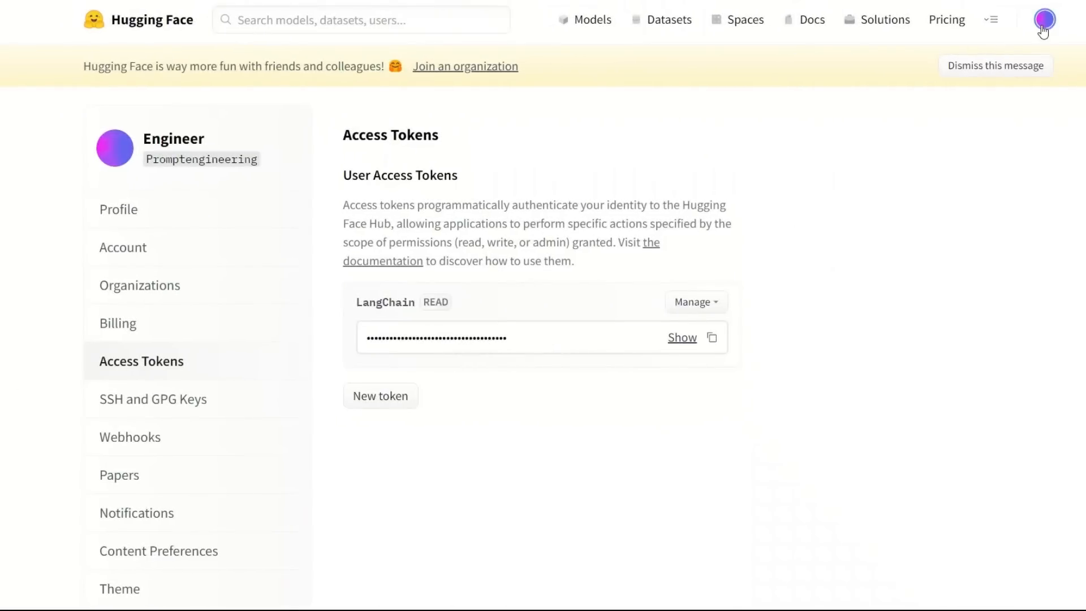
pyautogui.click(118, 208)
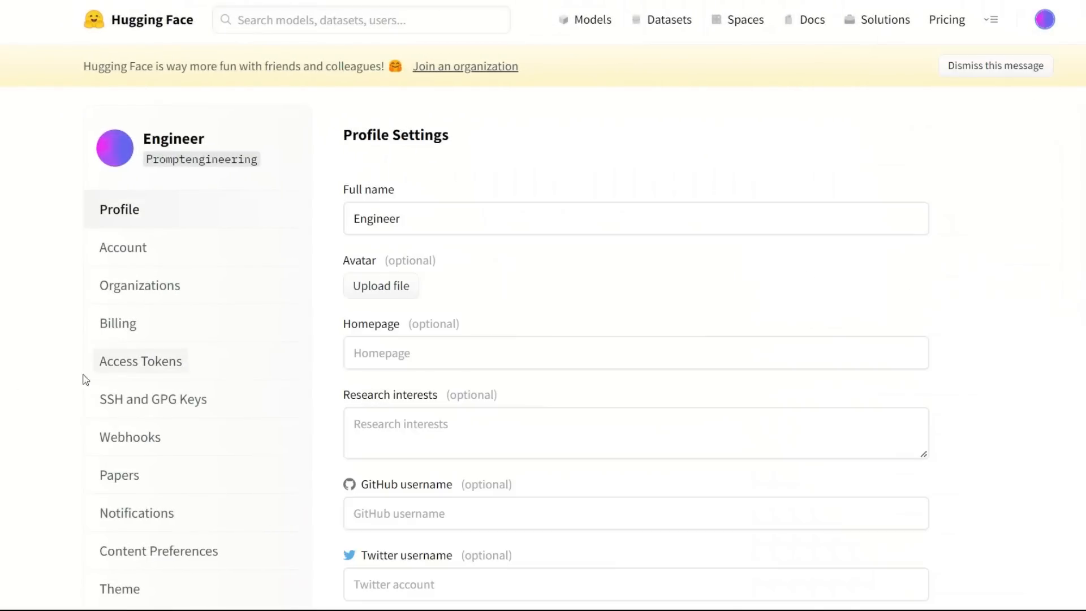
pyautogui.moveTo(133, 369)
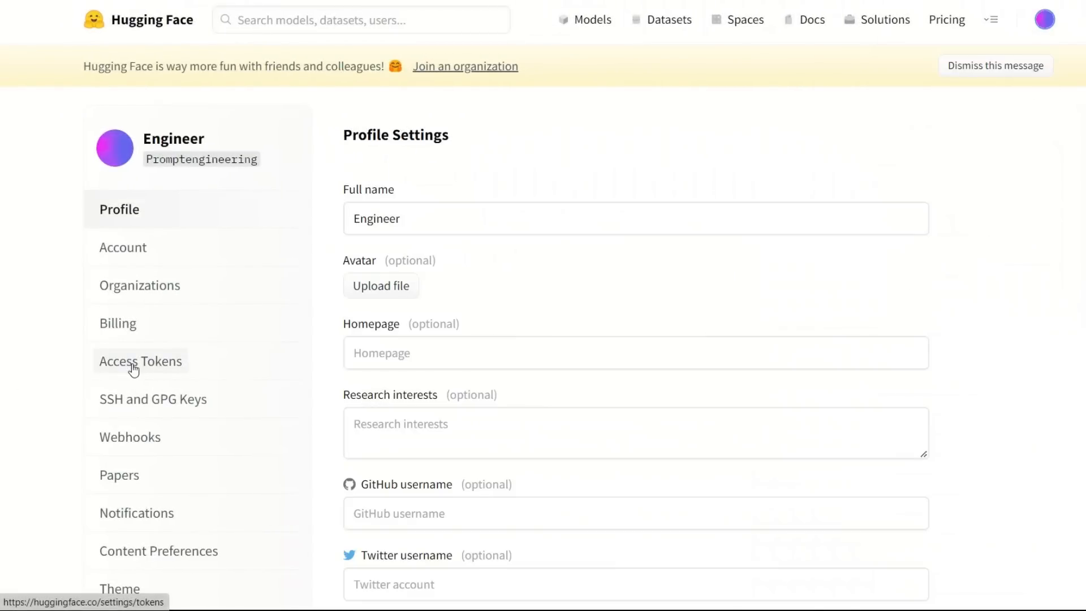
pyautogui.click(141, 361)
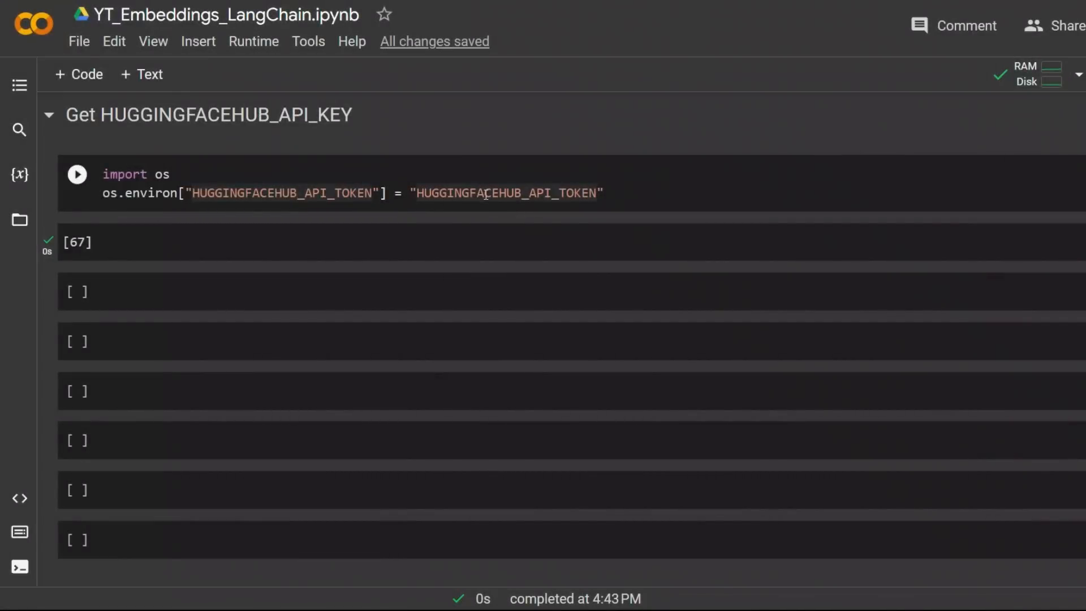
# Highlight the placeholder Hugging Face API token value and move down to the Download Text File section
pyautogui.doubleClick(505, 193)
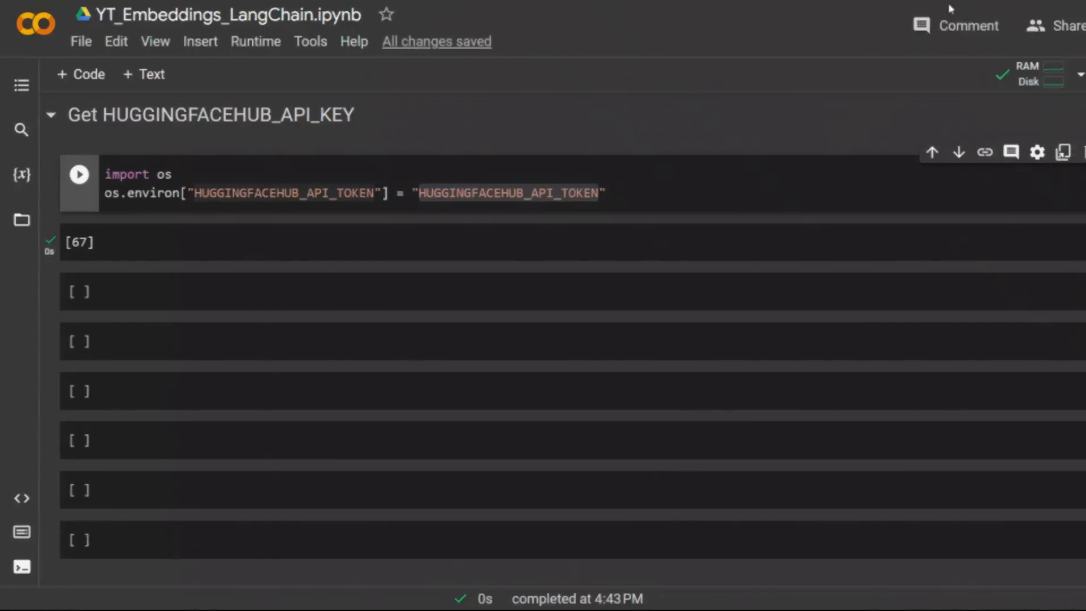
pyautogui.scroll(-3)
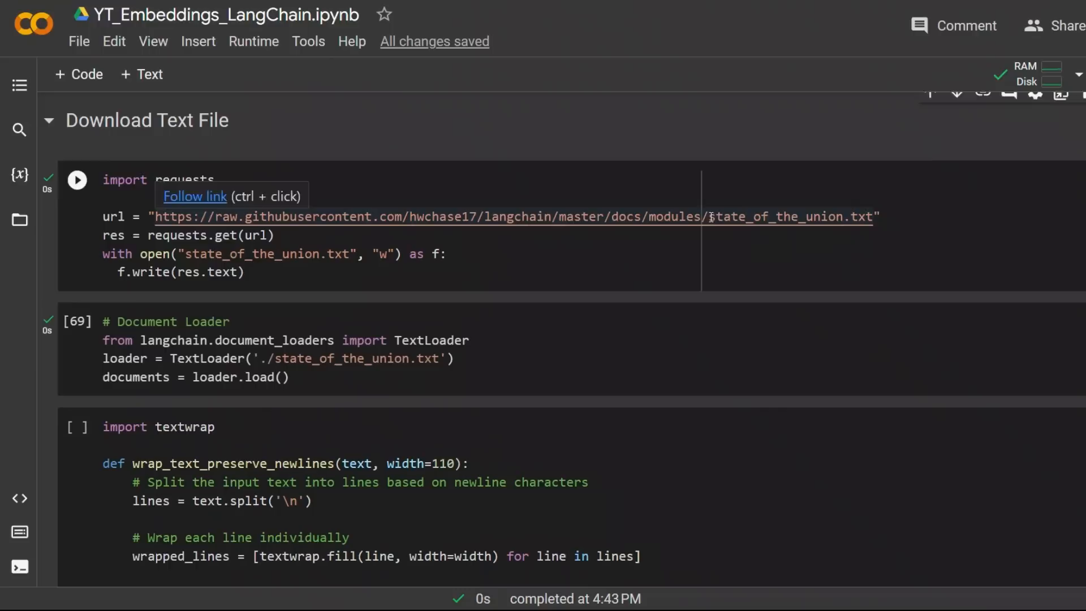
# Review the requests.get download of state_of_the_union.txt and run the cell that writes the local file
pyautogui.doubleClick(777, 216)
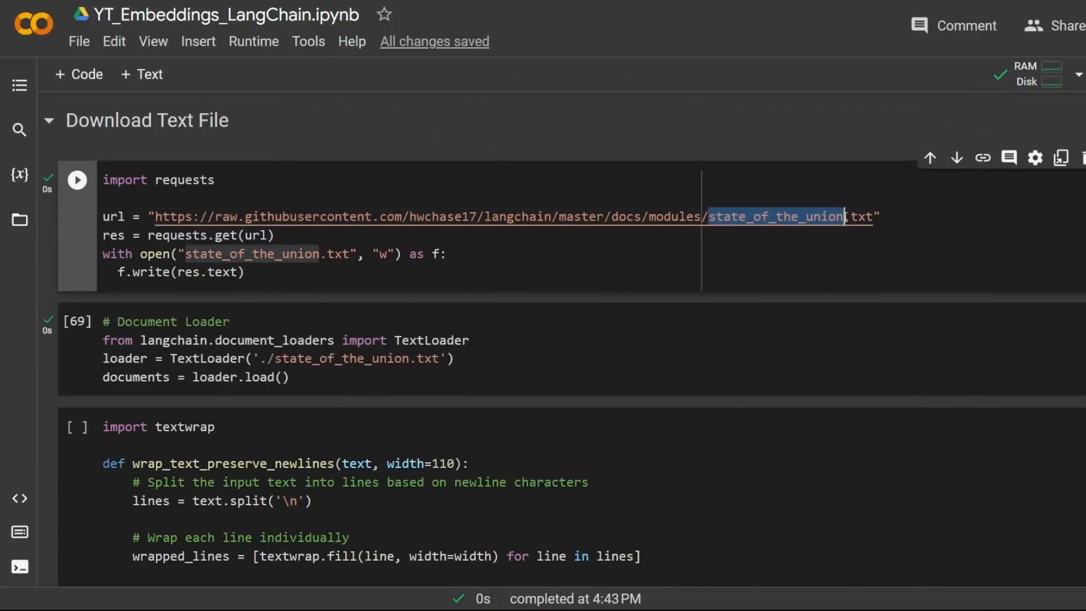
pyautogui.moveTo(321, 223)
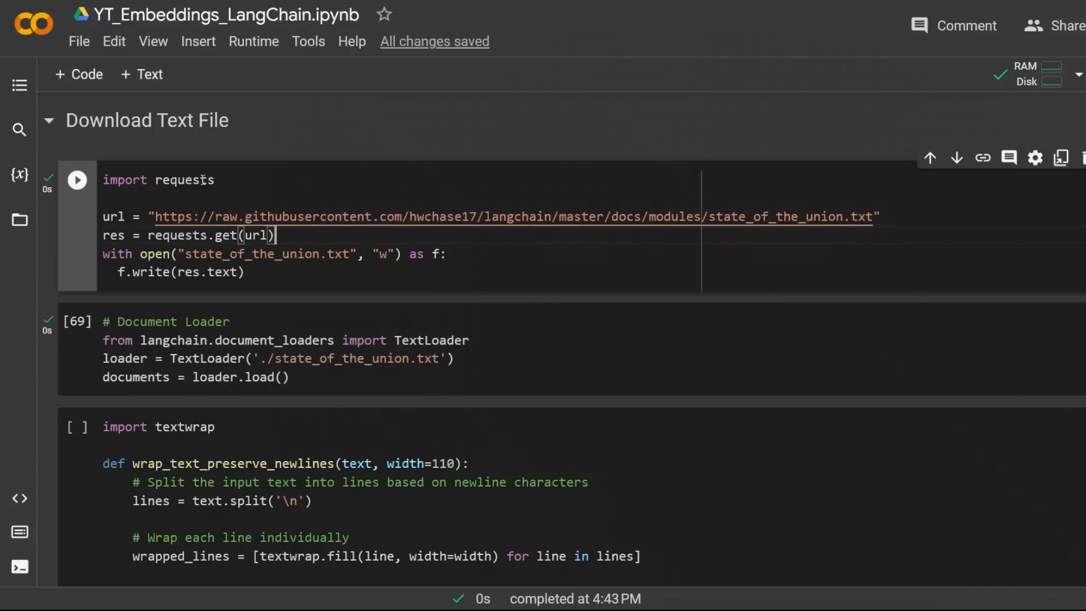
pyautogui.doubleClick(184, 179)
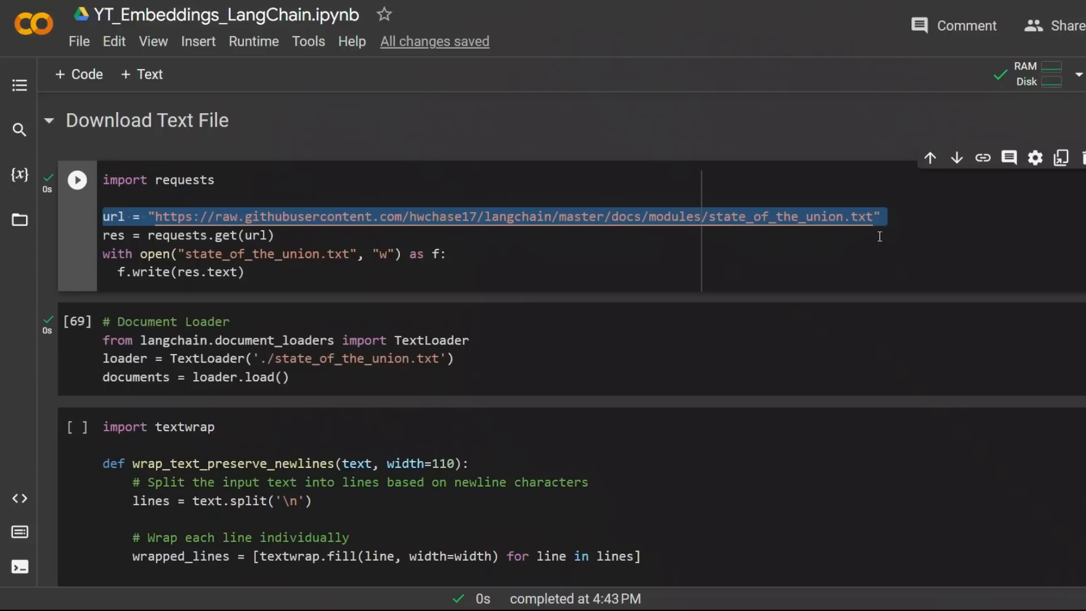
pyautogui.doubleClick(247, 235)
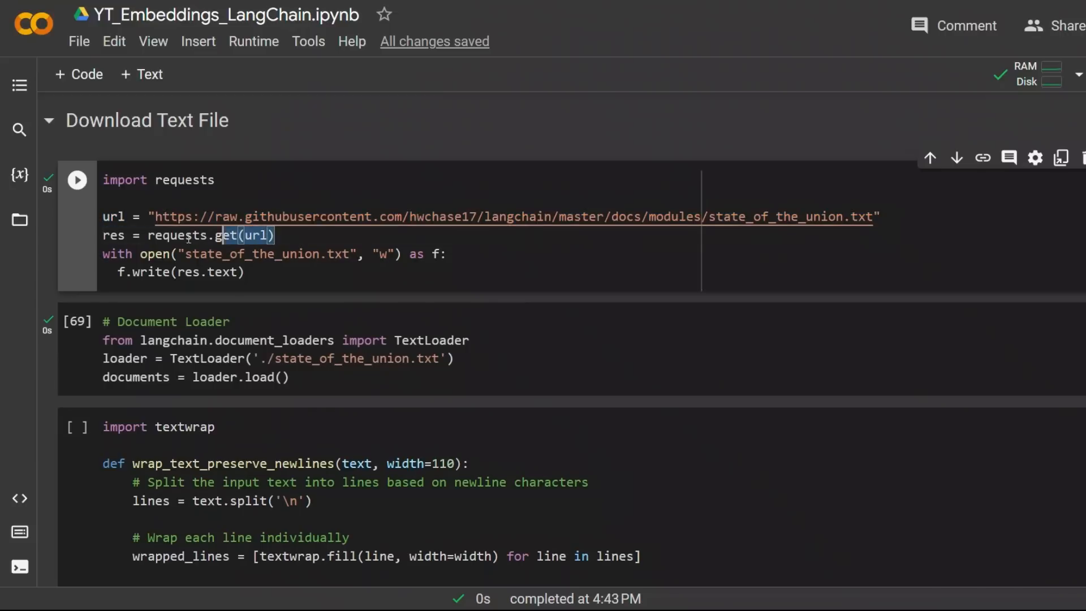
pyautogui.tripleClick(187, 235)
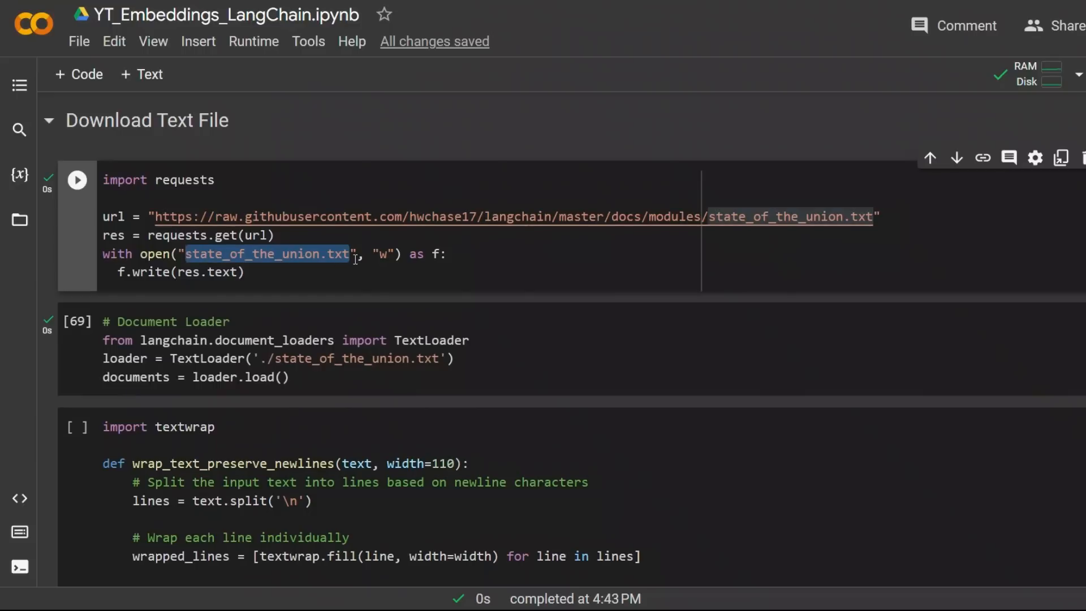
pyautogui.click(77, 180)
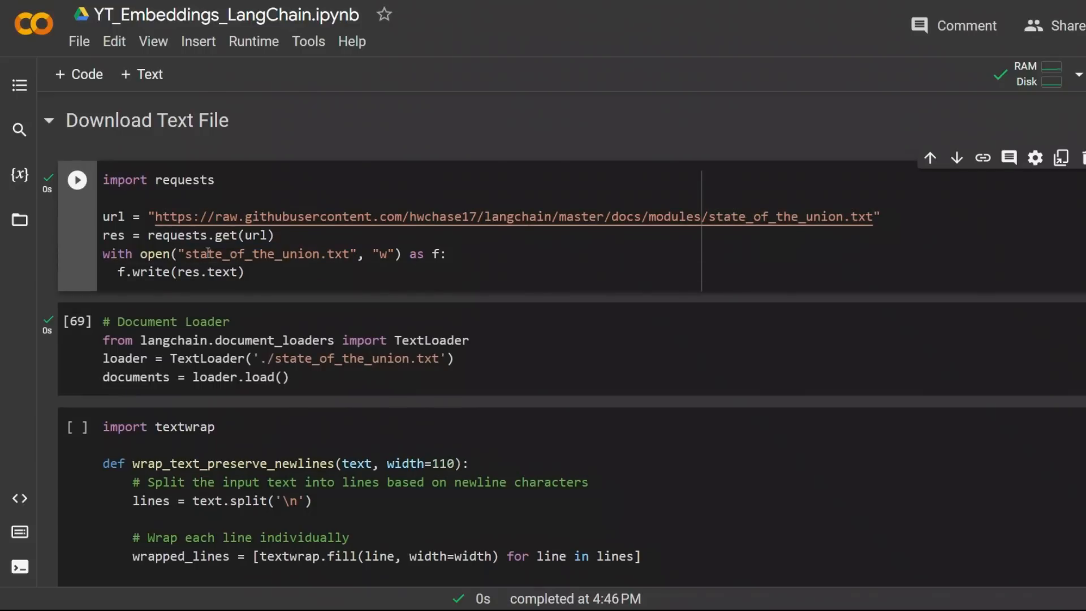
pyautogui.doubleClick(263, 253)
pyautogui.write('documents')
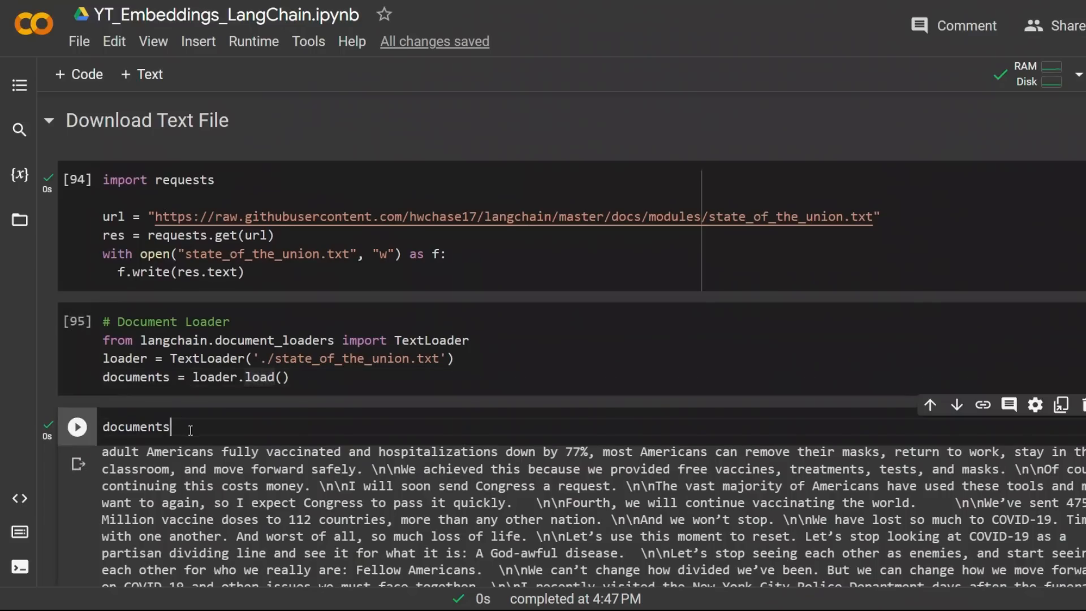
pyautogui.scroll(-3)
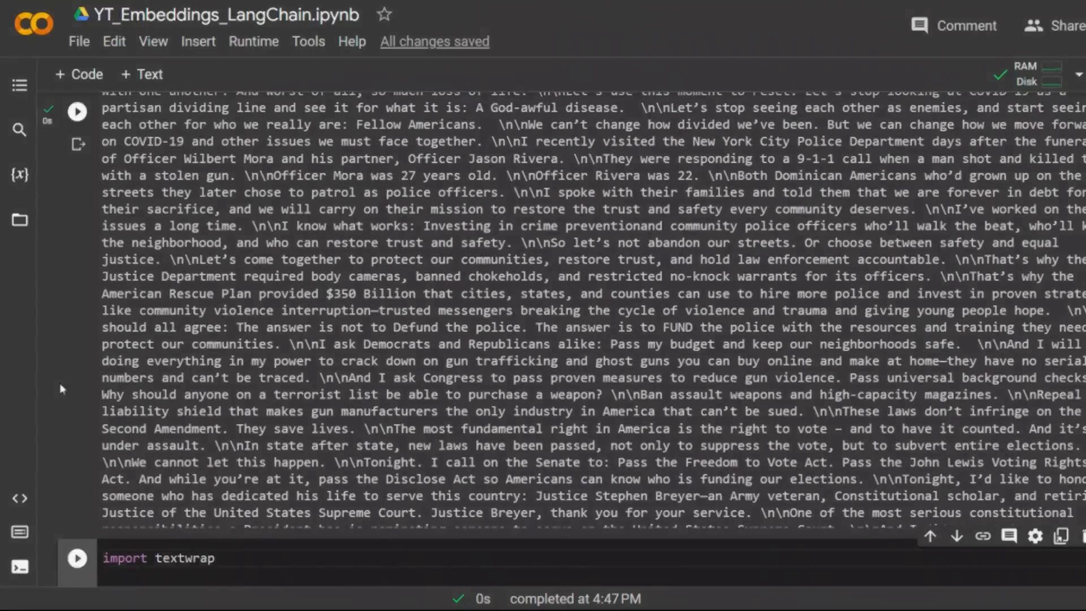
# Select the CharacterTextSplitter cell and highlight its class name and chunk_size of 1000
pyautogui.scroll(-3)
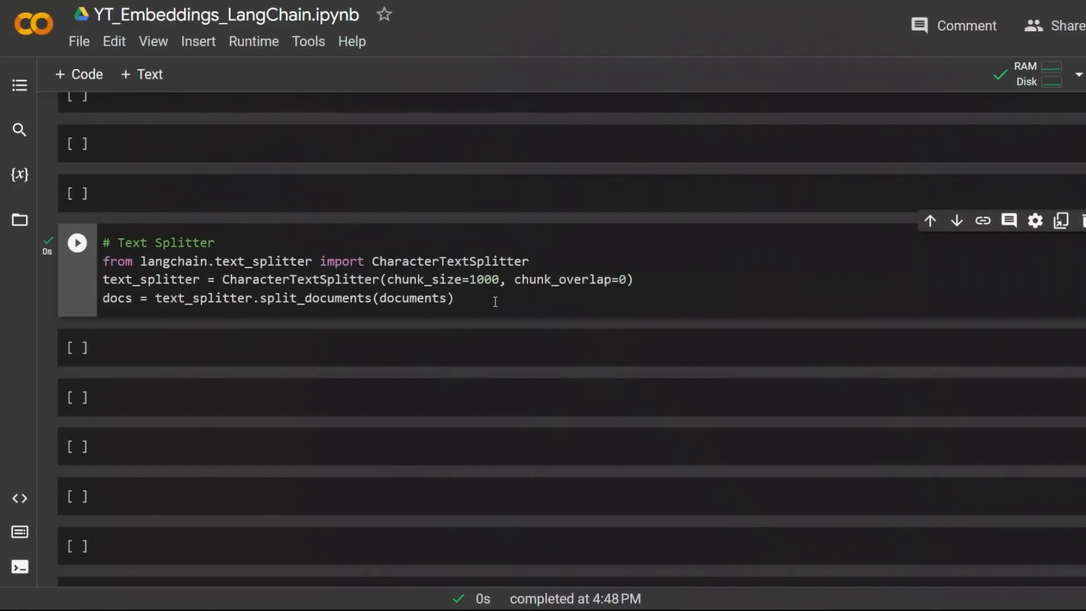
pyautogui.click(455, 297)
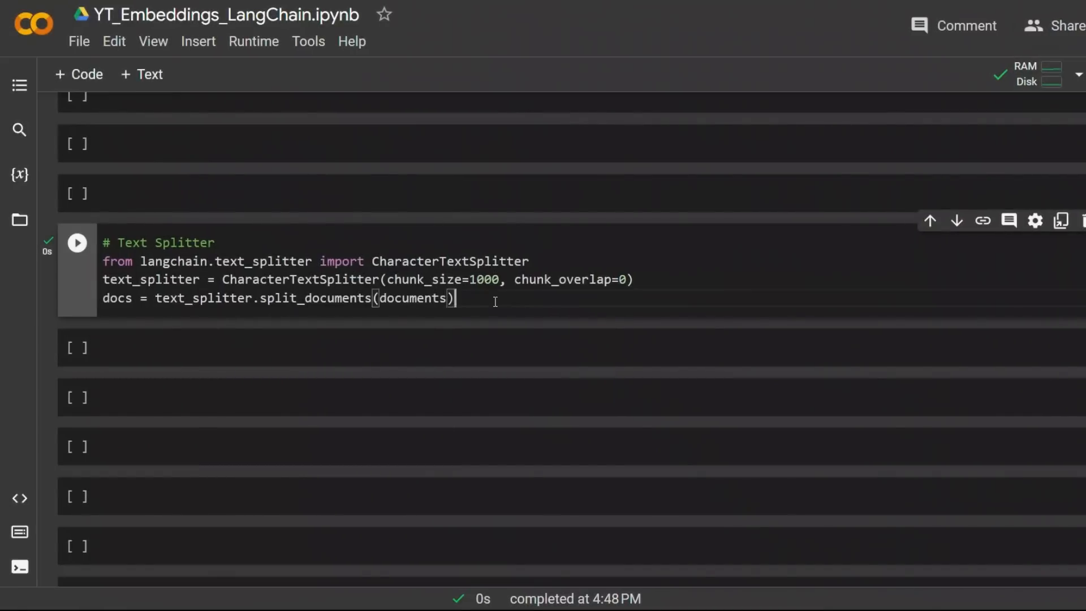
pyautogui.press('ctrl+a')
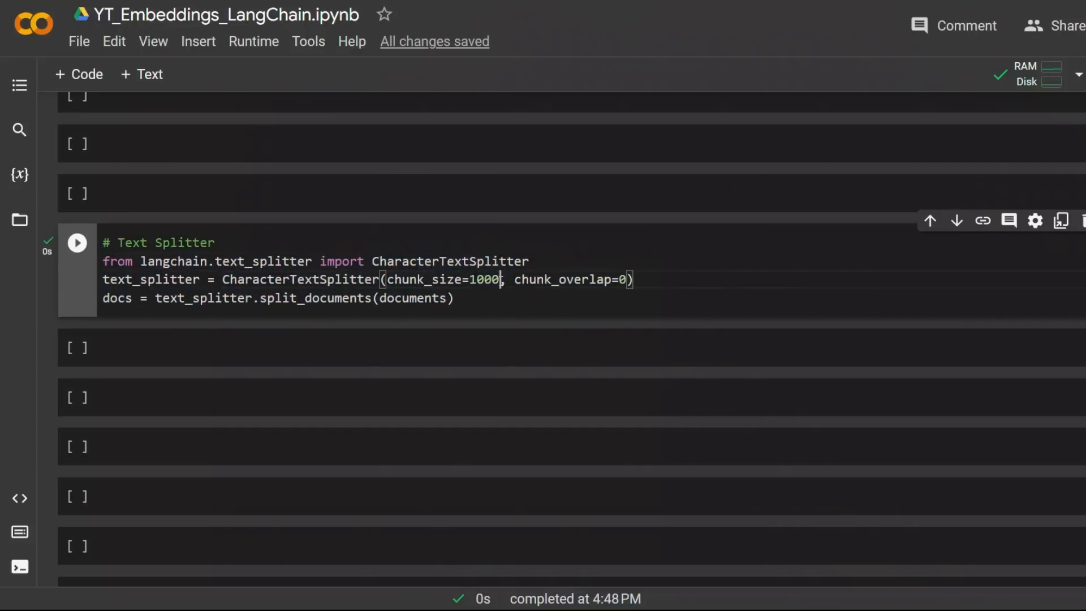
pyautogui.doubleClick(443, 279)
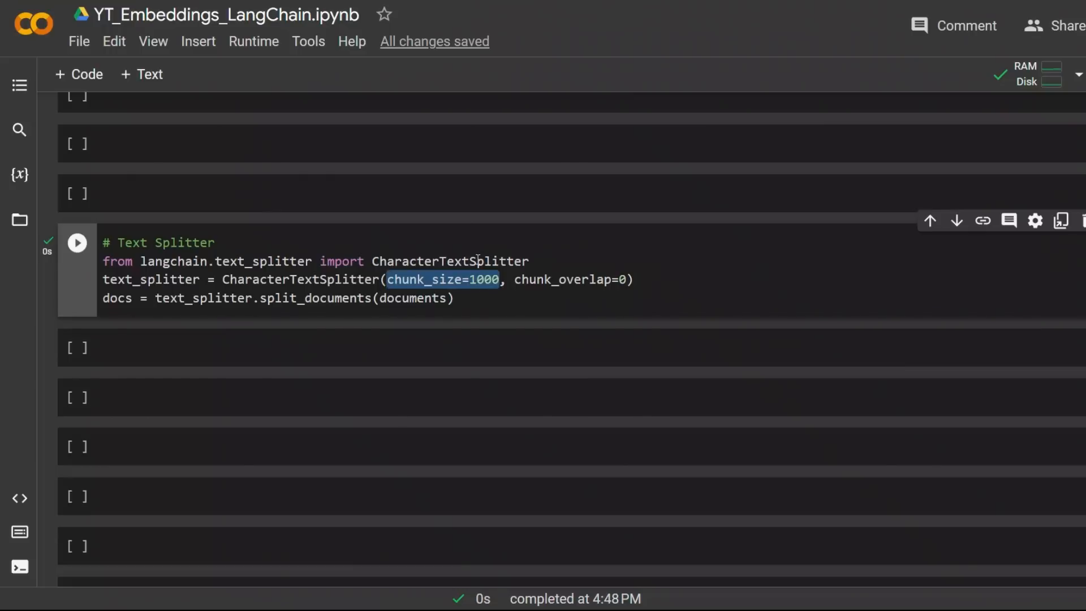
pyautogui.doubleClick(449, 261)
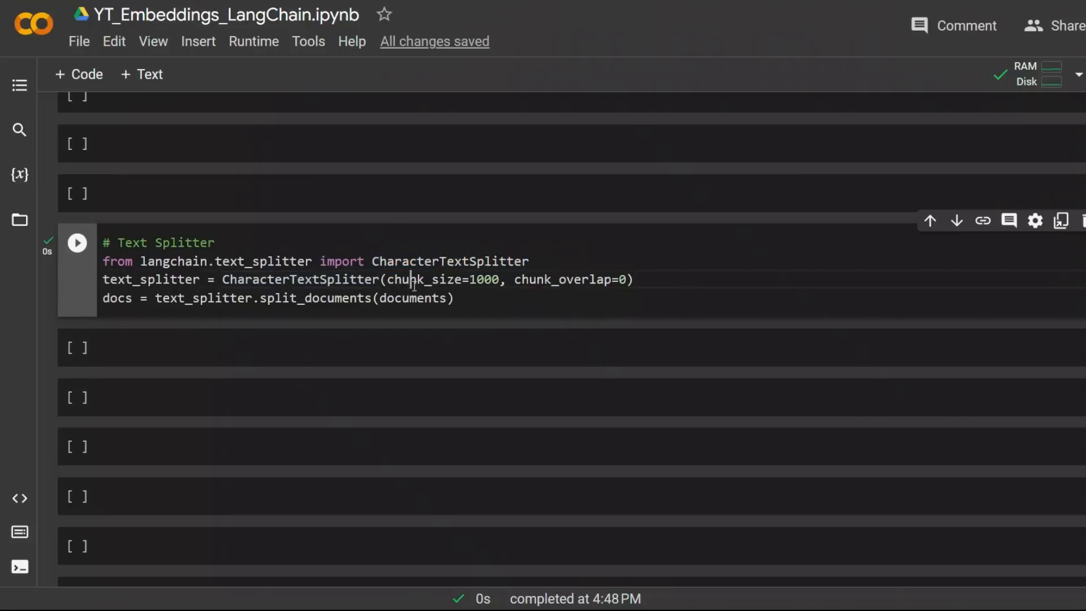
pyautogui.doubleClick(422, 279)
pyautogui.write('docs[0]')
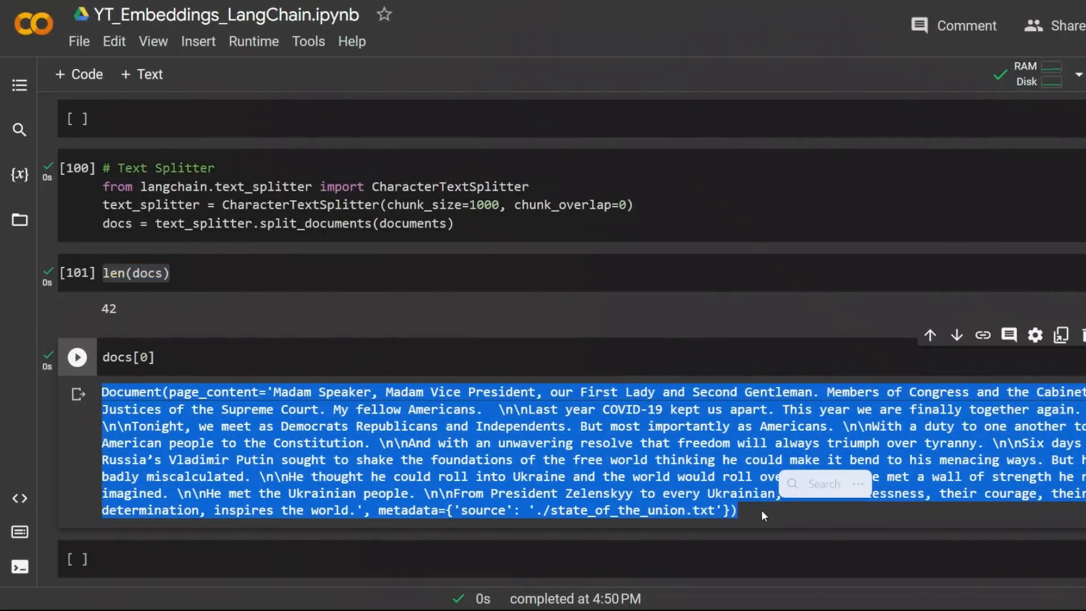
# Bring the Embeddings section into view and highlight the HuggingFaceEmbeddings import
pyautogui.scroll(-3)
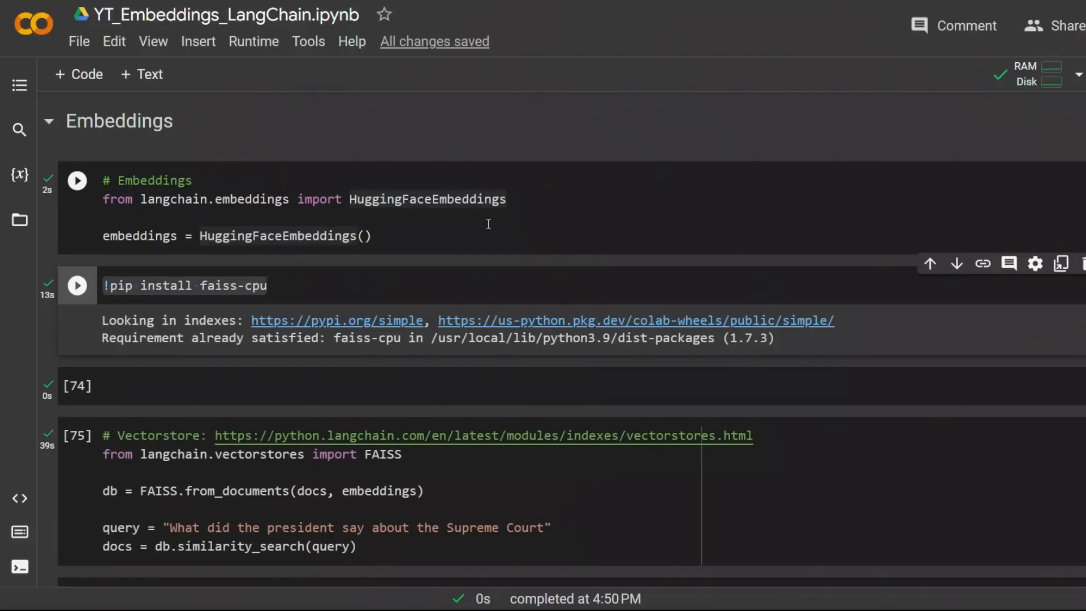
pyautogui.doubleClick(427, 199)
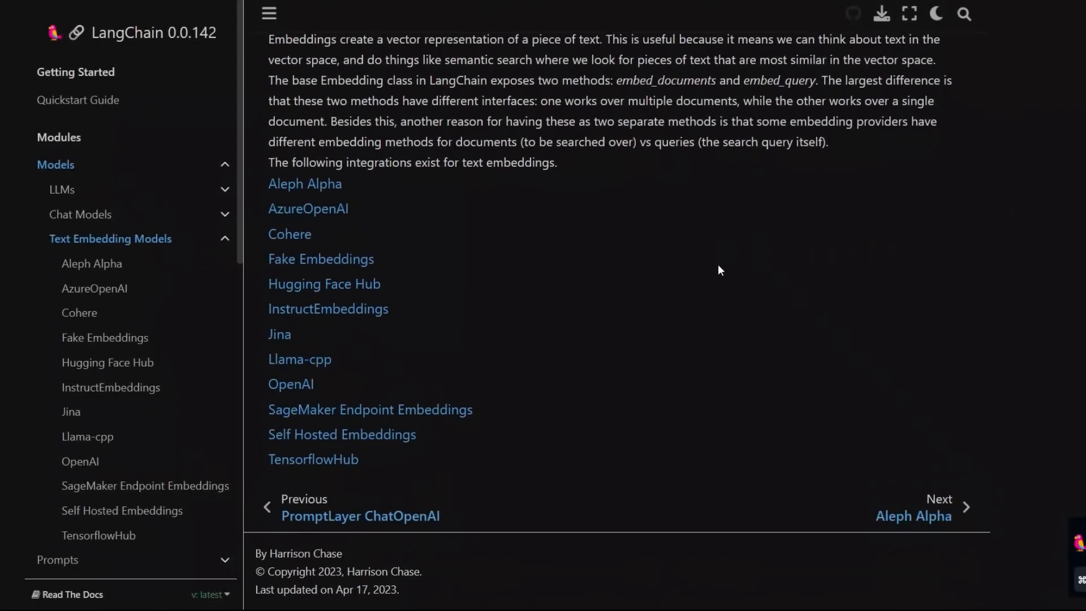
pyautogui.moveTo(425, 208)
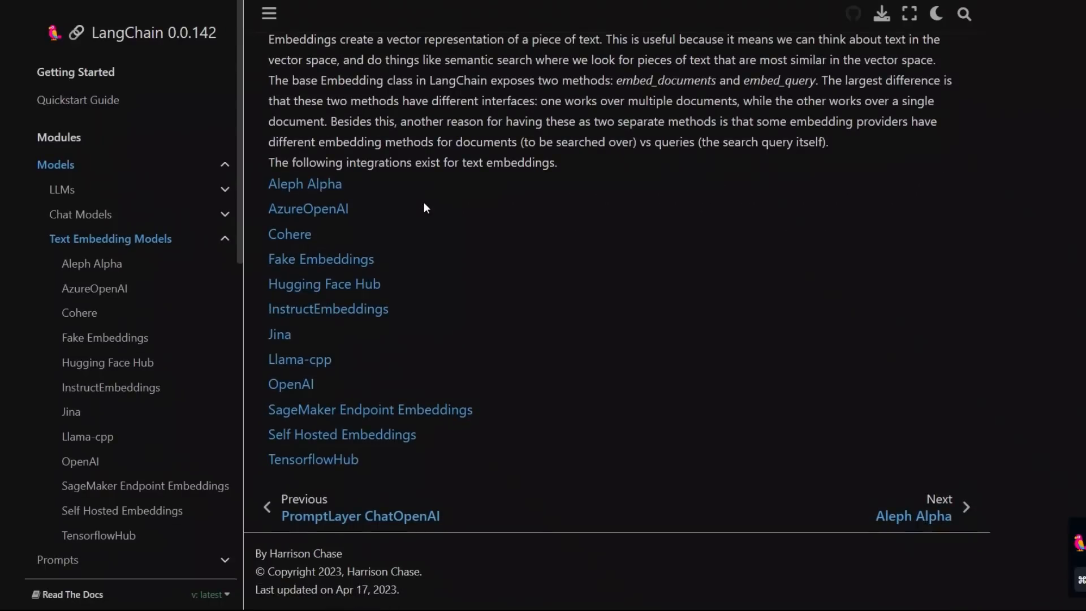
pyautogui.moveTo(290, 383)
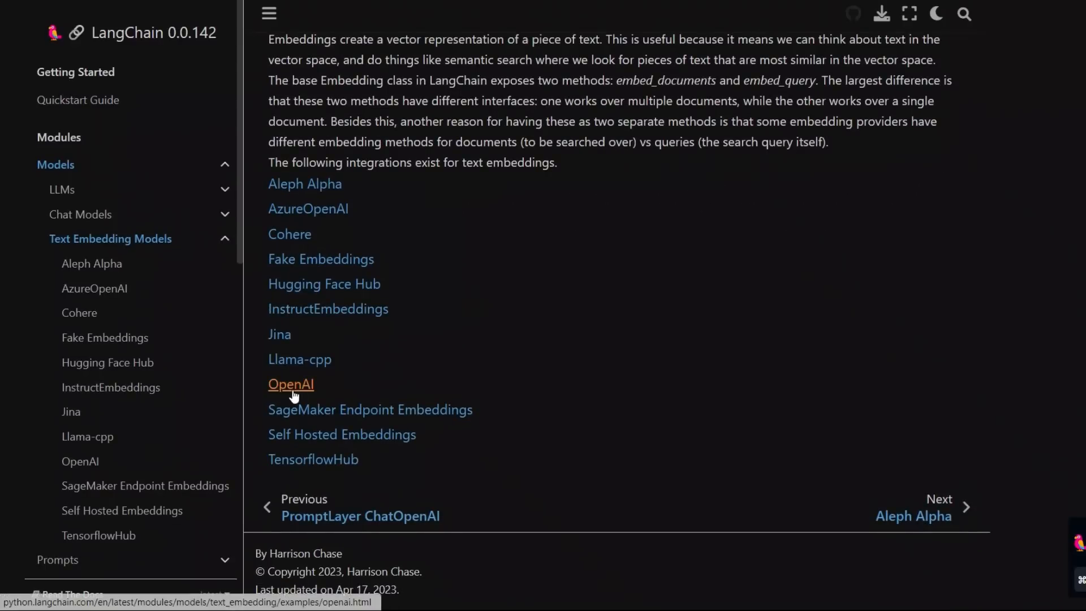
pyautogui.moveTo(312, 363)
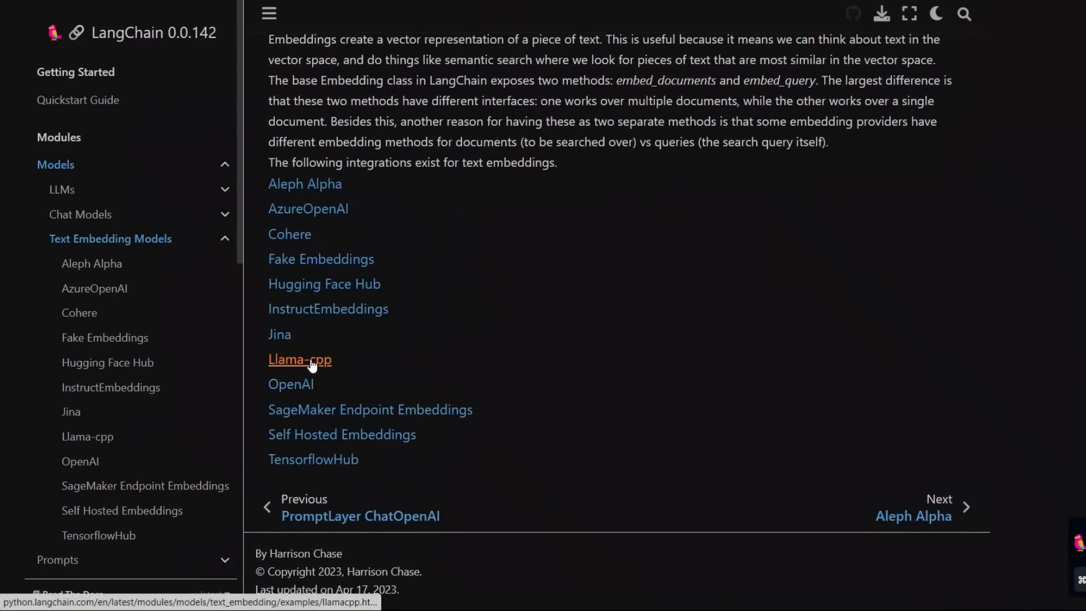
pyautogui.moveTo(301, 272)
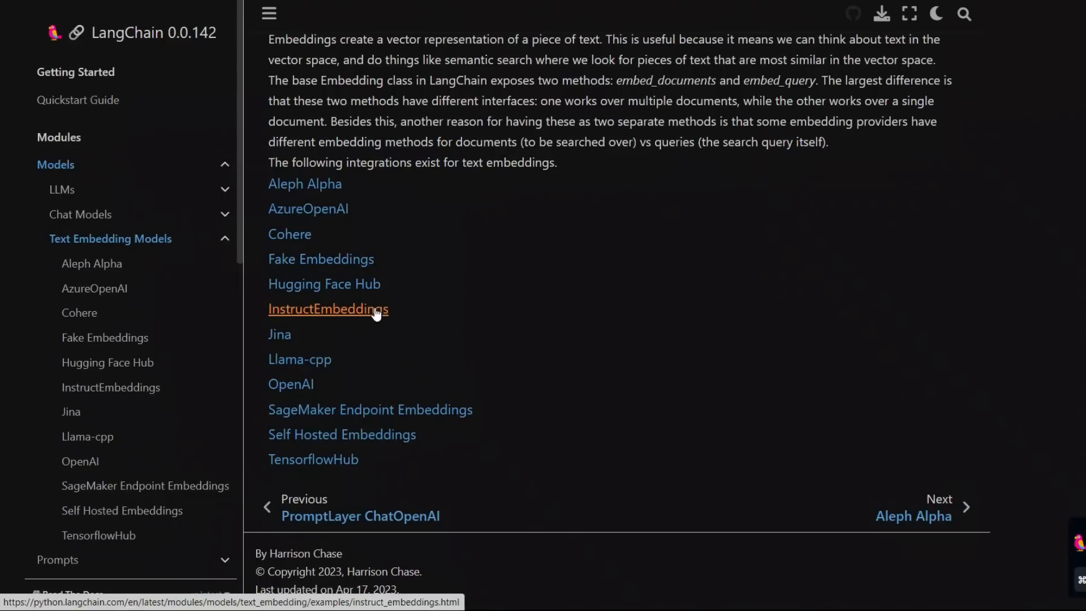
pyautogui.moveTo(483, 466)
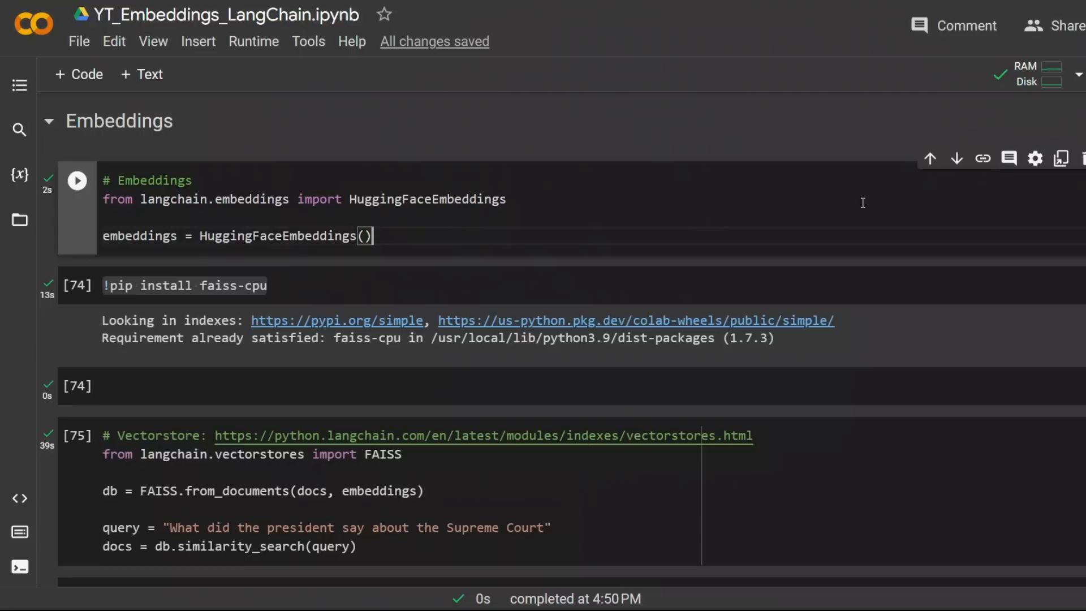
pyautogui.moveTo(841, 214)
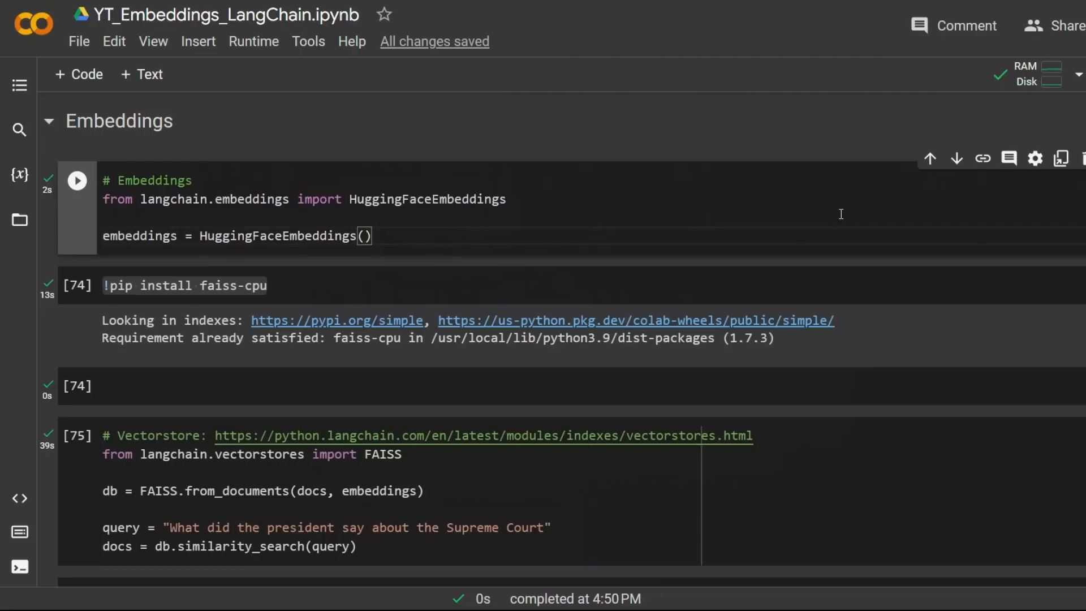
# Run the HuggingFaceEmbeddings cell and save the notebook
pyautogui.click(77, 180)
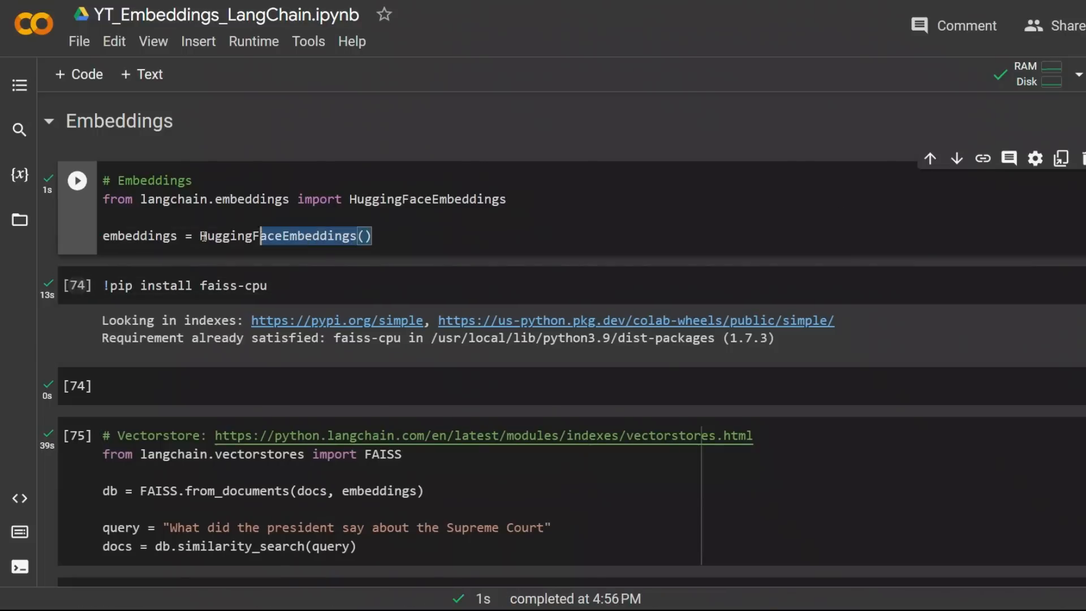
pyautogui.doubleClick(139, 235)
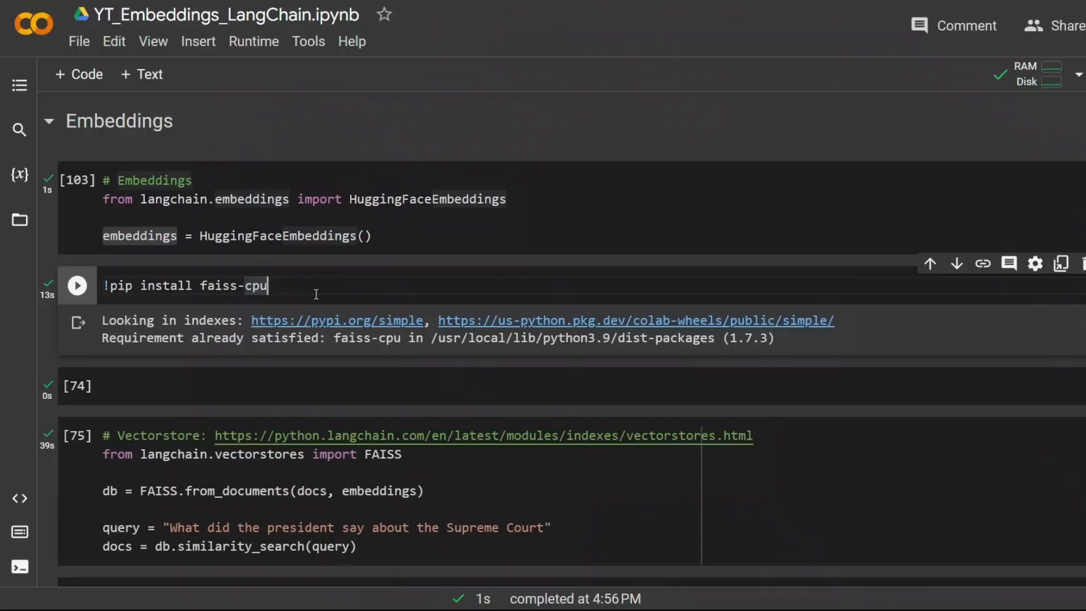
pyautogui.press('ctrl+s')
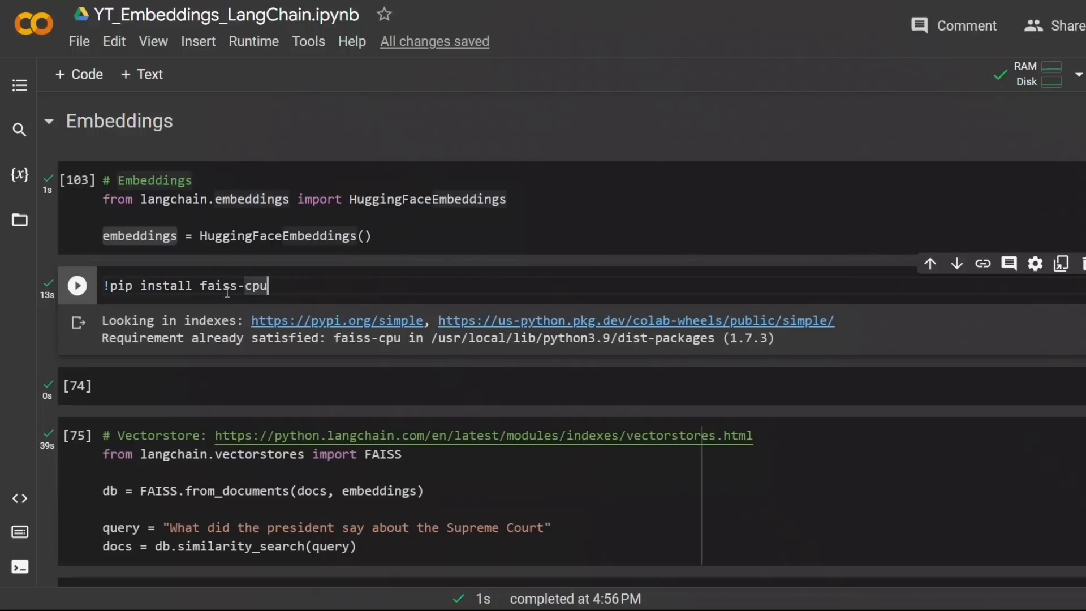
# Run the !pip install faiss-cpu cell and move down to the Vectorstore section
pyautogui.doubleClick(217, 286)
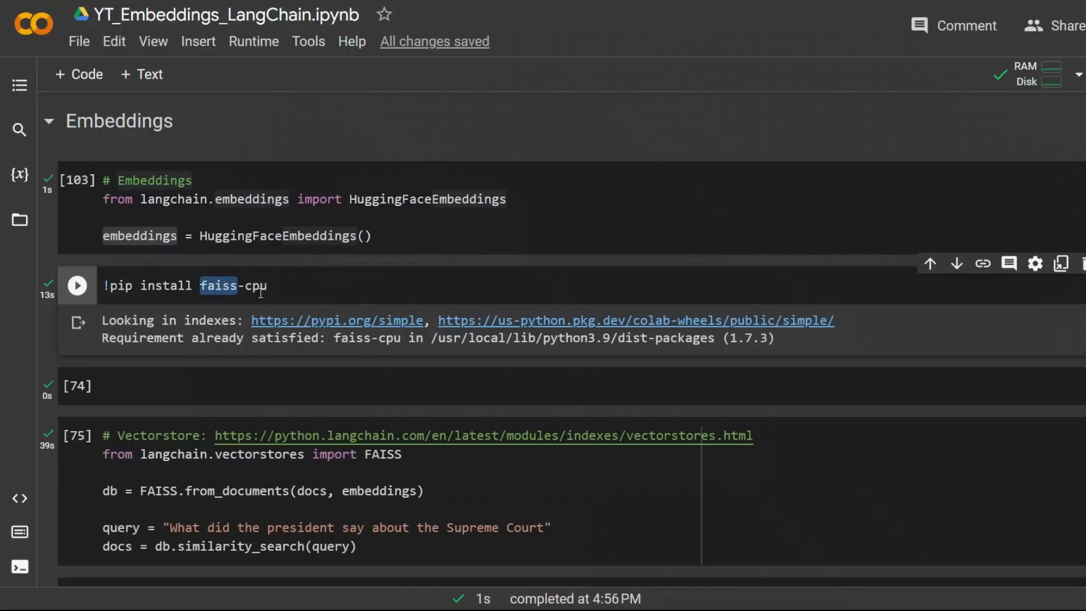
pyautogui.click(77, 286)
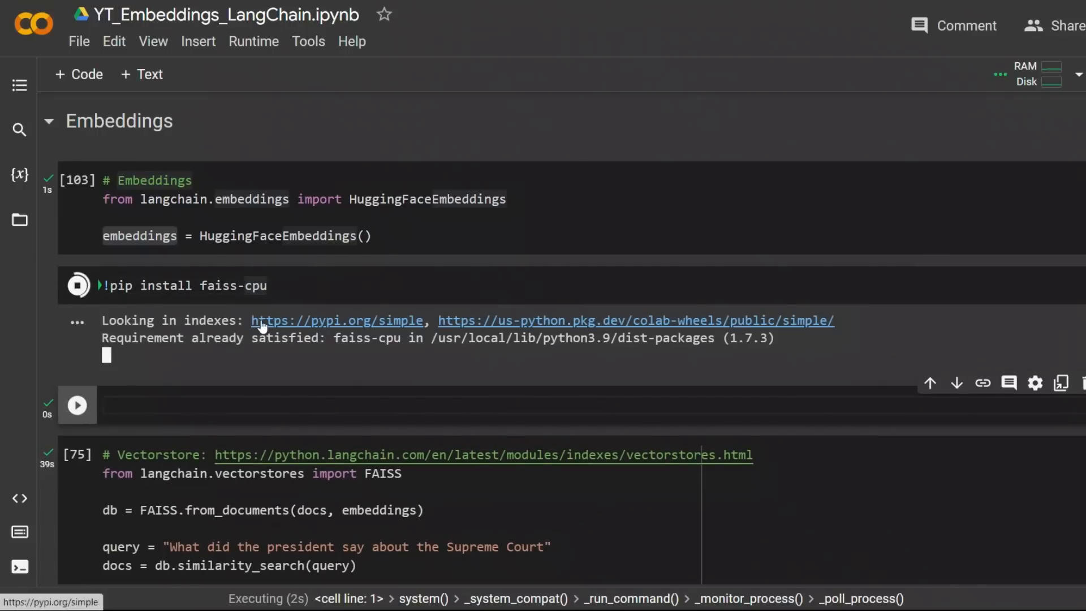
pyautogui.scroll(-3)
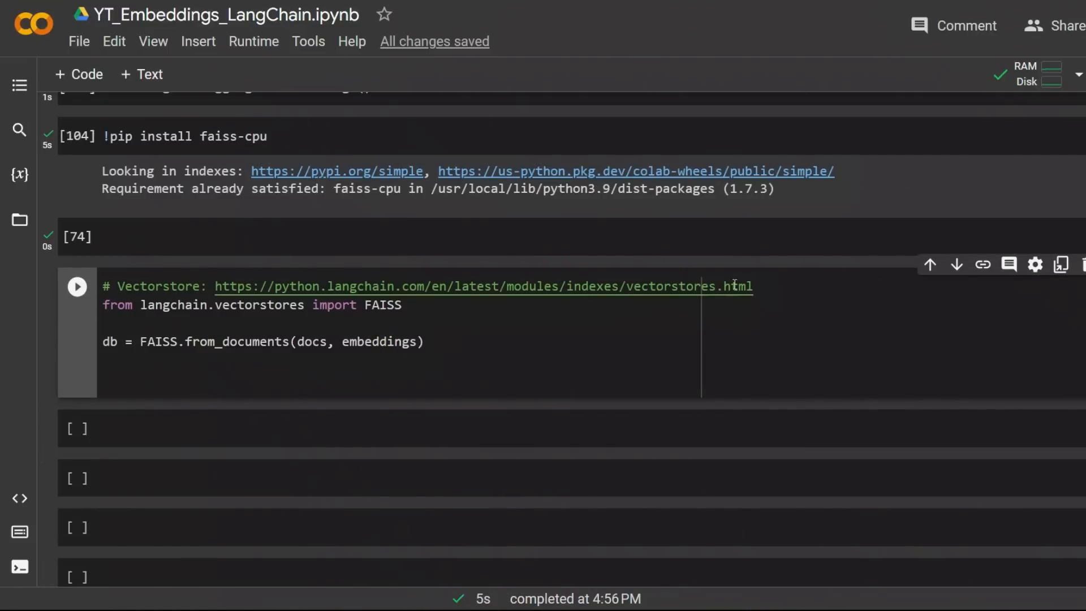
# Run db = FAISS.from_documents(docs, embeddings) to build the vector store, highlighting its arguments
pyautogui.doubleClick(478, 286)
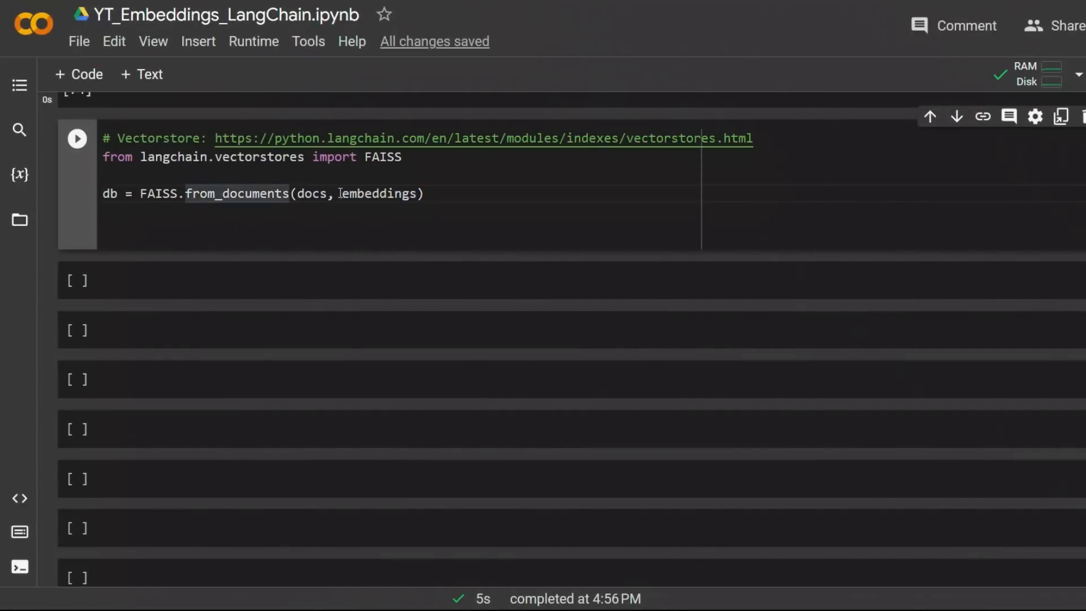
pyautogui.doubleClick(312, 194)
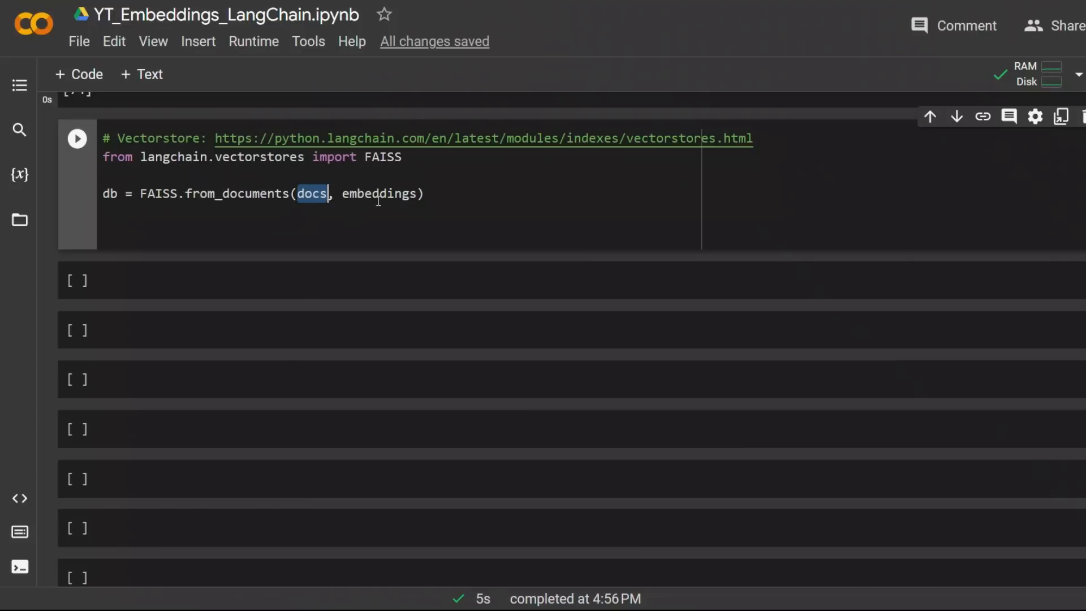
pyautogui.doubleClick(378, 193)
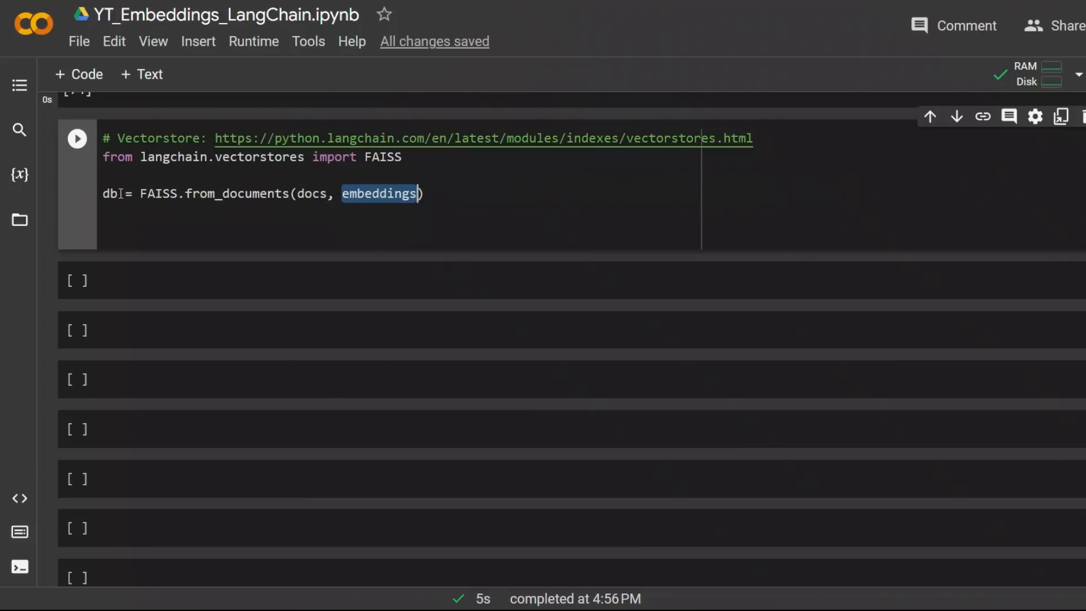
pyautogui.doubleClick(109, 194)
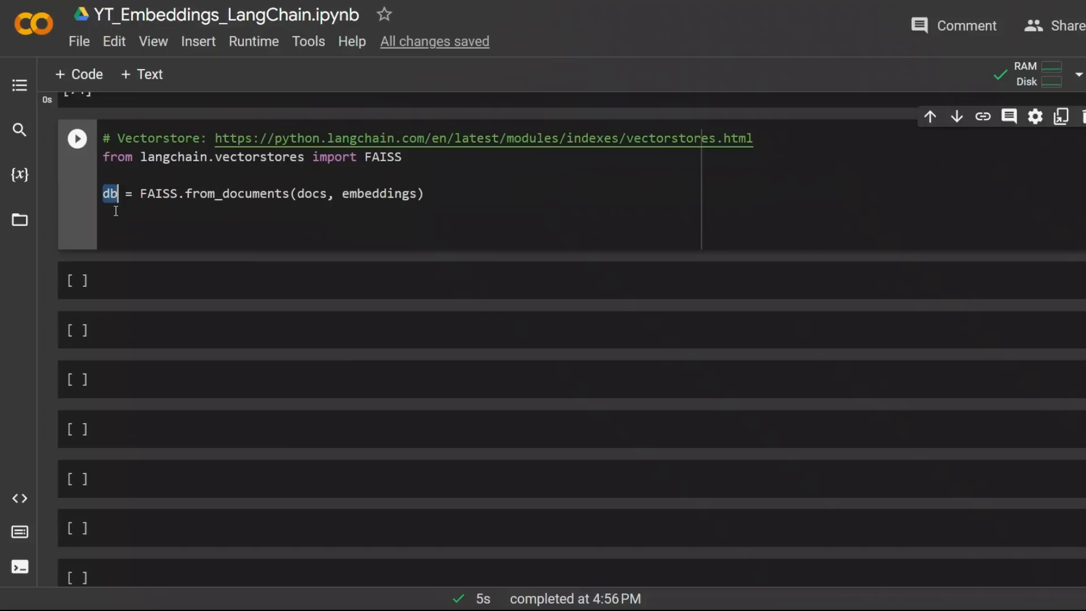
pyautogui.moveTo(244, 190)
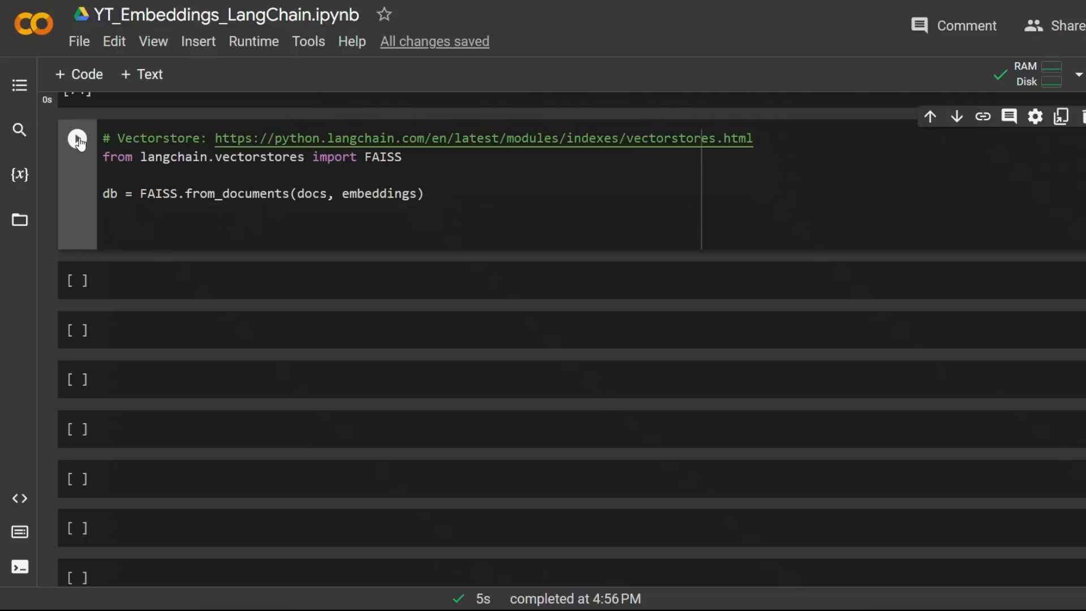
pyautogui.click(77, 137)
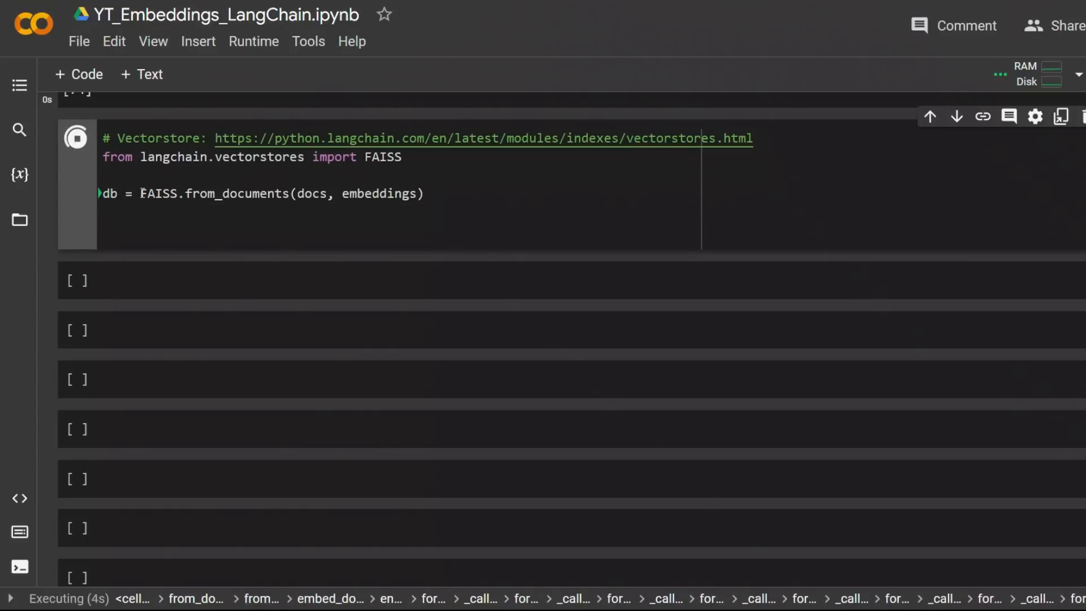
pyautogui.doubleClick(281, 193)
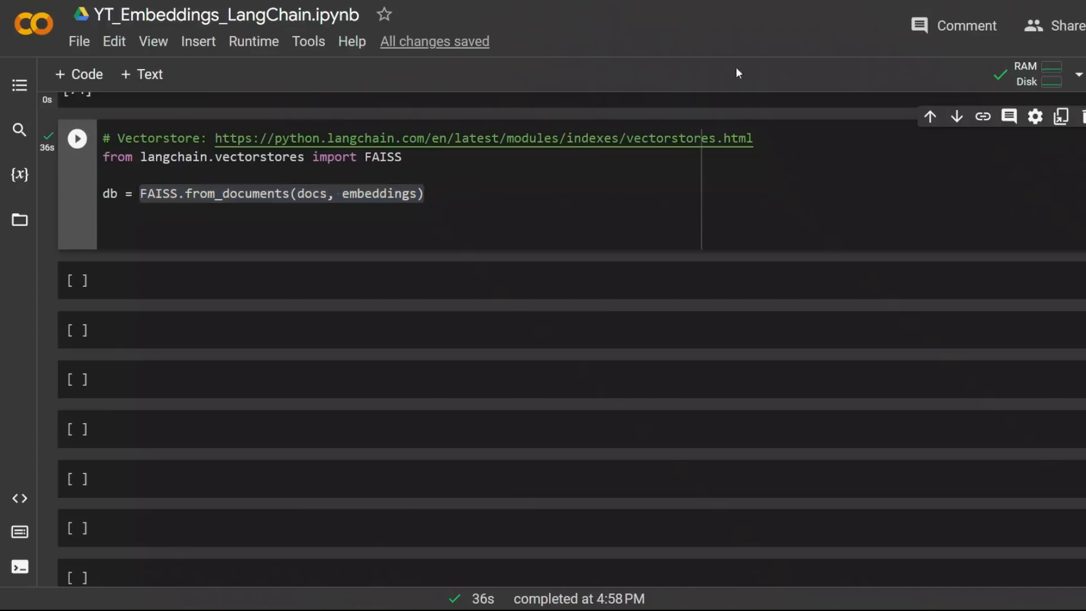
pyautogui.moveTo(475, 231)
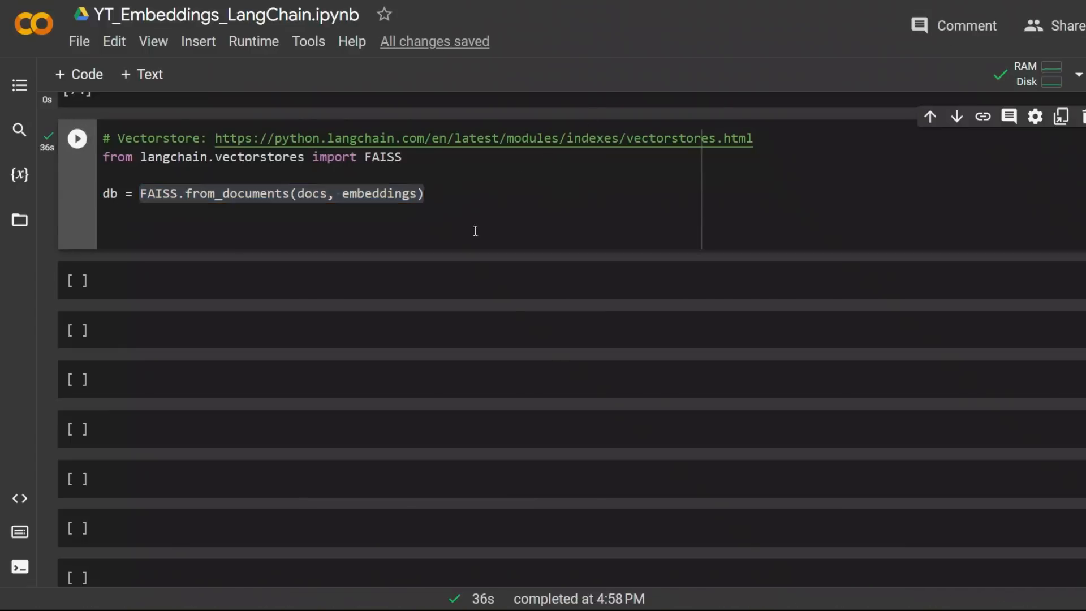
pyautogui.moveTo(785, 116)
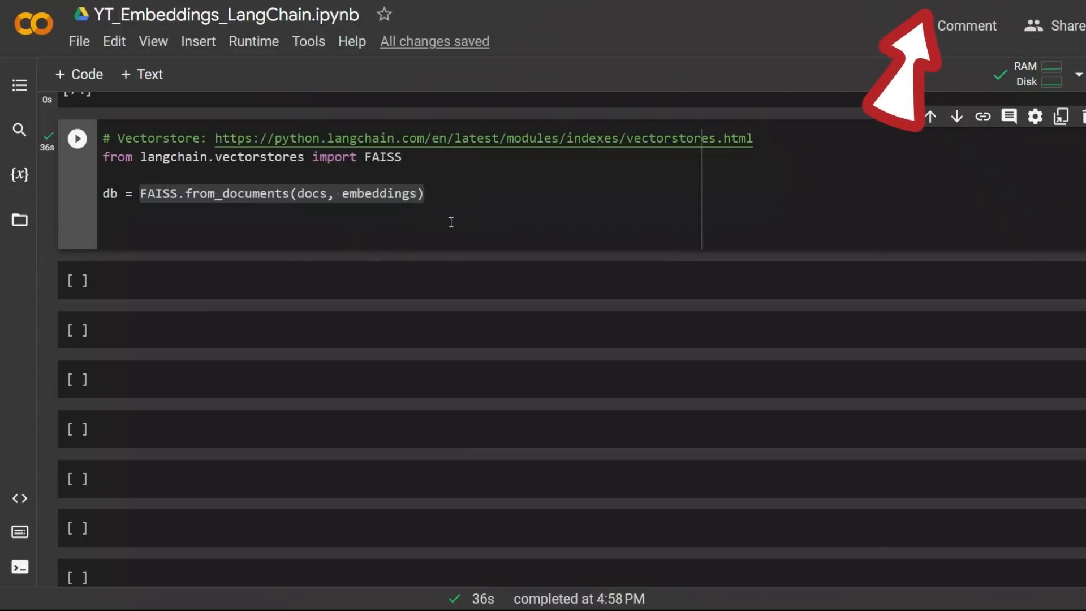
pyautogui.moveTo(612, 199)
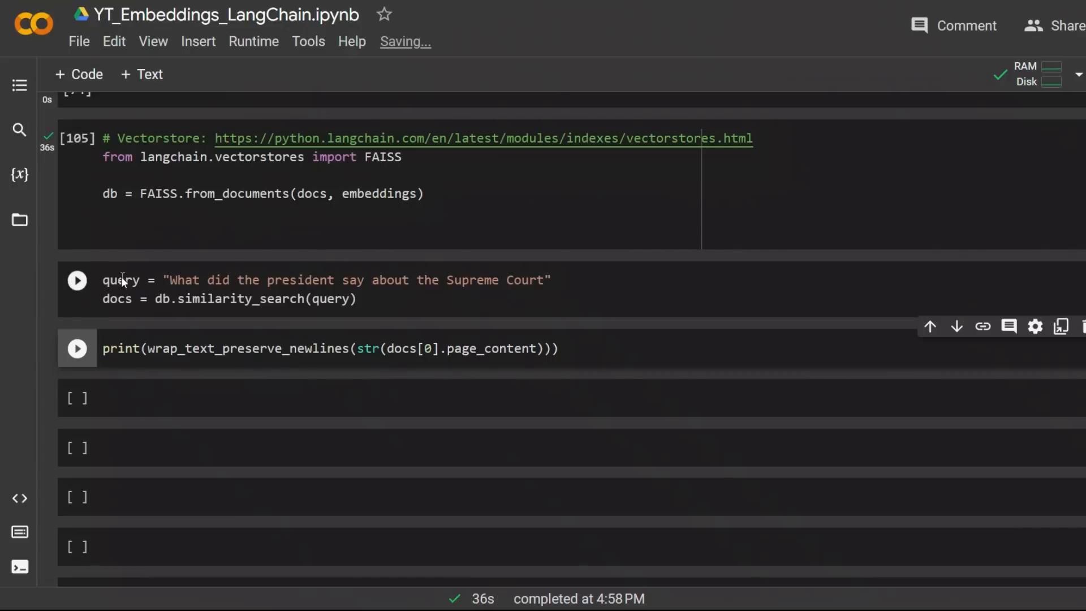
# Run the Supreme Court similarity_search query and print the top matching docs[0] passage
pyautogui.doubleClick(120, 280)
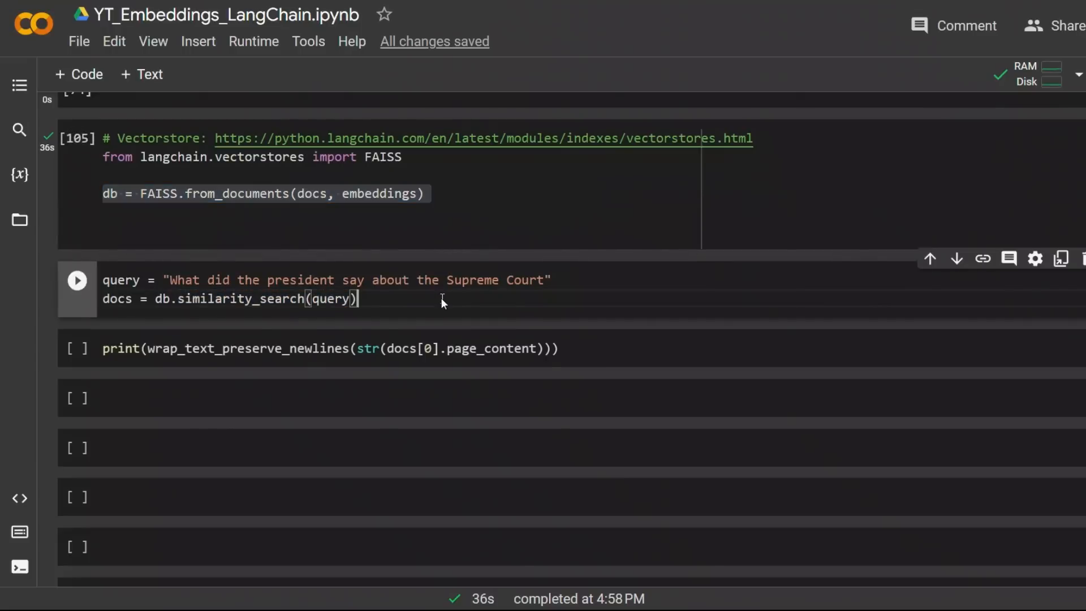
pyautogui.click(76, 279)
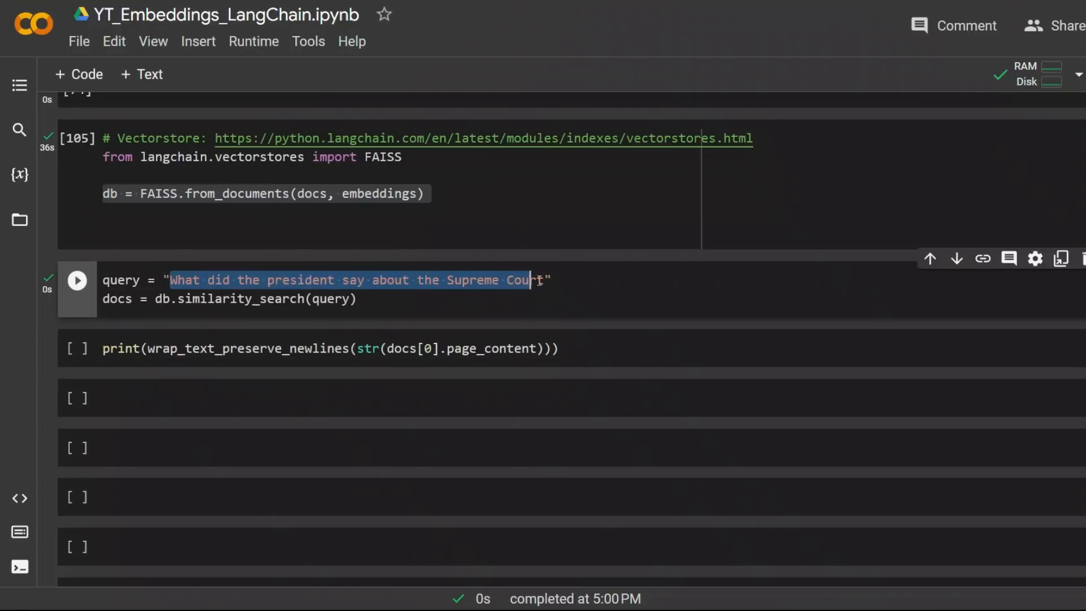
pyautogui.click(77, 280)
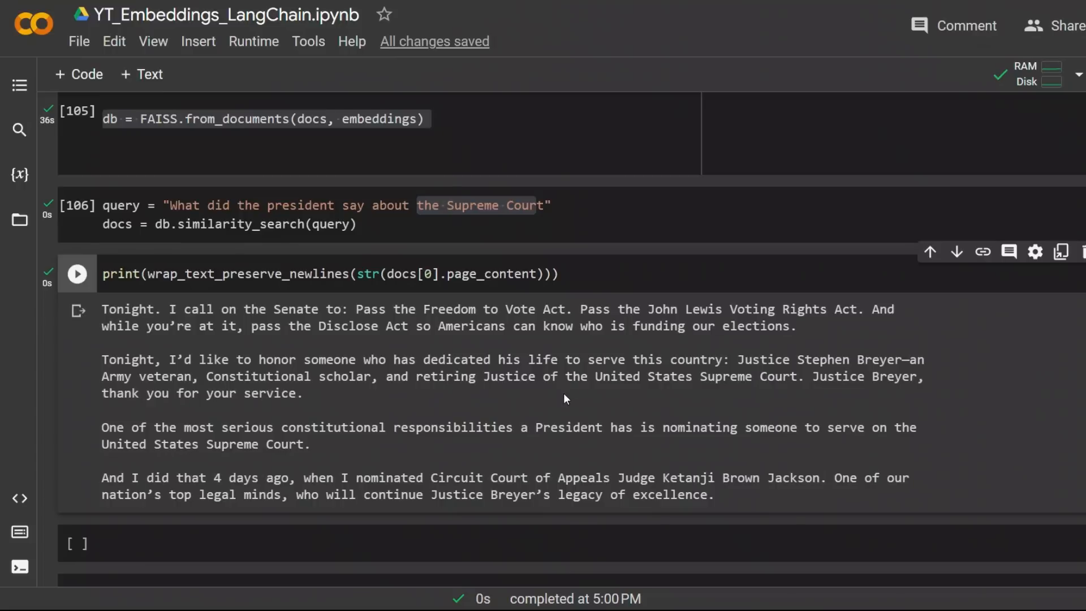
pyautogui.moveTo(693, 320)
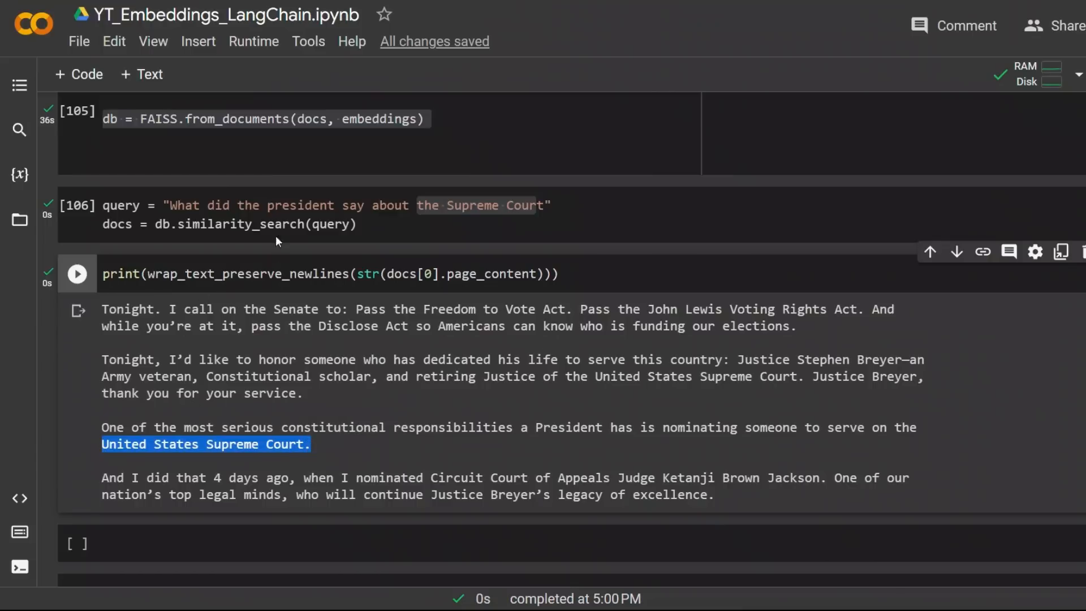
pyautogui.moveTo(750, 57)
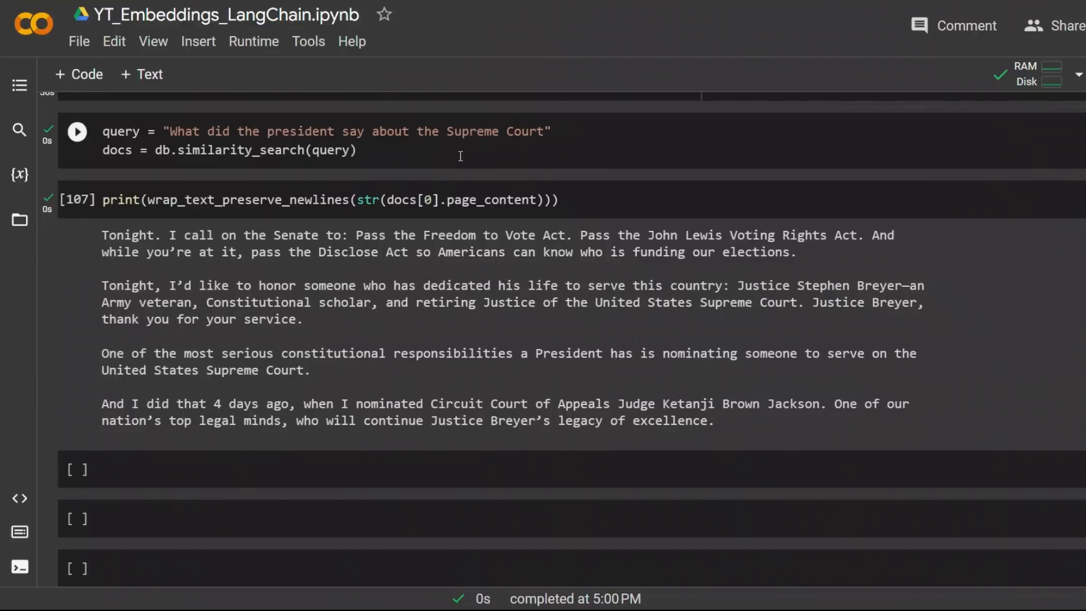
pyautogui.moveTo(427, 160)
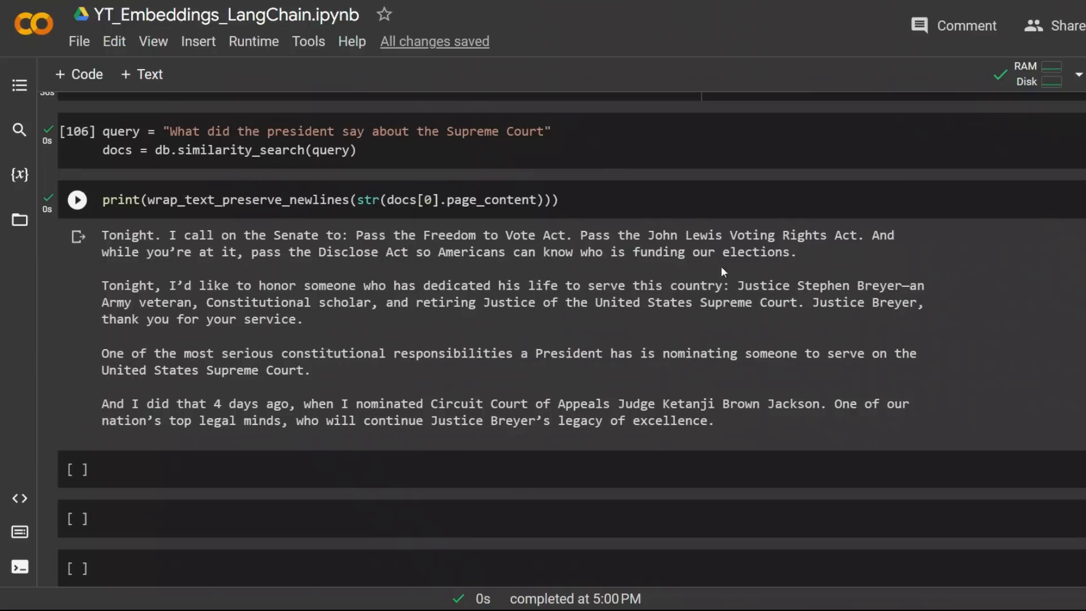
pyautogui.moveTo(619, 232)
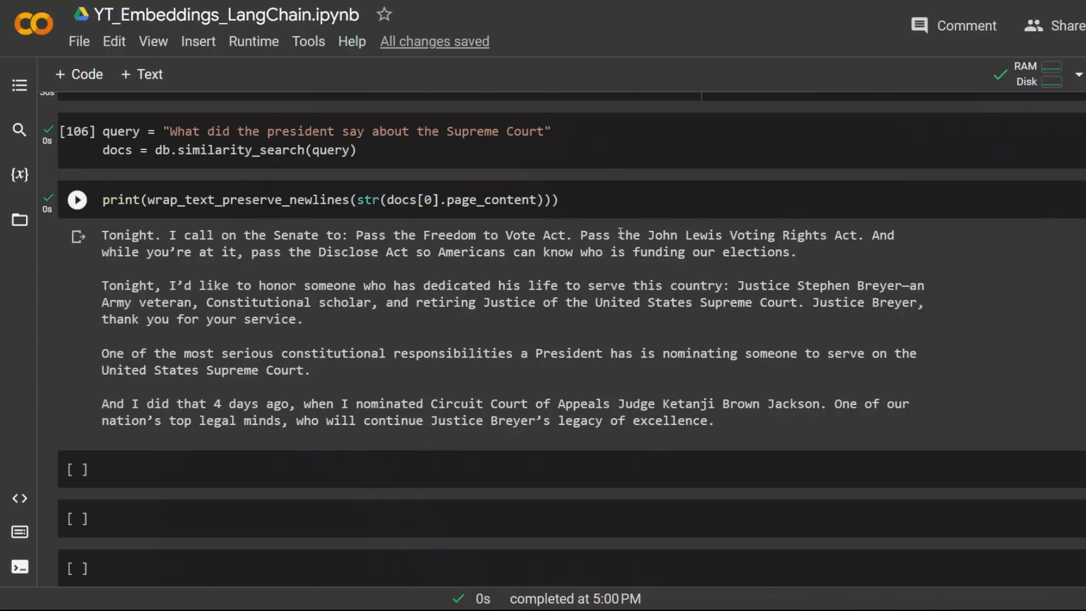
pyautogui.click(76, 199)
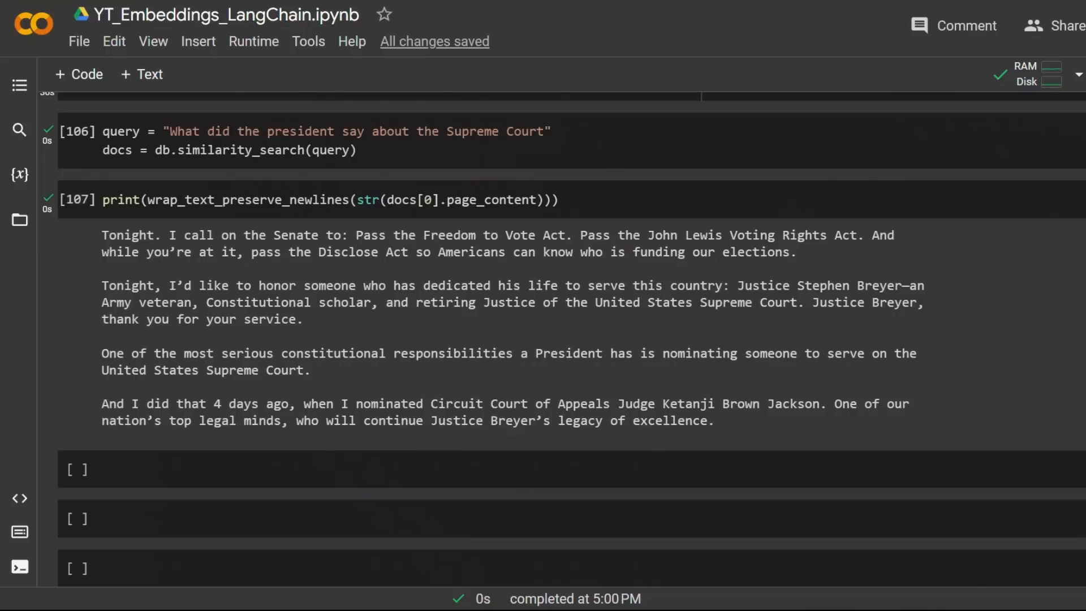
pyautogui.scroll(-3)
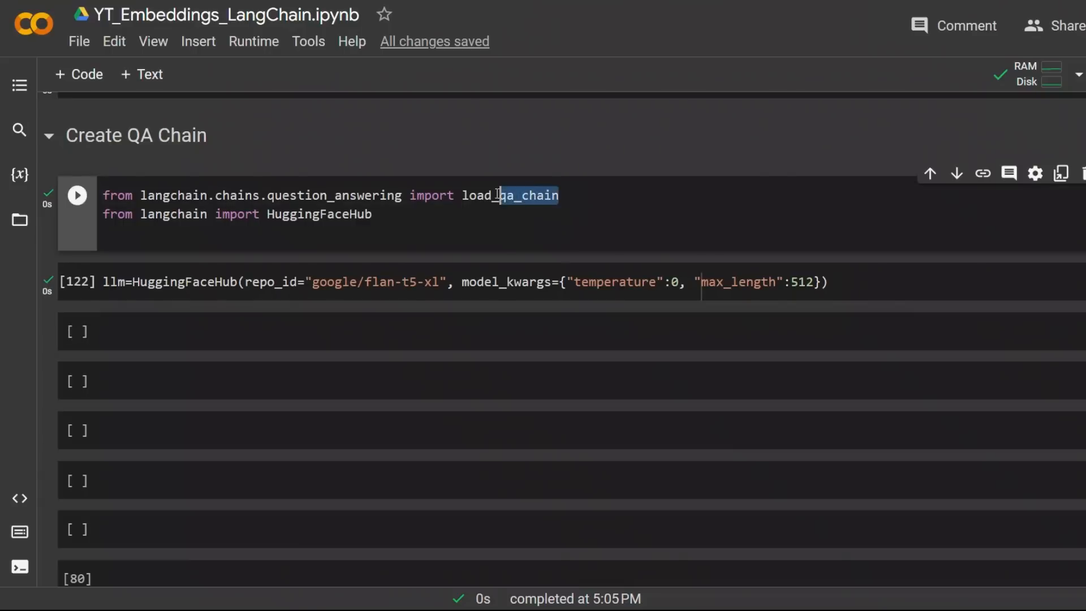
# Run the HuggingFaceHub cell that creates the Flan-T5 XL llm
pyautogui.doubleClick(509, 196)
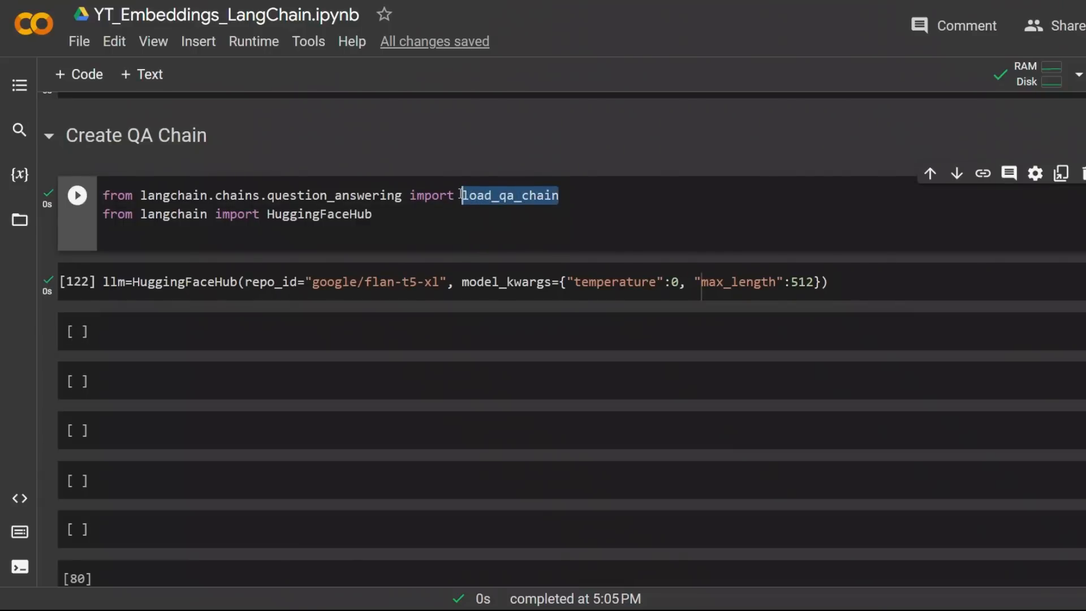
pyautogui.moveTo(284, 221)
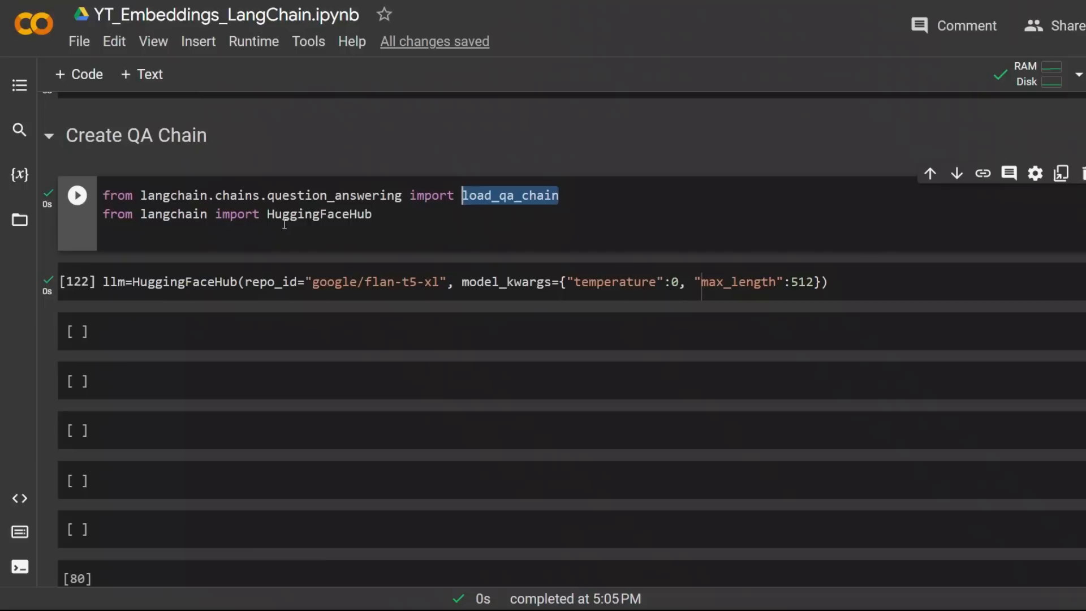
pyautogui.doubleClick(319, 214)
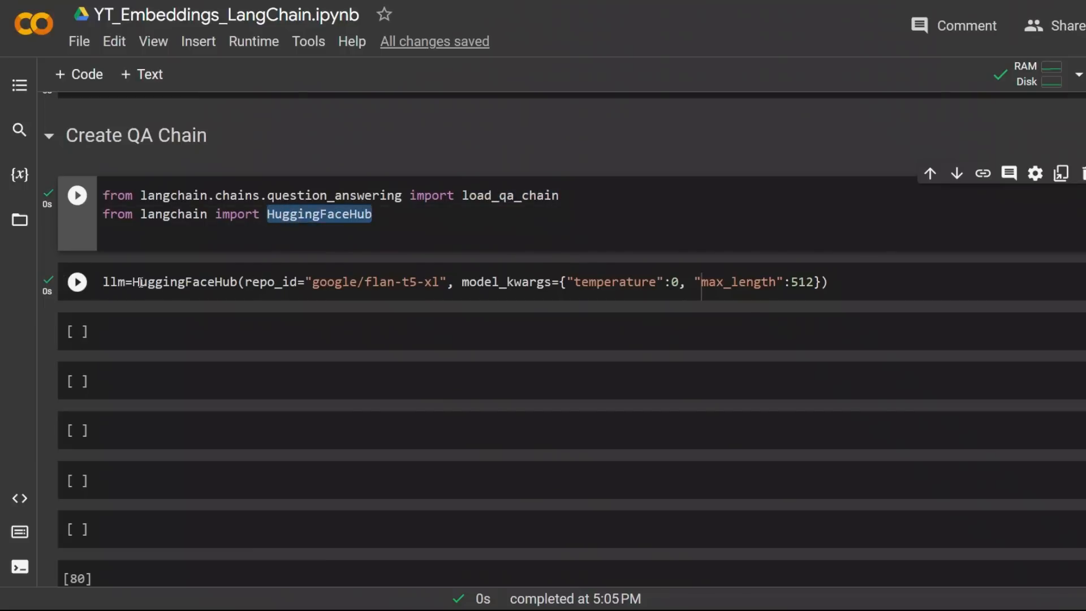
pyautogui.click(77, 196)
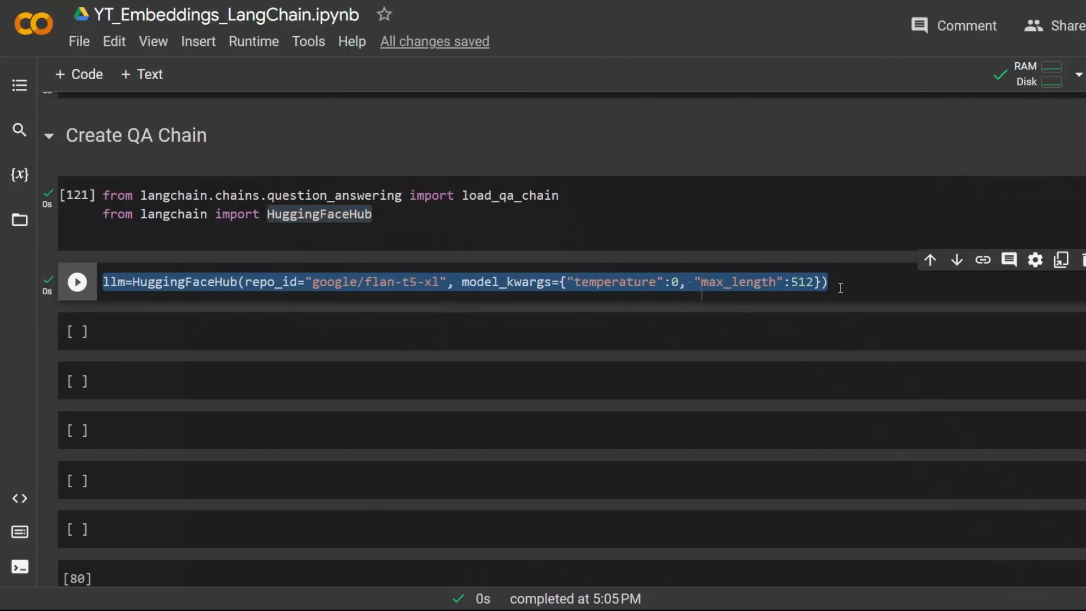
pyautogui.click(363, 282)
pyautogui.write('chain = load_qa_chain(OpenAI(), chain_type="stuff")')
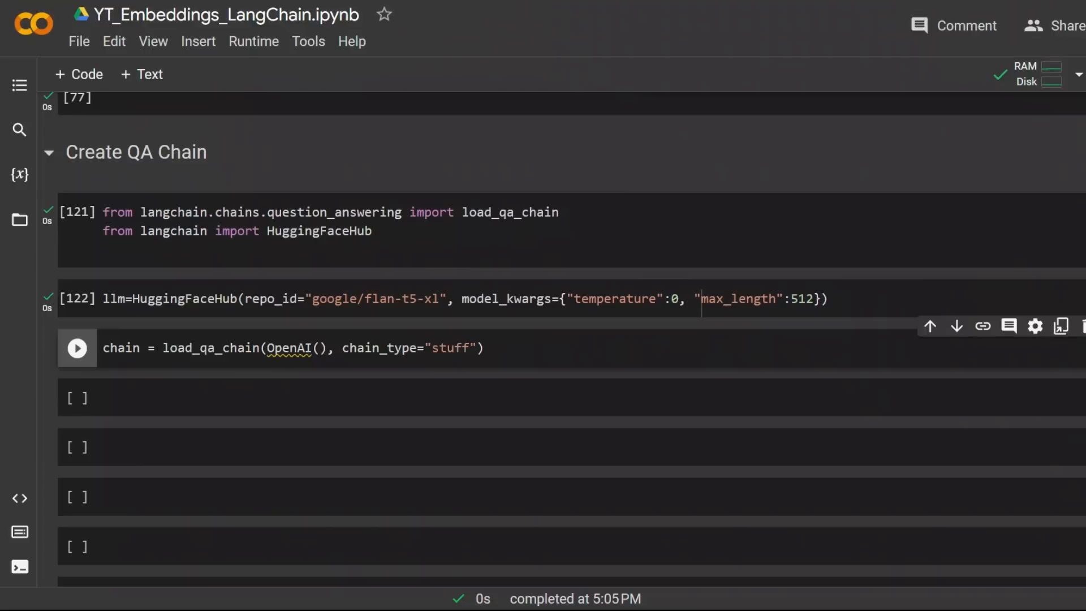
# Replace OpenAI() with llm in the load_qa_chain cell and build the QA chain
pyautogui.tripleClick(291, 347)
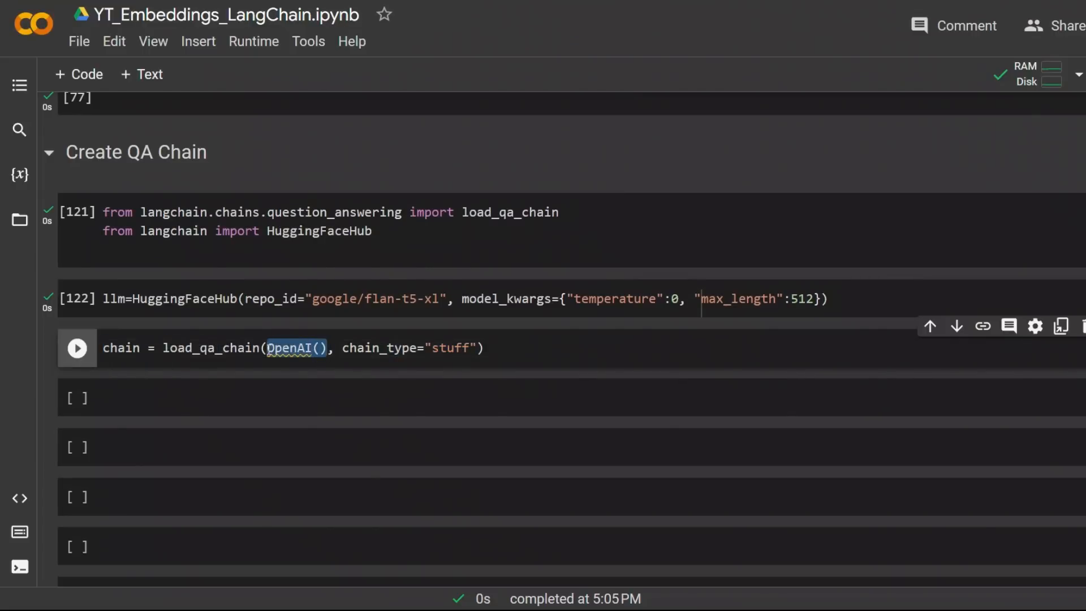
pyautogui.write('llm')
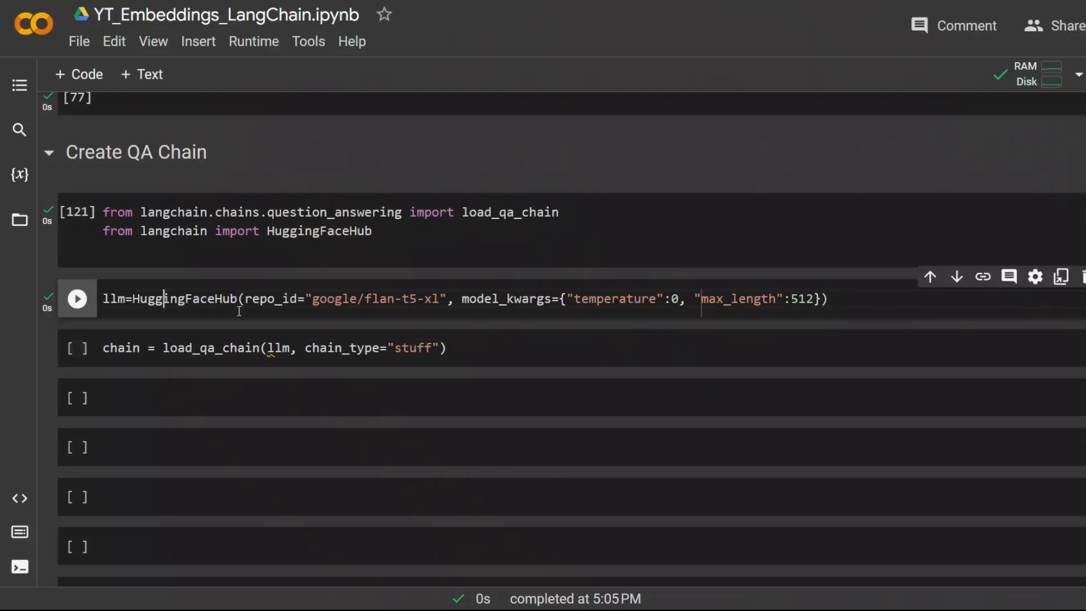
pyautogui.click(77, 298)
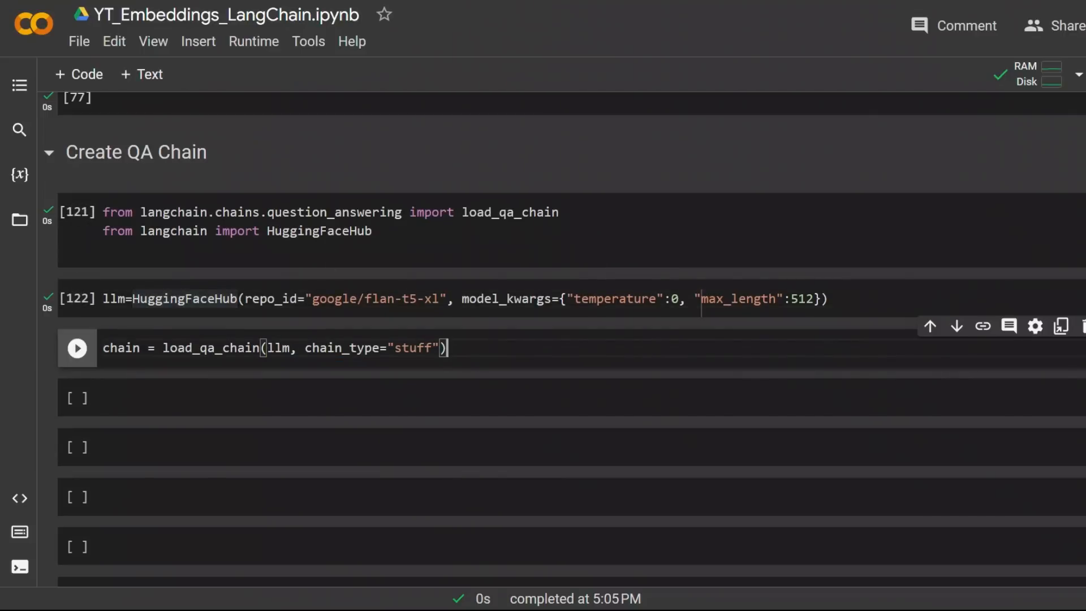
pyautogui.click(77, 348)
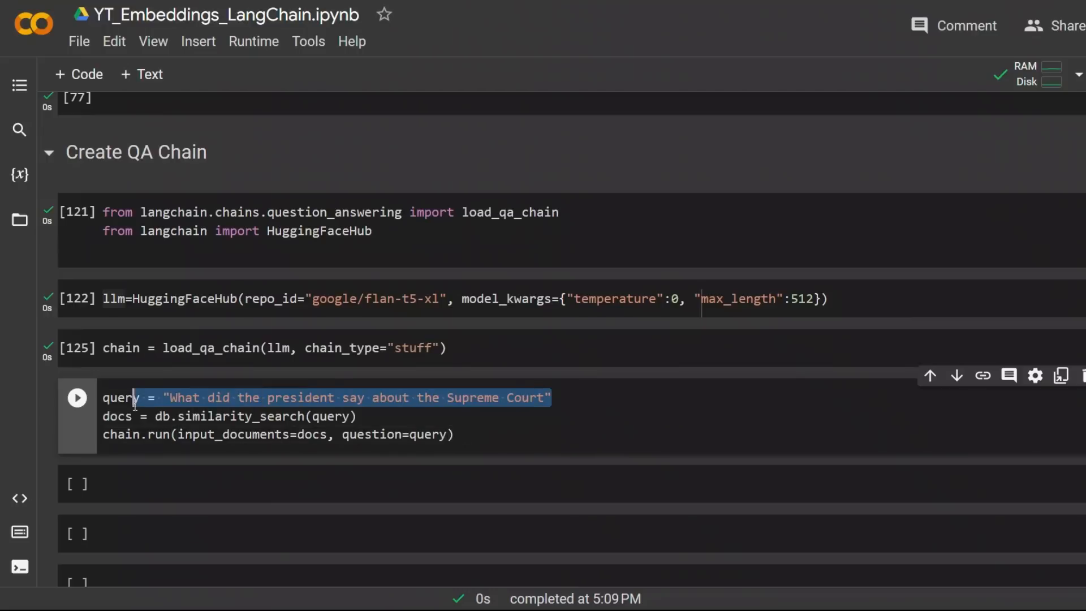
# Review the load_qa_chain cell, highlighting the similarity search line
pyautogui.click(572, 402)
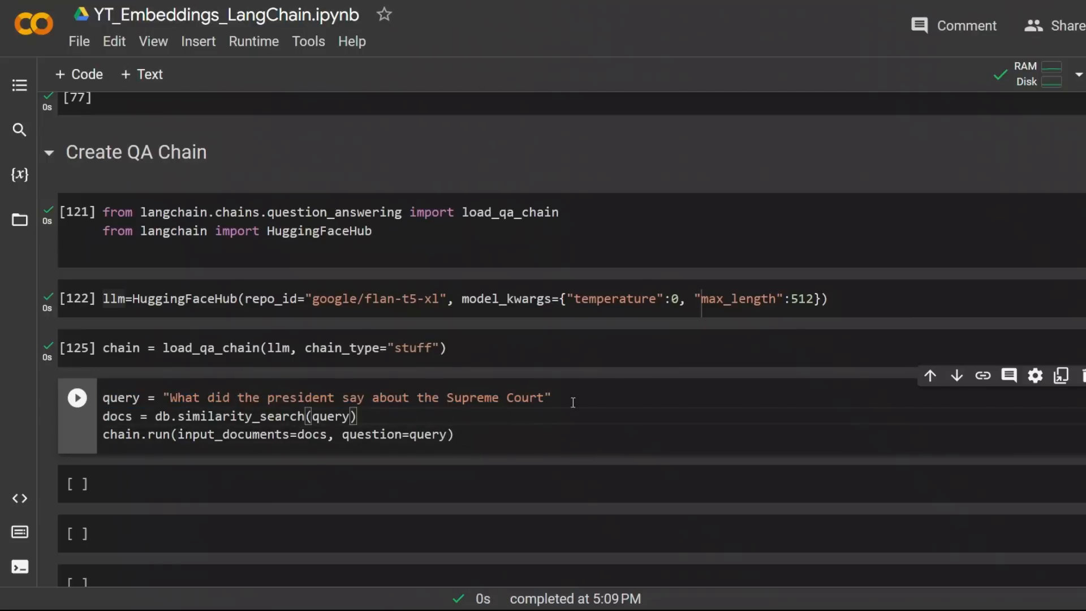
pyautogui.tripleClick(326, 397)
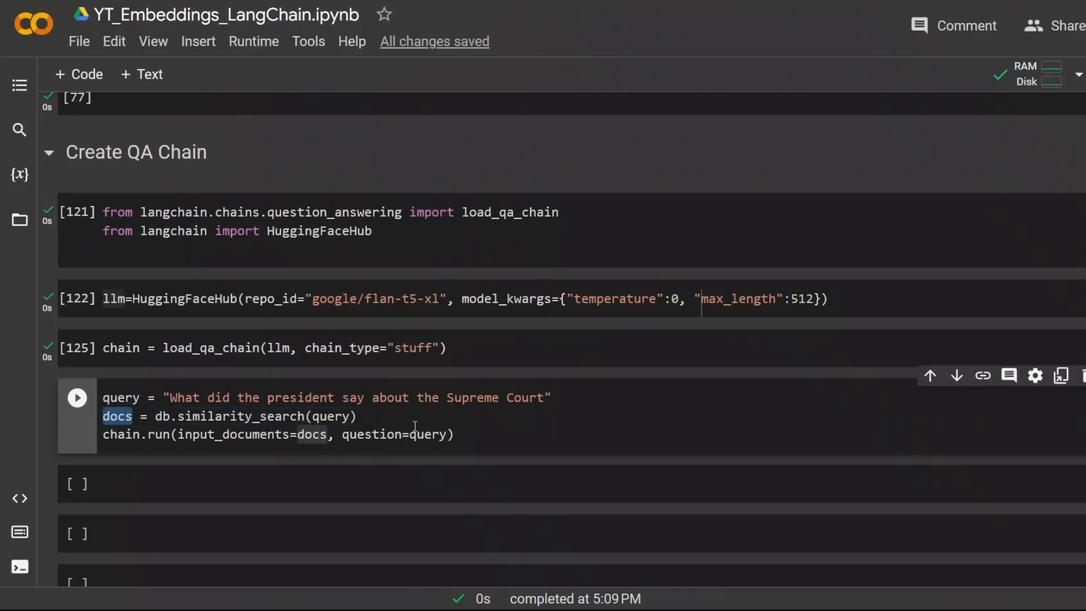
pyautogui.click(262, 434)
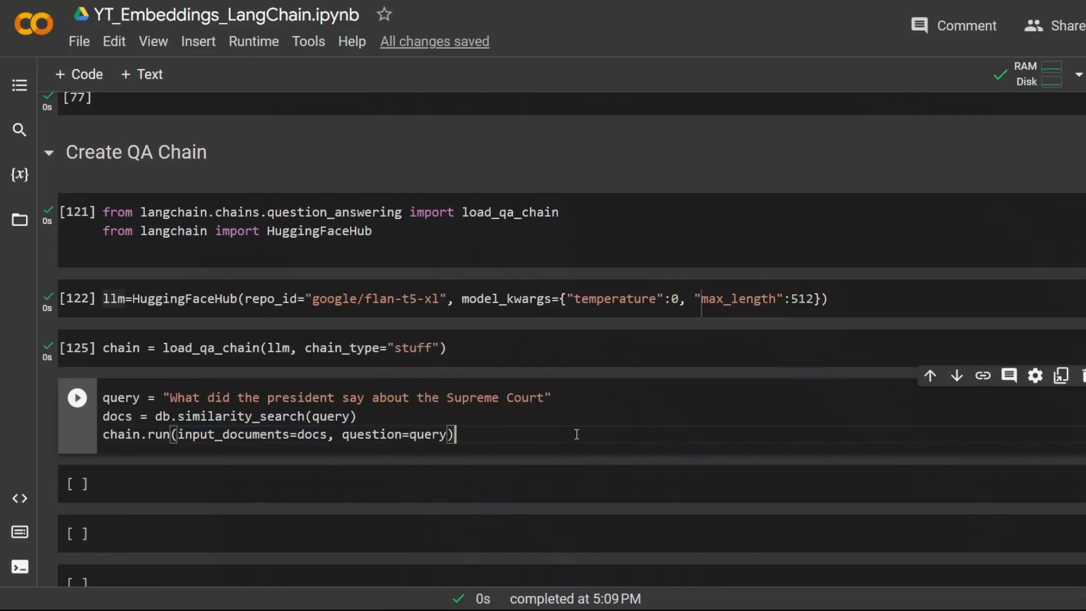
# Run the Supreme Court query cell and grab the chain's answer text
pyautogui.click(76, 397)
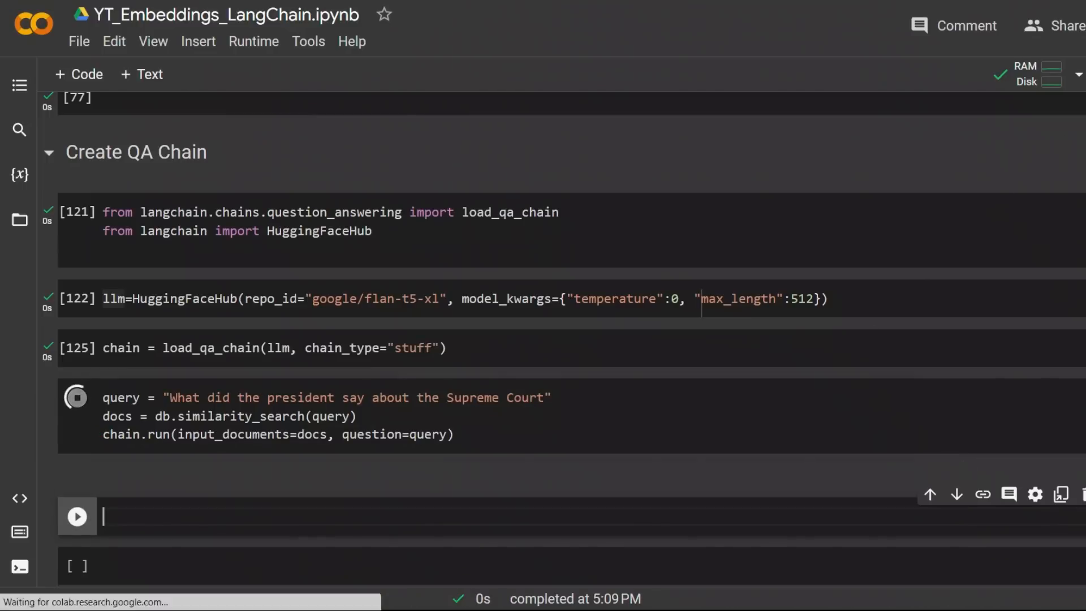
pyautogui.click(76, 397)
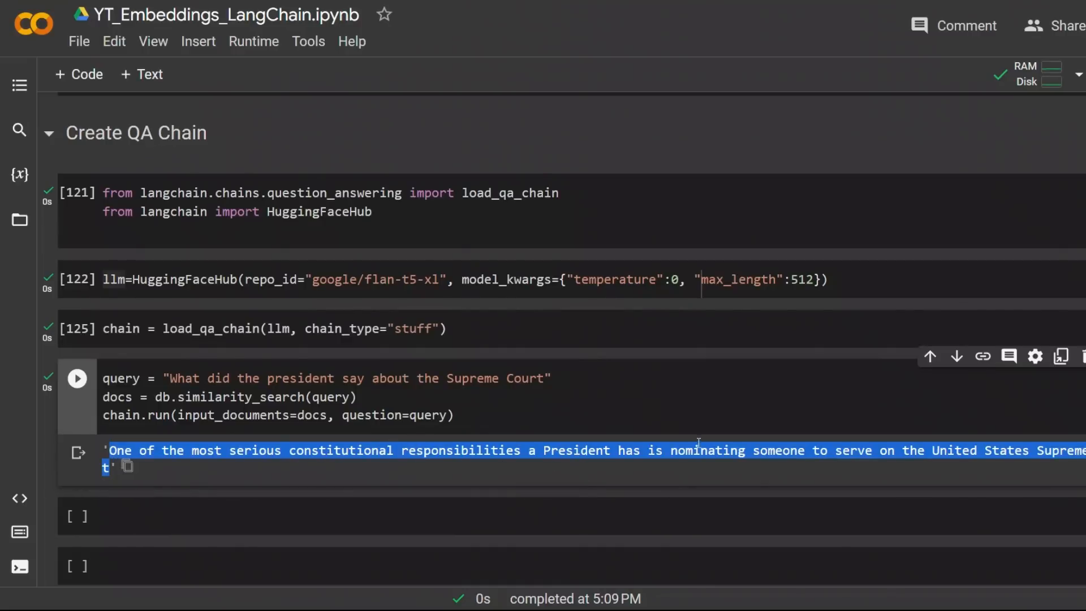
pyautogui.moveTo(826, 464)
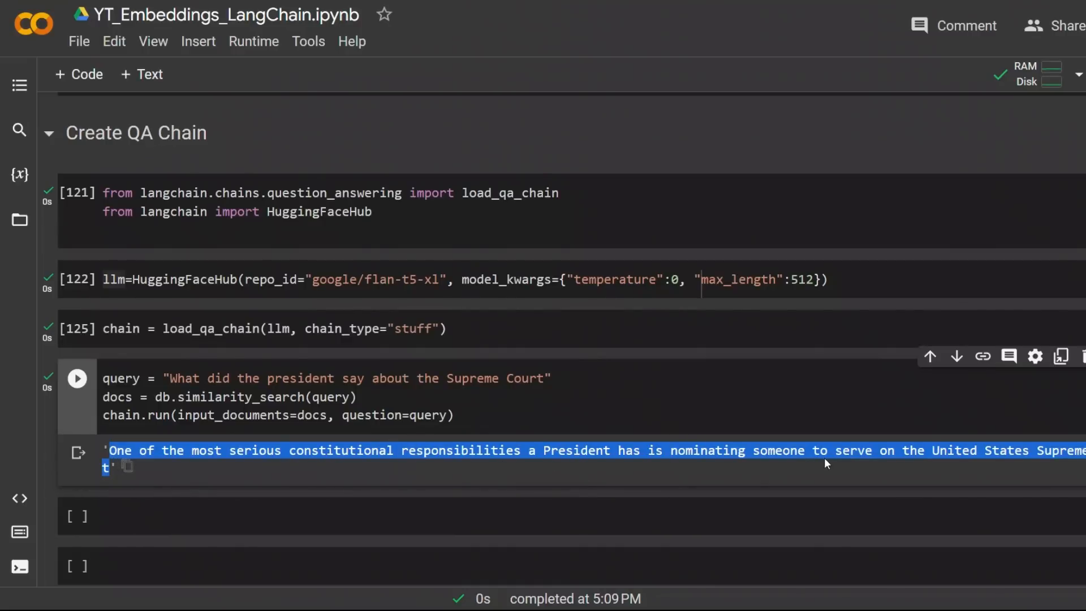
pyautogui.press('ctrl+s')
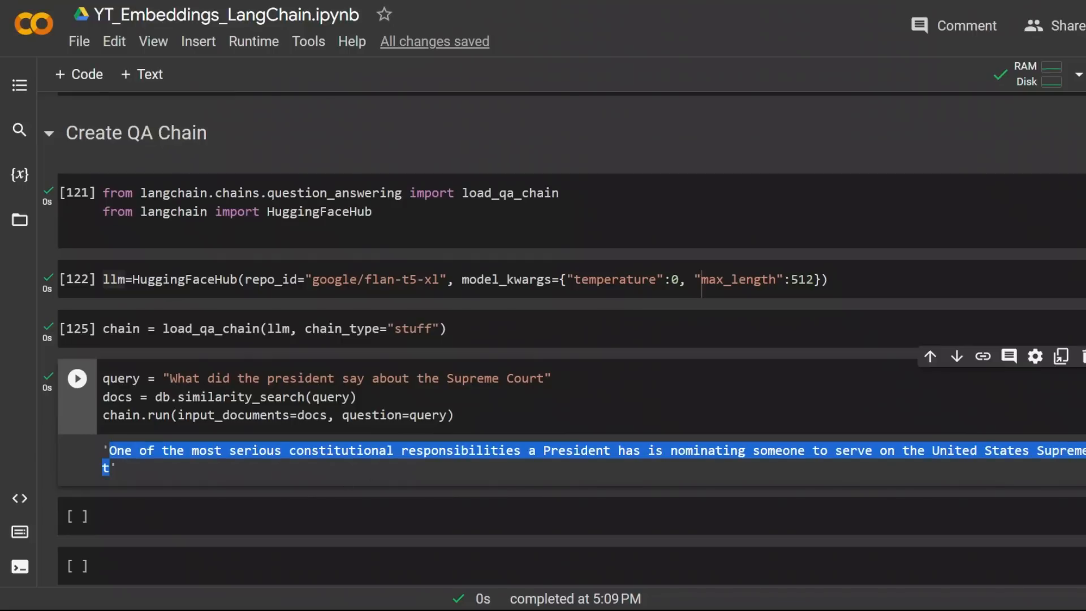
pyautogui.scroll(-3)
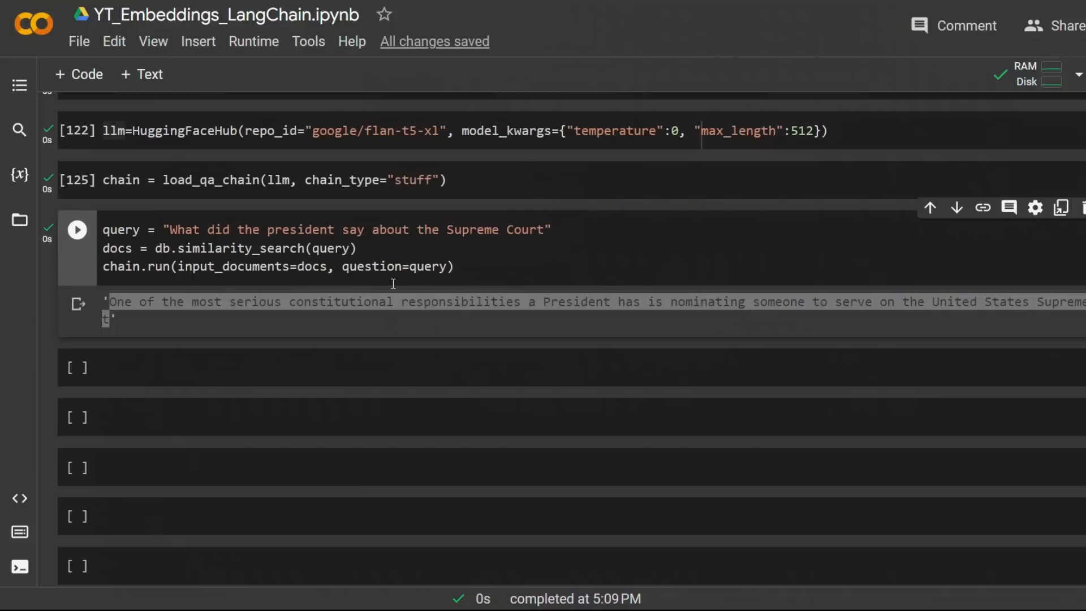
pyautogui.scroll(3)
pyautogui.write('conomy?')
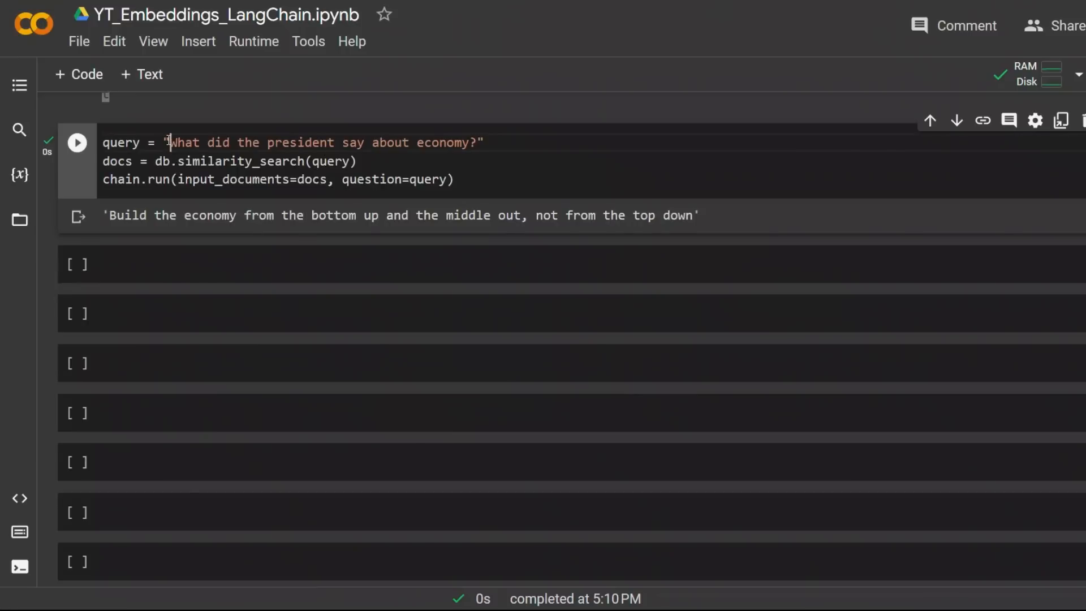
# Highlight the economy answer 'build the economy from the bottom up and the middle out'
pyautogui.moveTo(170, 143); pyautogui.dragTo(469, 143)
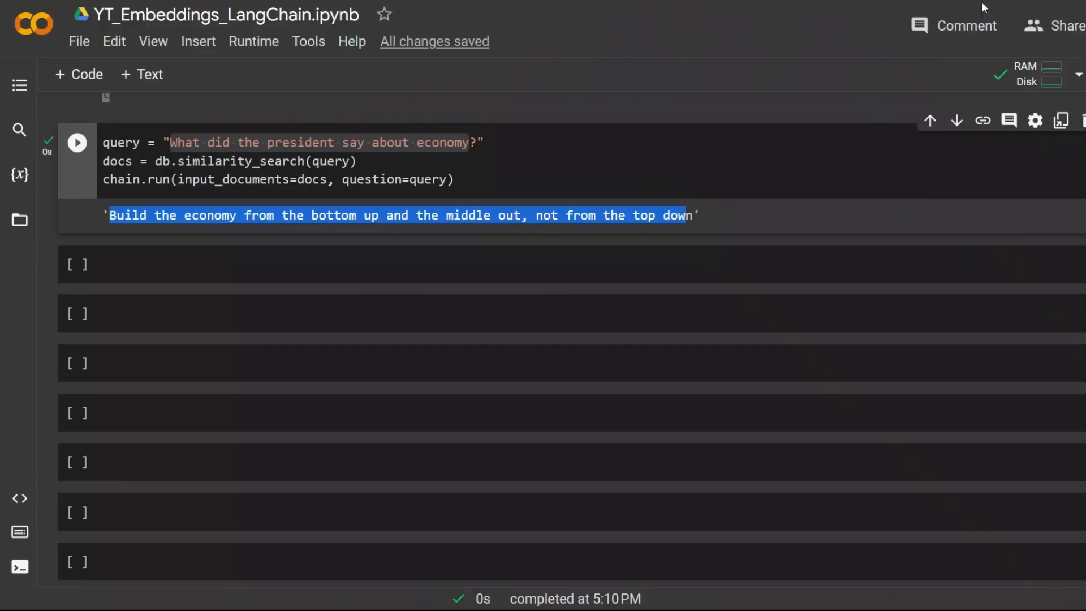
pyautogui.moveTo(447, 254)
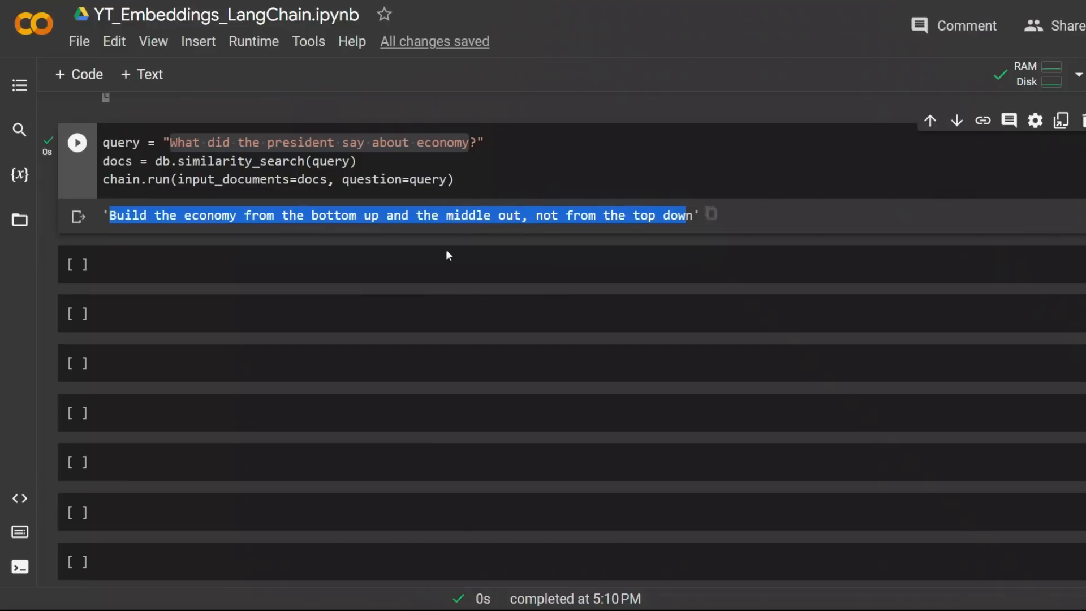
pyautogui.click(386, 264)
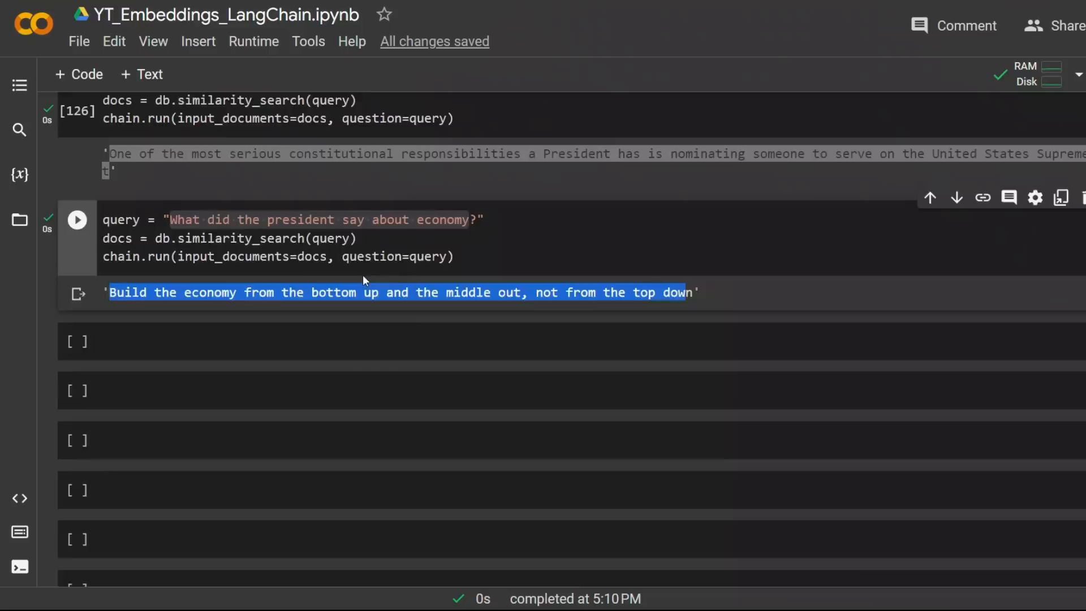
pyautogui.scroll(3)
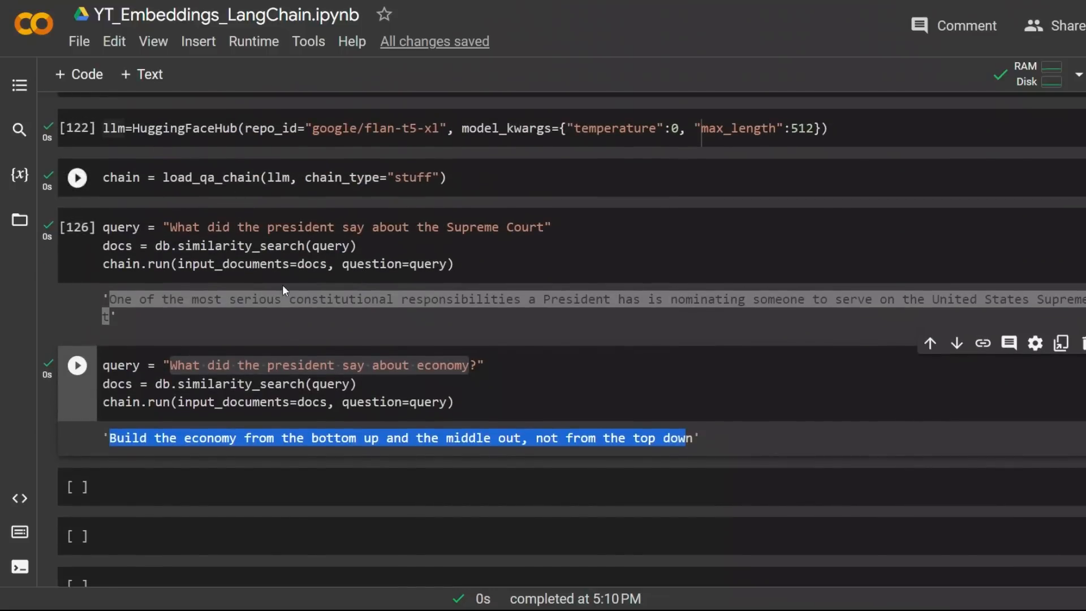
pyautogui.click(499, 401)
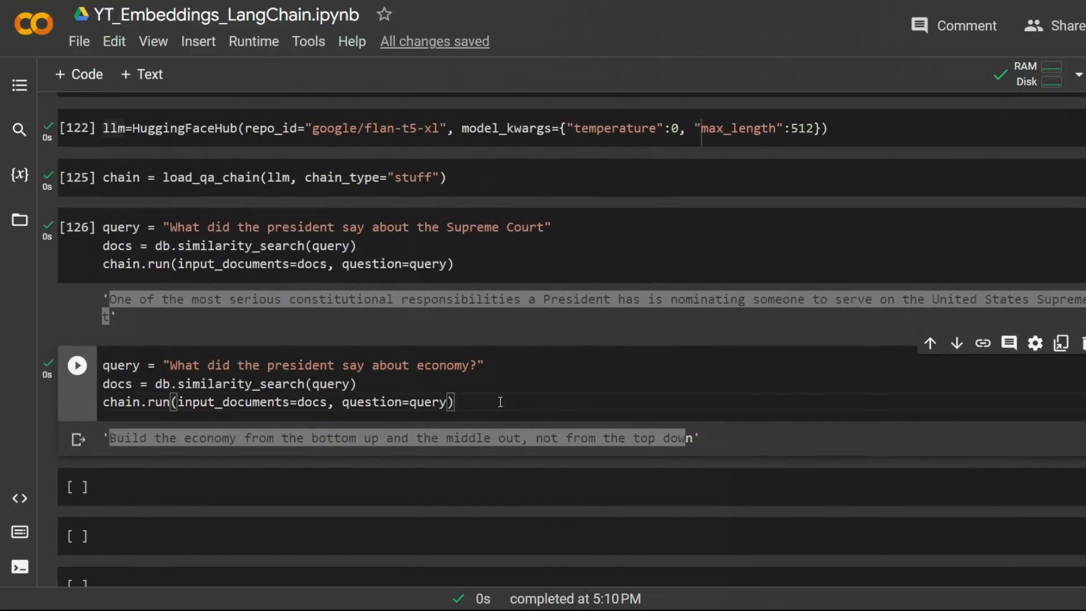
pyautogui.scroll(3)
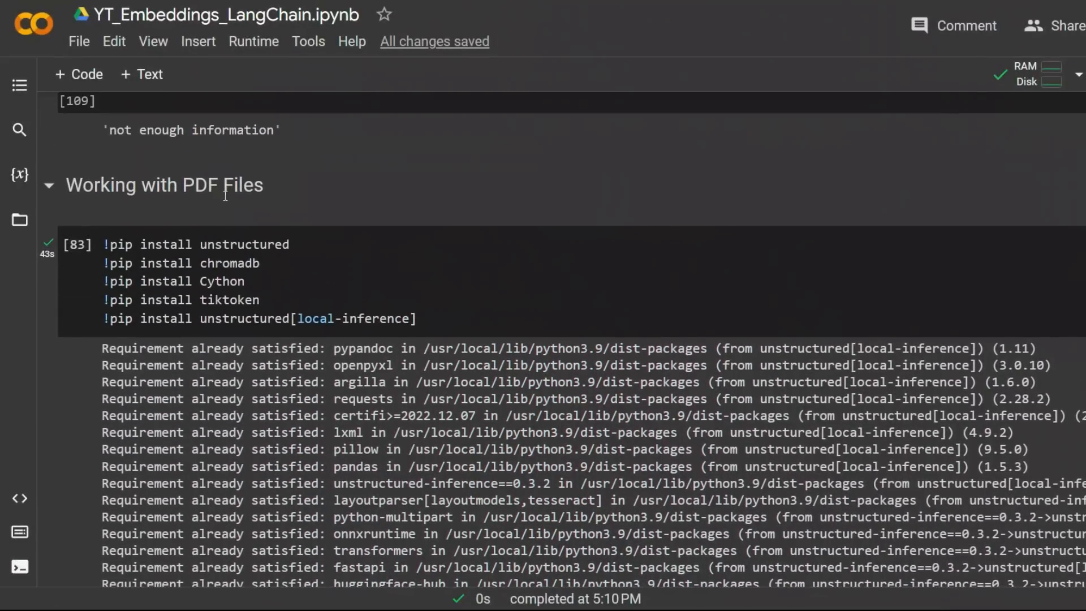
pyautogui.moveTo(249, 193)
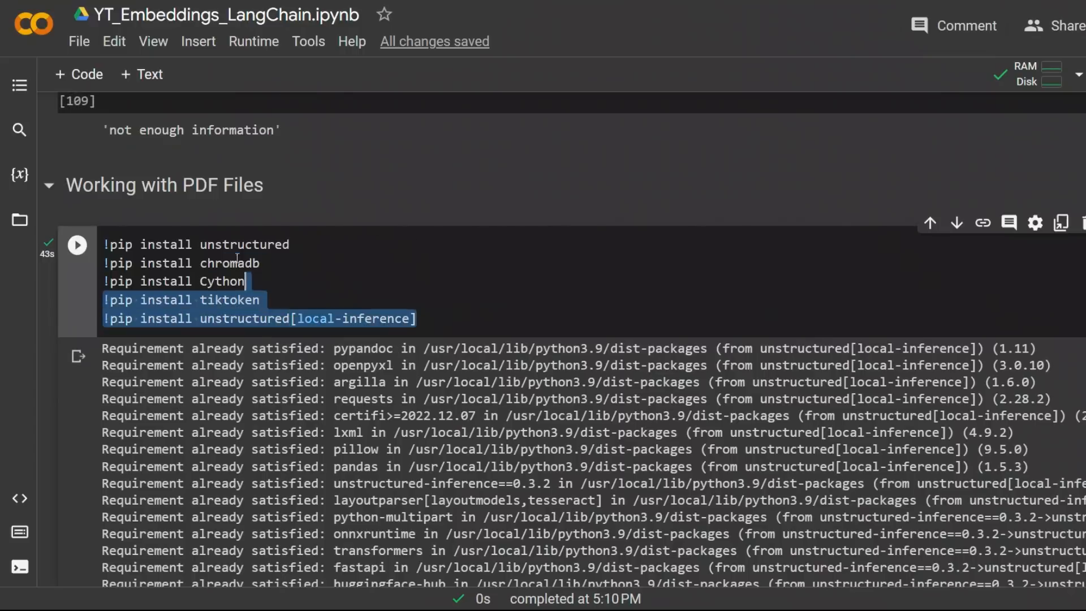
pyautogui.click(452, 318)
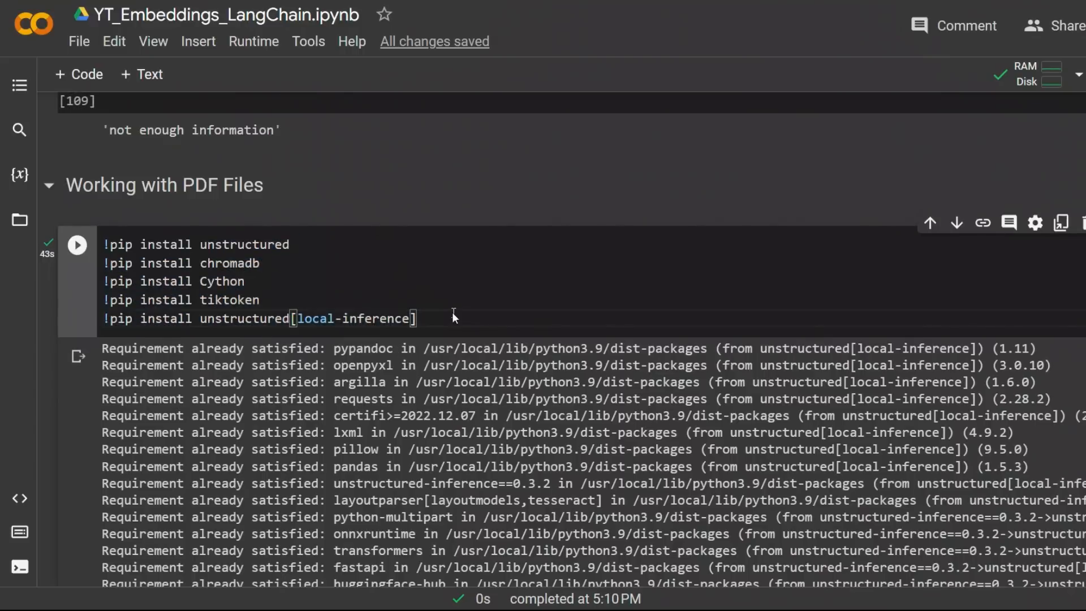
# Point out the UnstructuredPDFLoader and VectorstoreIndexCreator imports
pyautogui.scroll(-3)
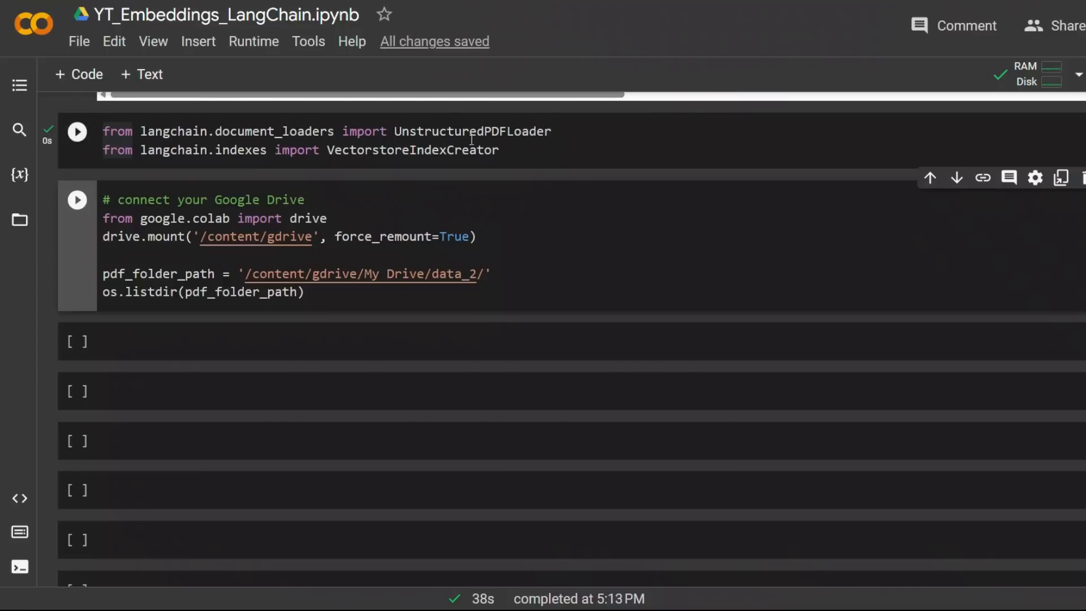
pyautogui.doubleClick(473, 132)
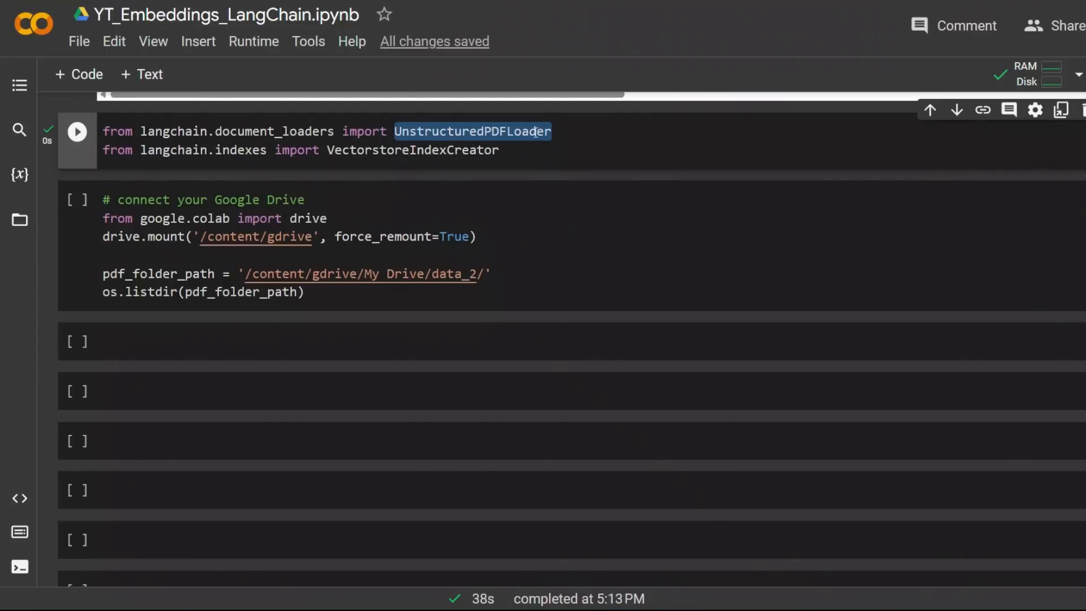
pyautogui.doubleClick(413, 149)
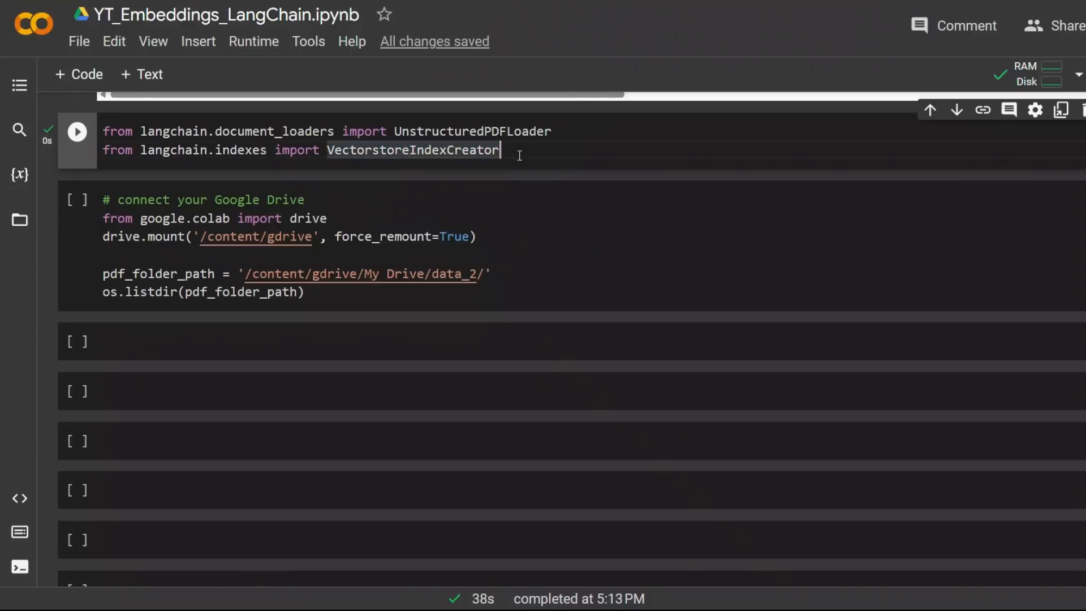
pyautogui.doubleClick(413, 150)
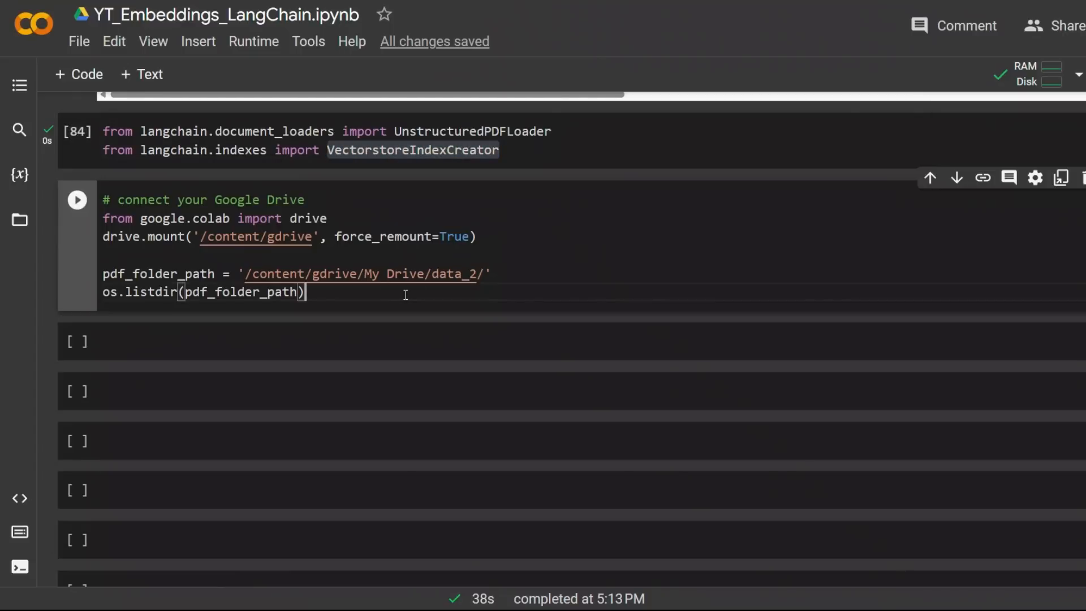
# Mount Google Drive and list data_2, noting the 2008.10010.pdf file
pyautogui.click(77, 199)
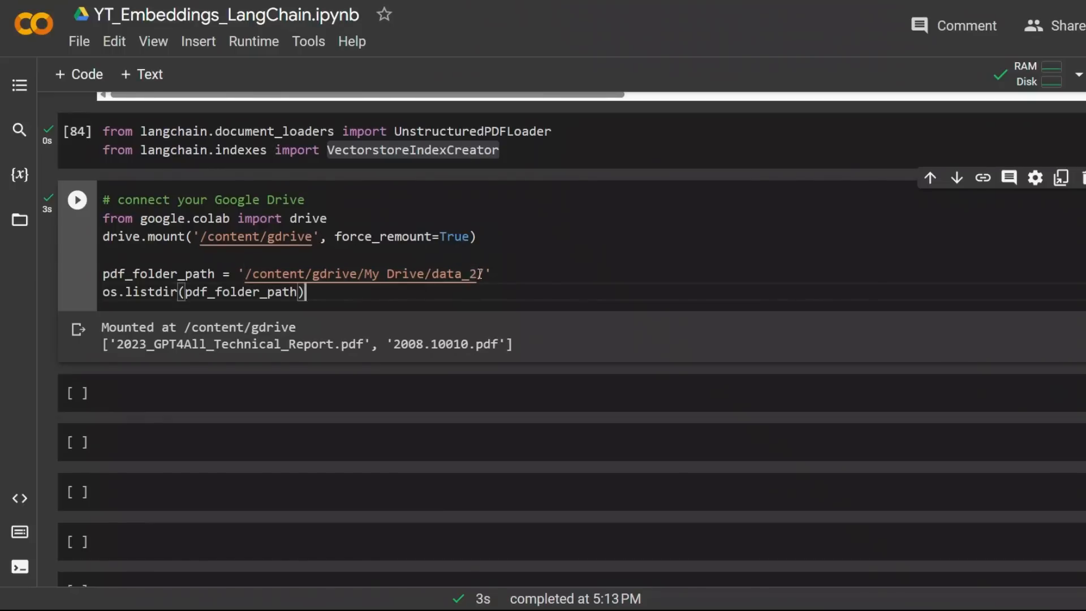
pyautogui.doubleClick(453, 273)
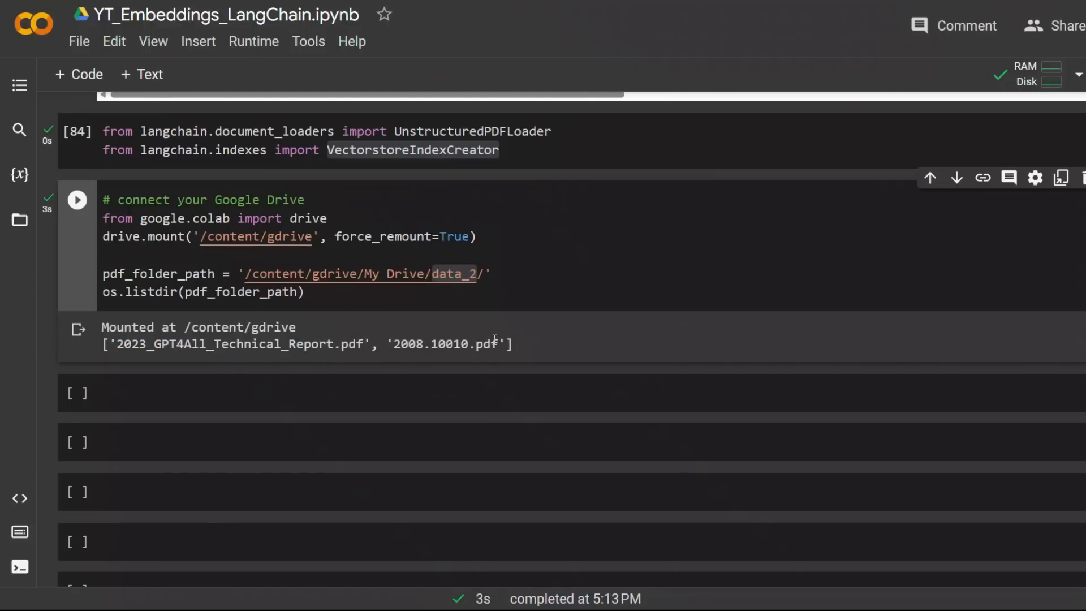
pyautogui.doubleClick(445, 344)
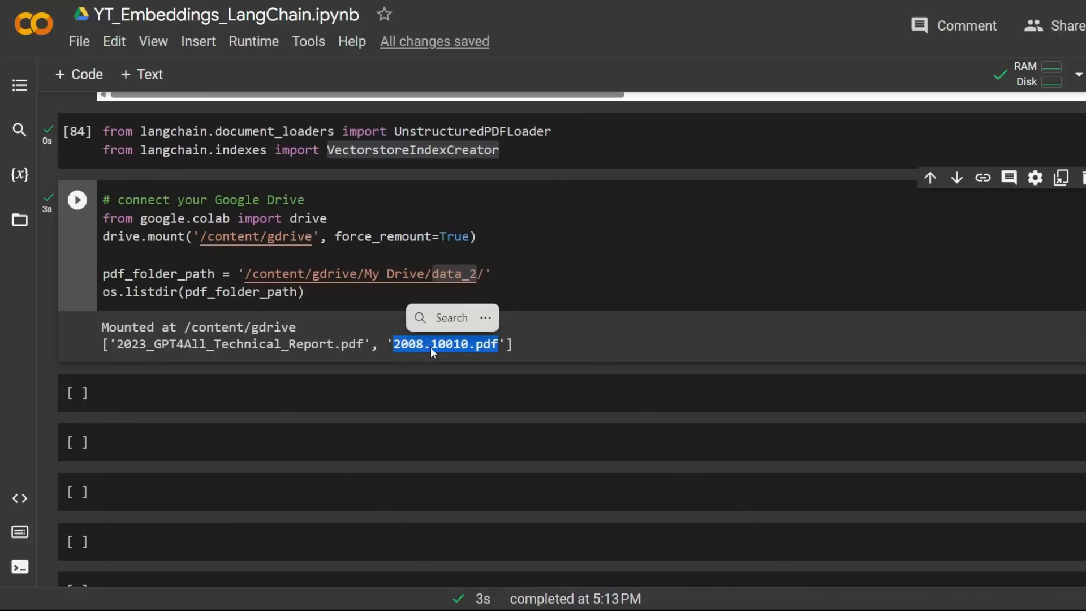
pyautogui.moveTo(415, 354)
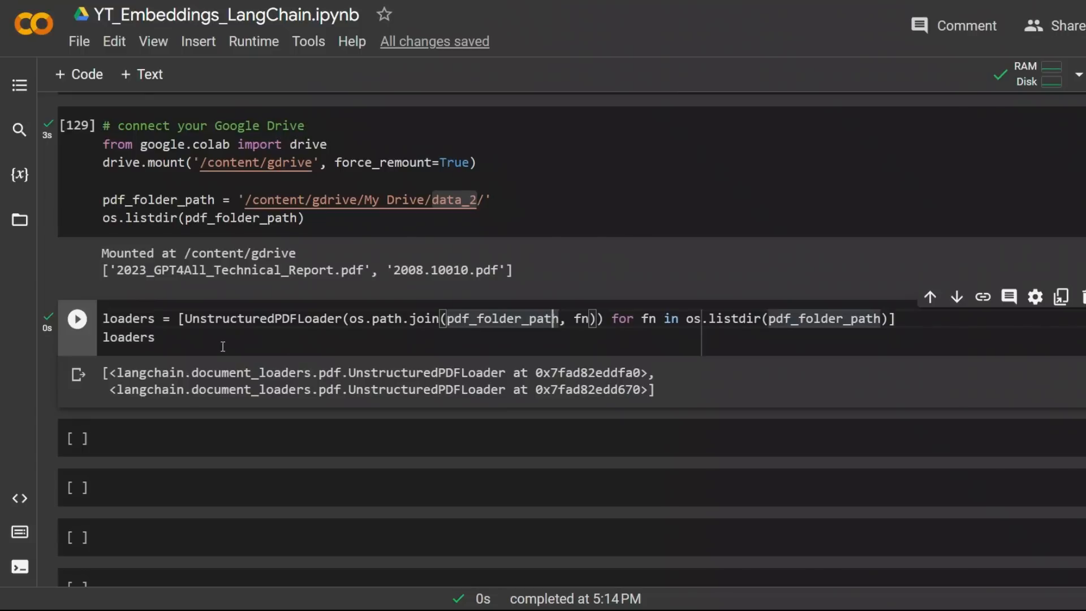
# Run the loaders cell to create an UnstructuredPDFLoader per PDF
pyautogui.press('ctrl+a')
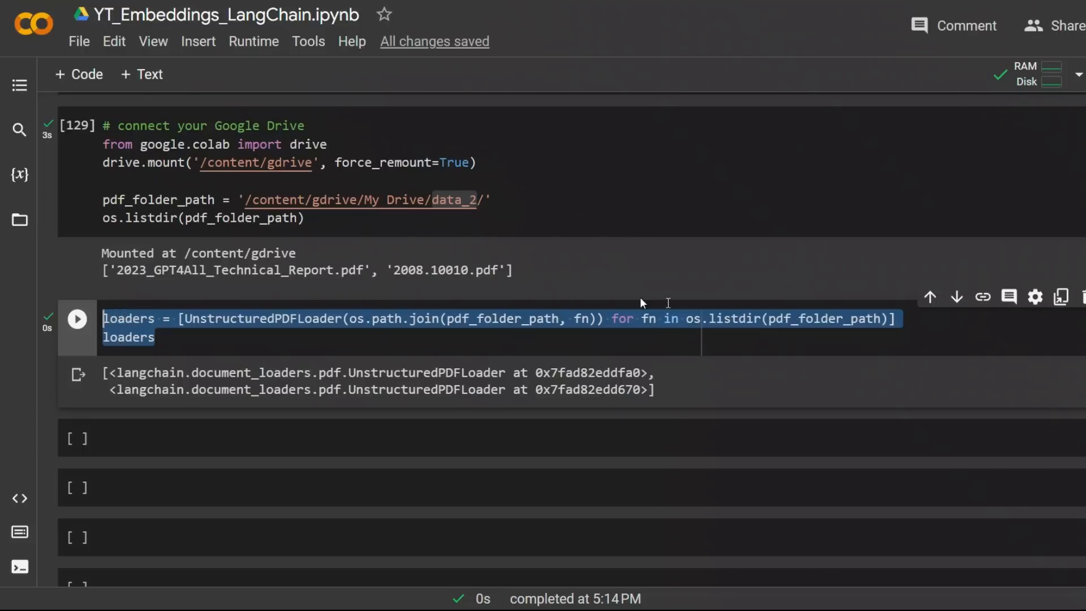
pyautogui.click(651, 390)
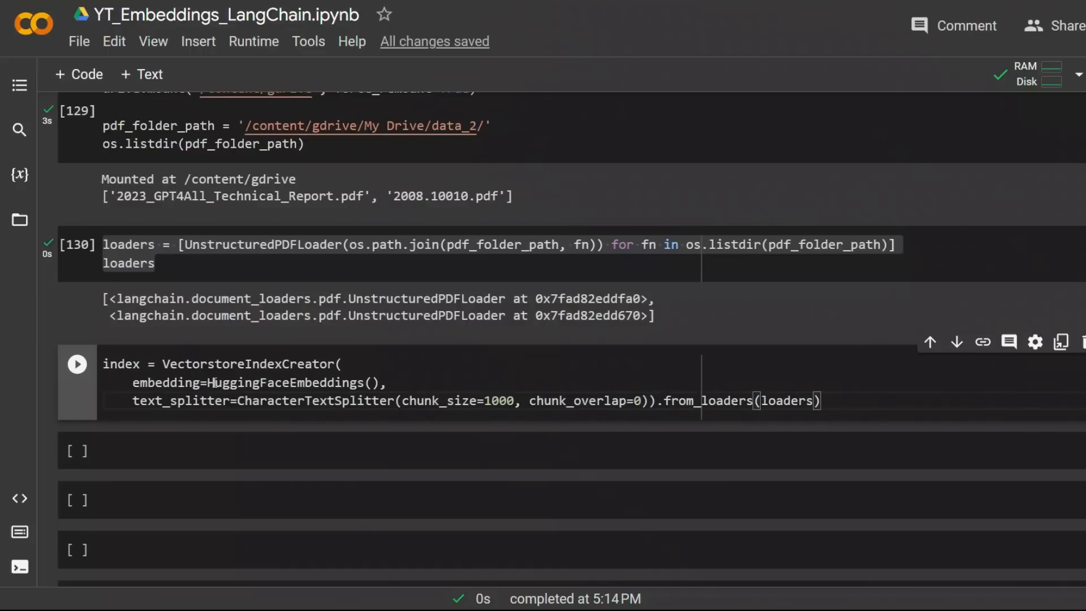
# Highlight the text splitter settings: 1000-character chunks with no overlap
pyautogui.doubleClick(248, 363)
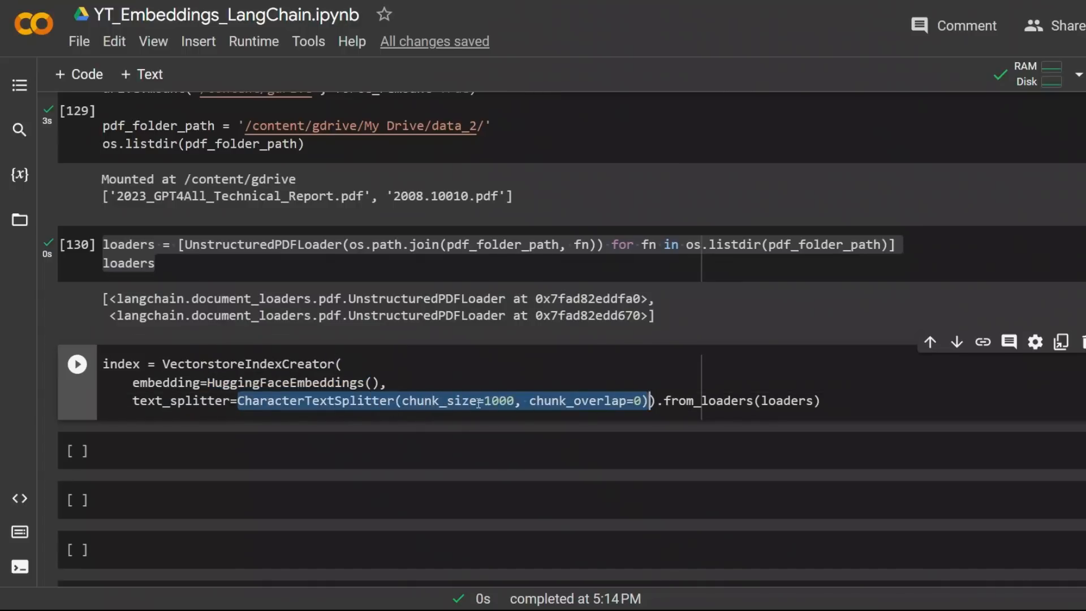
pyautogui.doubleClick(786, 400)
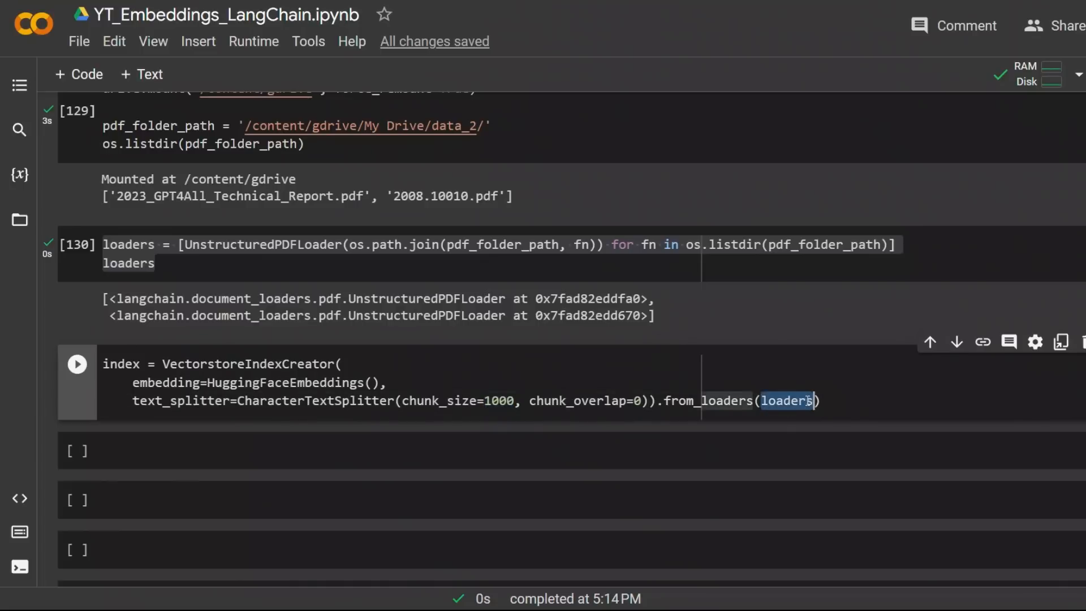
pyautogui.click(107, 363)
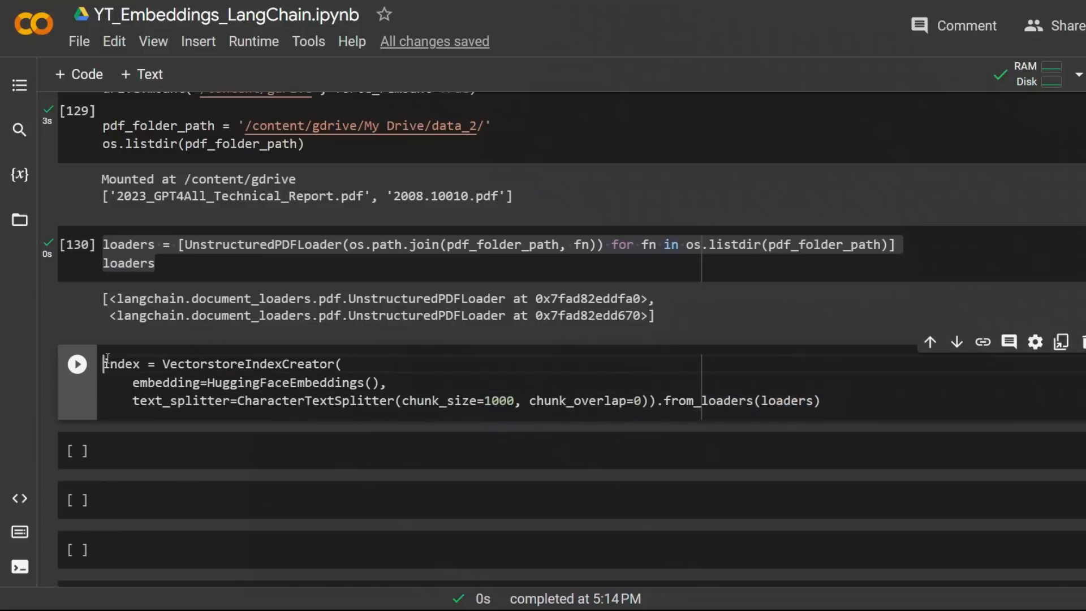
pyautogui.doubleClick(121, 363)
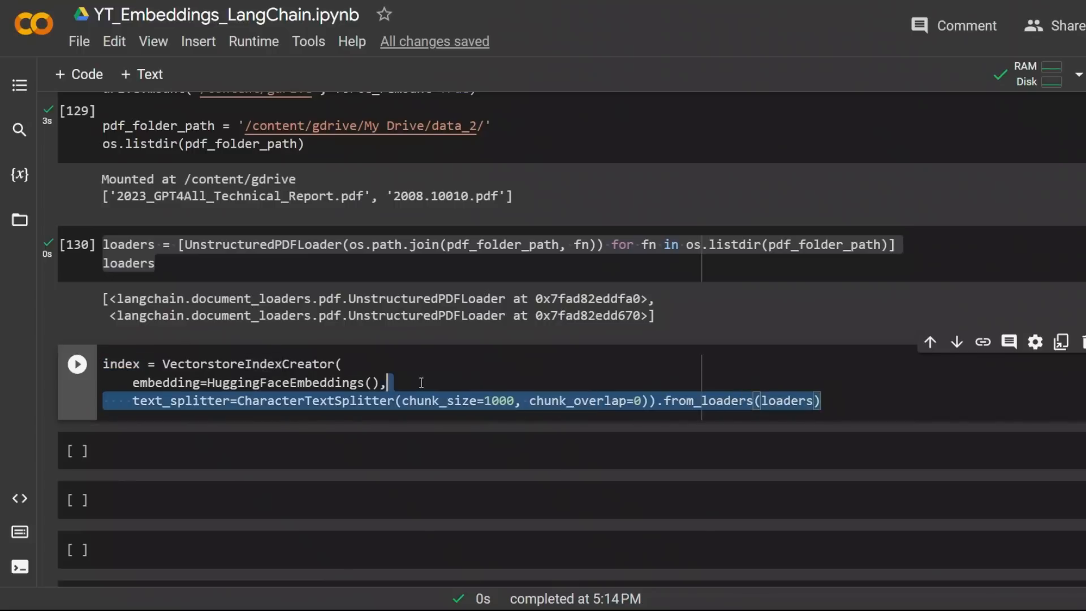
# Run the VectorstoreIndexCreator cell and note the detectron2 warning
pyautogui.click(76, 363)
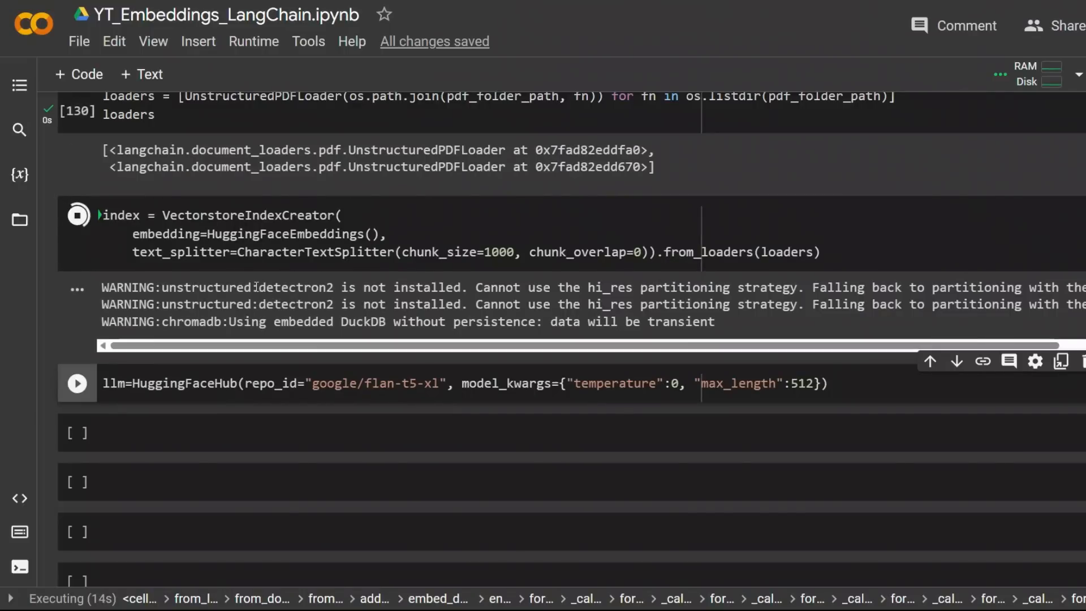
pyautogui.doubleClick(296, 287)
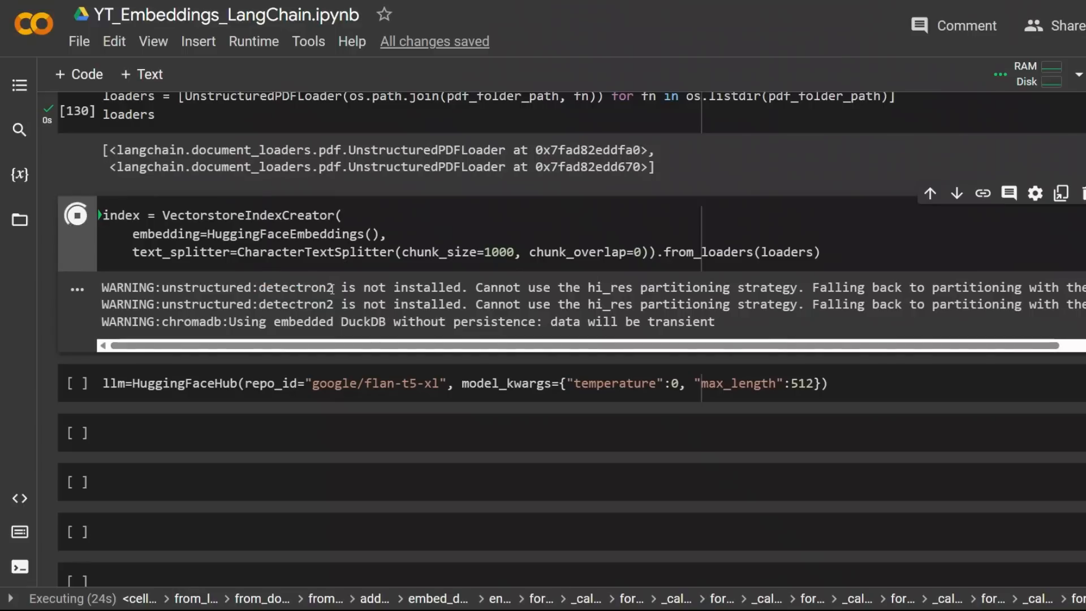
pyautogui.doubleClick(295, 286)
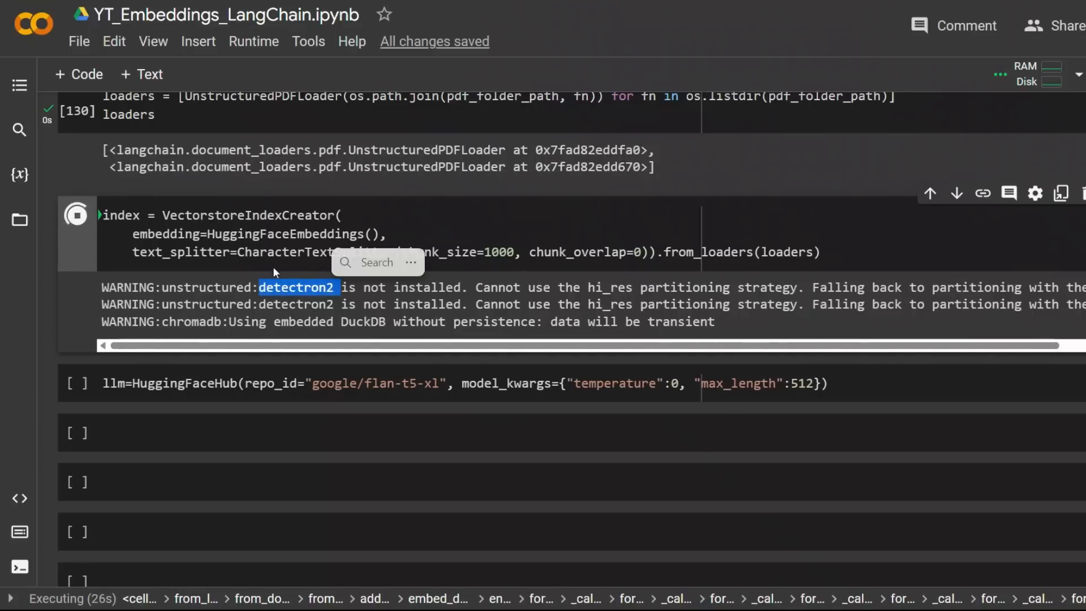
pyautogui.moveTo(323, 328)
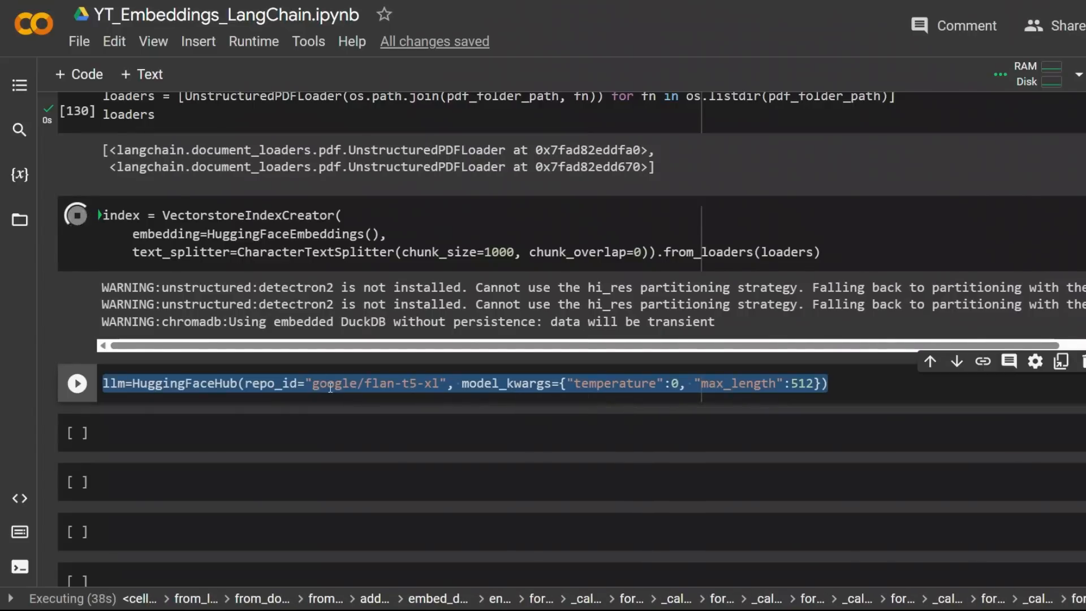
# Point out the google/flan-t5-xl repo_id in the HuggingFaceHub cell
pyautogui.doubleClick(378, 384)
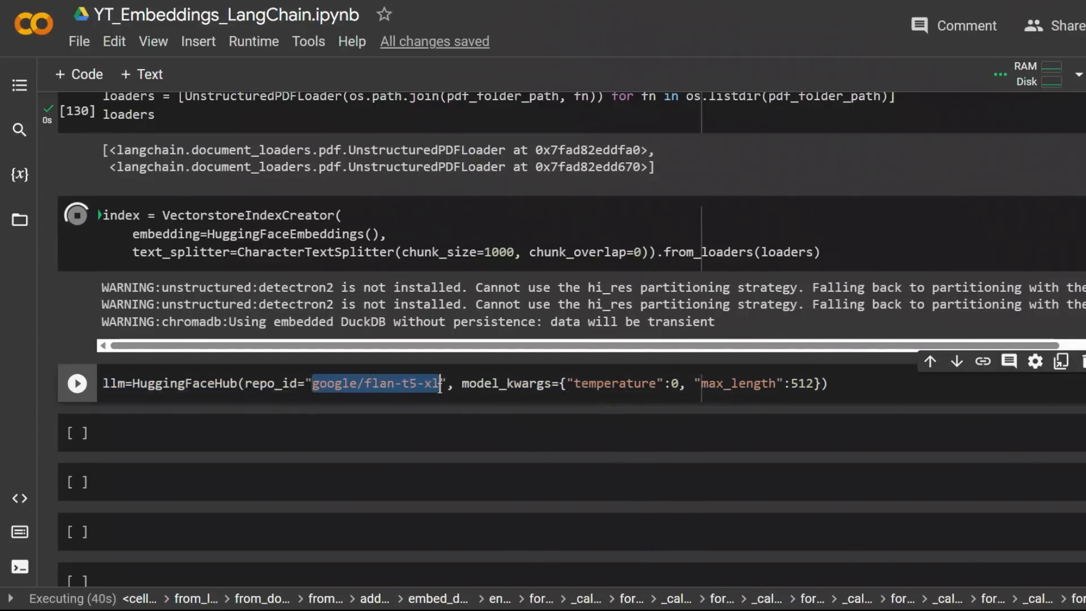
pyautogui.moveTo(340, 412)
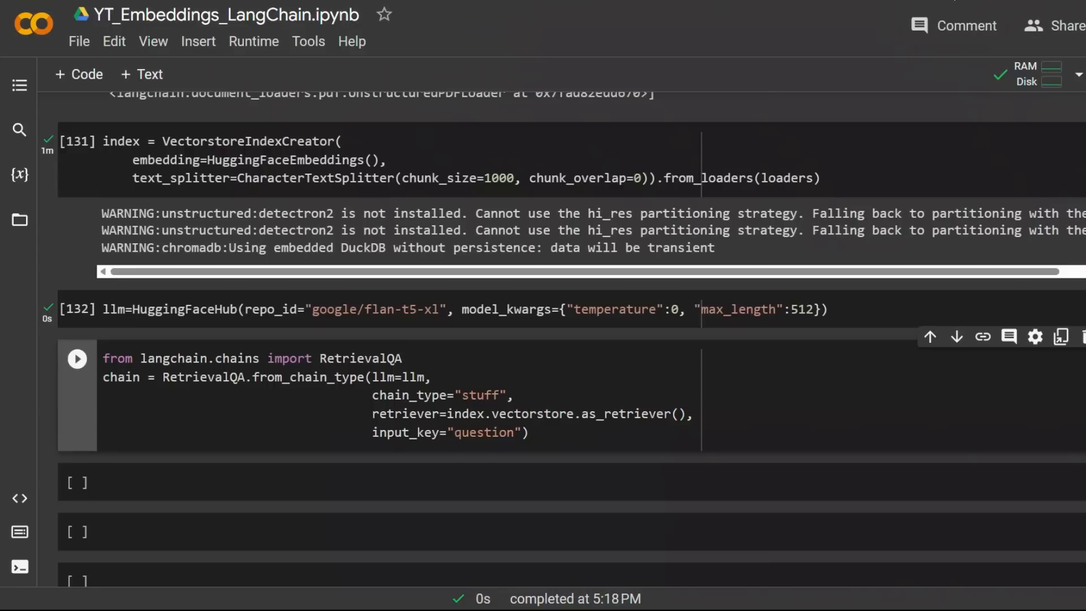
# Explain as_retriever and vectorstore, then run the RetrievalQA chain cell
pyautogui.click(530, 432)
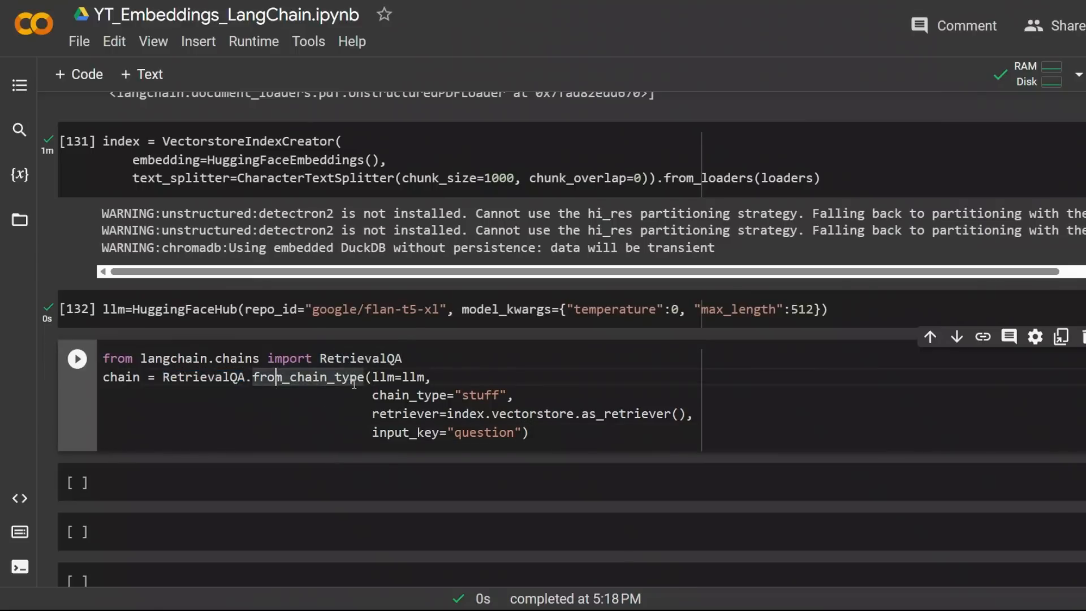
pyautogui.doubleClick(401, 377)
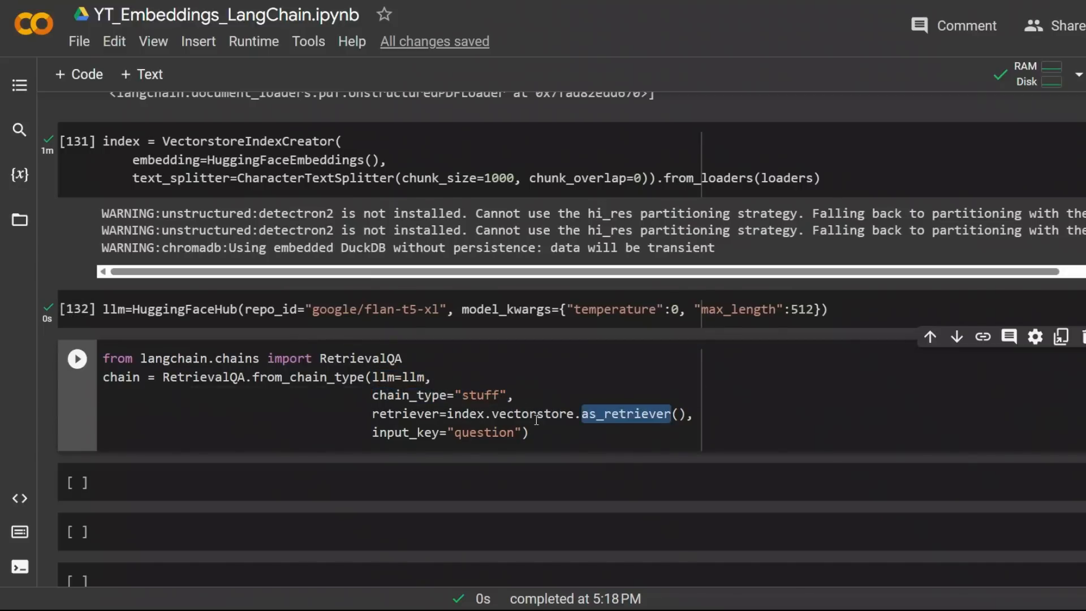
pyautogui.doubleClick(531, 415)
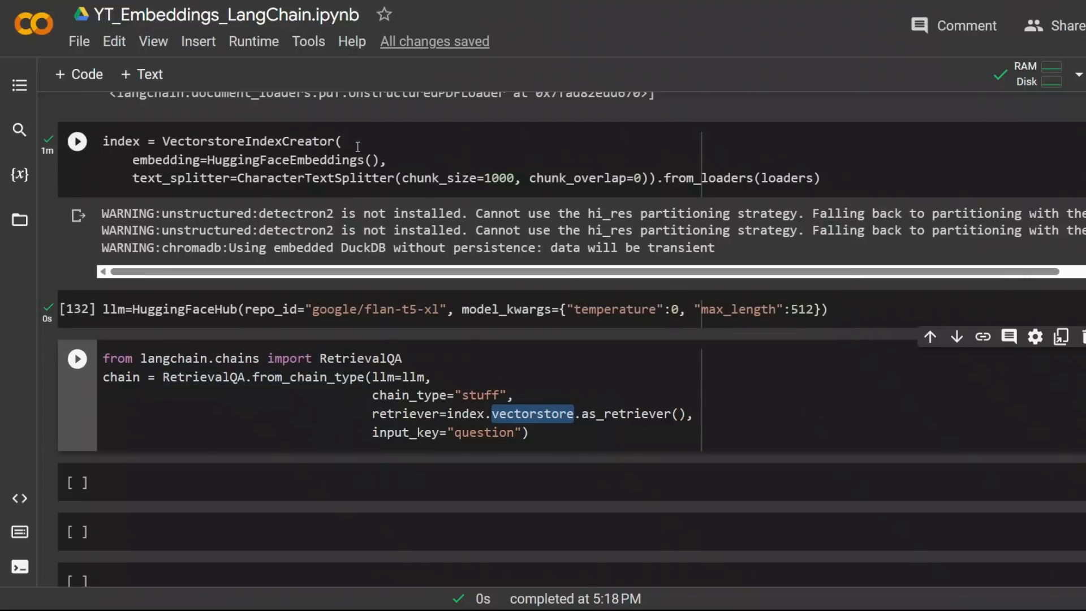
pyautogui.moveTo(391, 161)
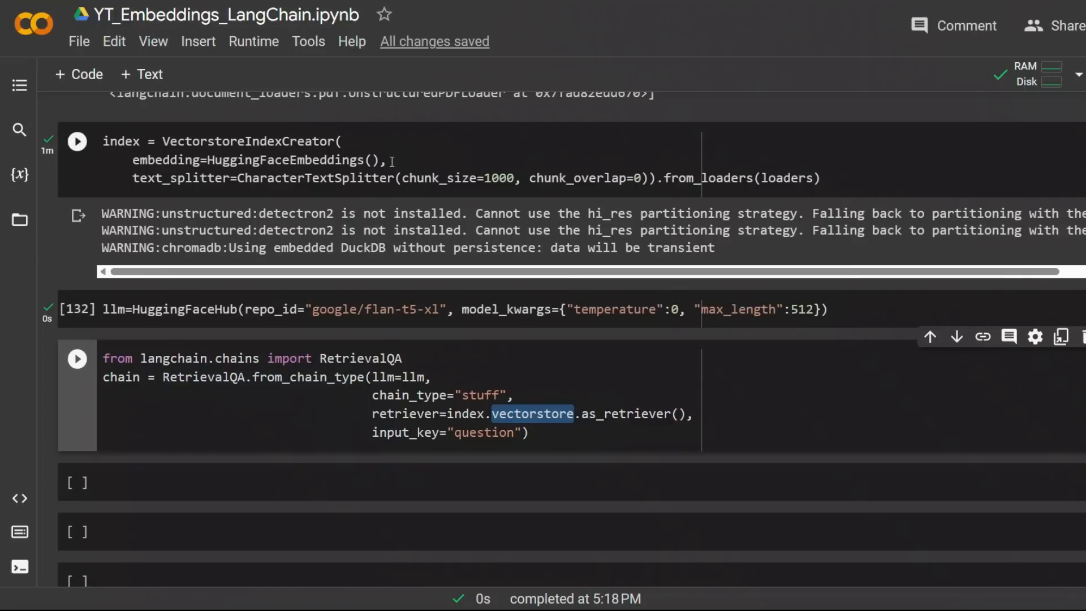
pyautogui.click(486, 432)
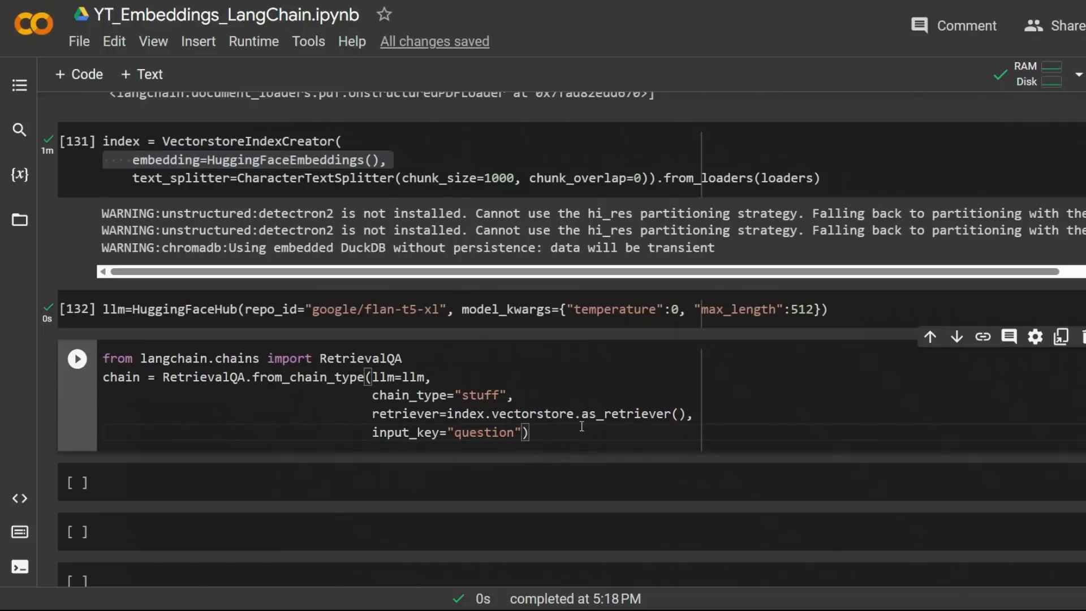
pyautogui.click(76, 359)
pyautogui.write("chain.run('How was the GPT4all model trained?')")
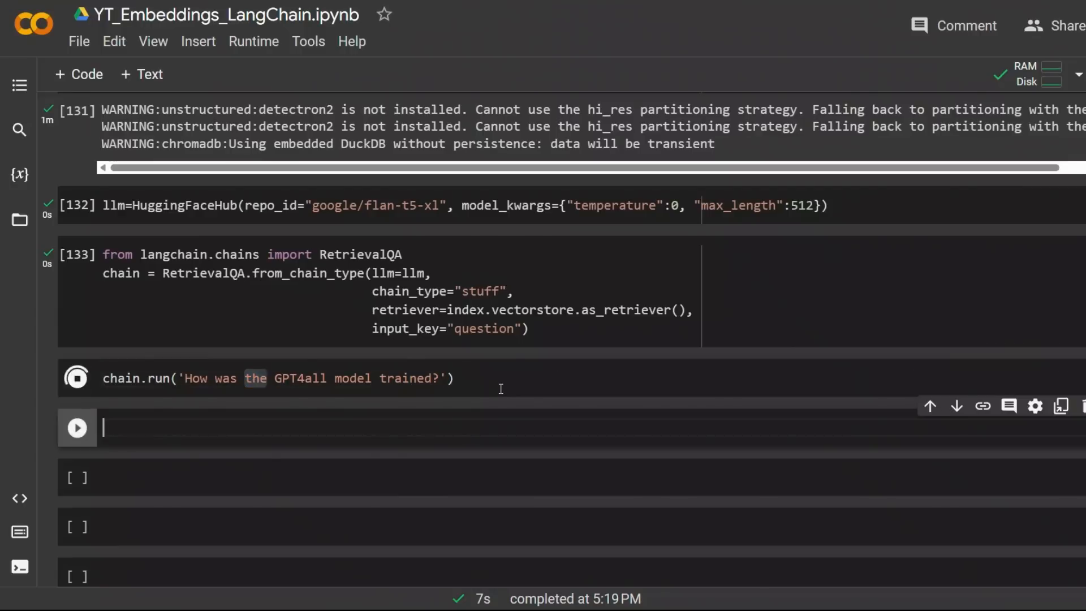
# Move into the empty cell below the 'LoRA' training answer
pyautogui.click(76, 378)
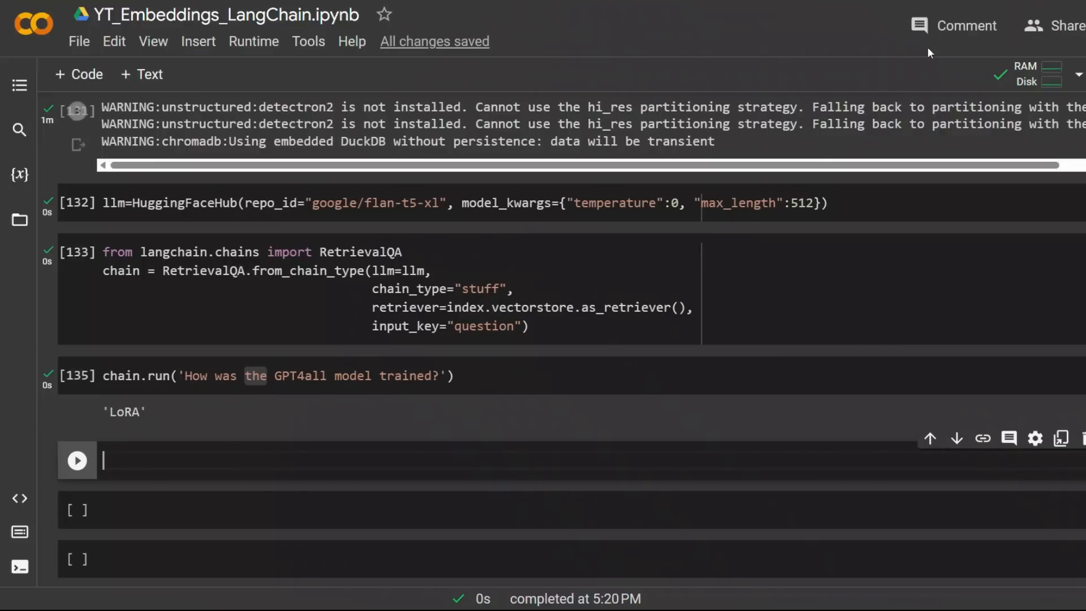
# Ask chain.run 'Who are the authors of GPT4all technical report' and get 'Yuvanesh Anand'
pyautogui.write('c')
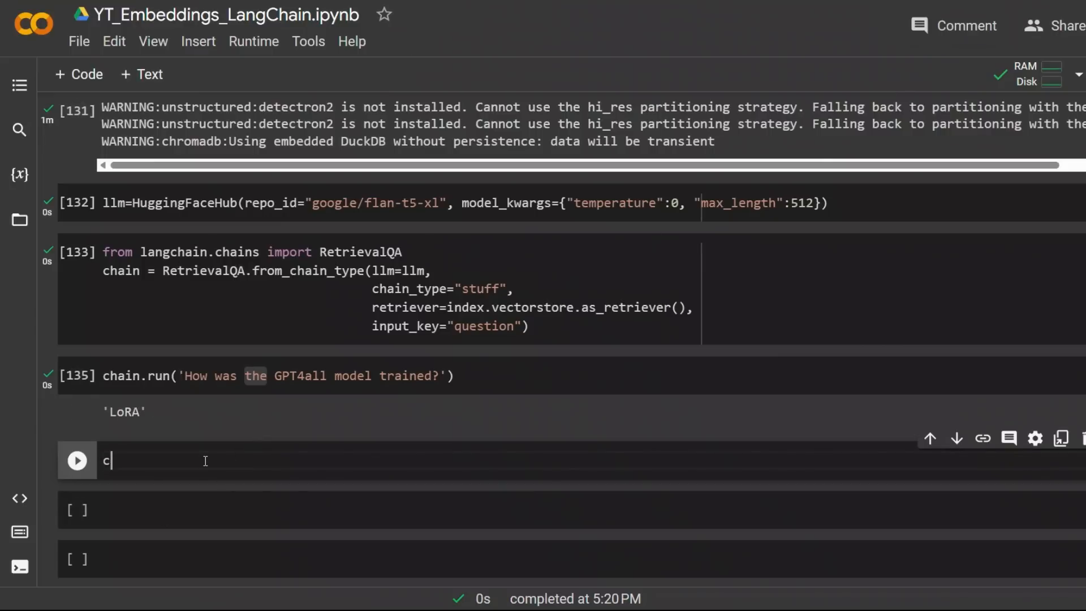
pyautogui.write('hain.run')
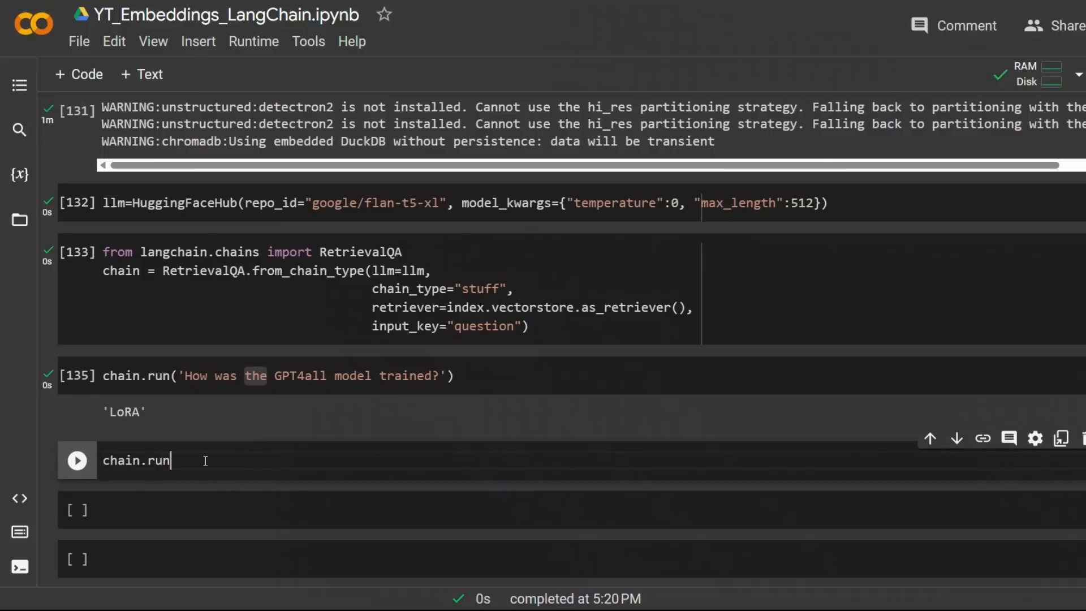
pyautogui.write("('Who a")
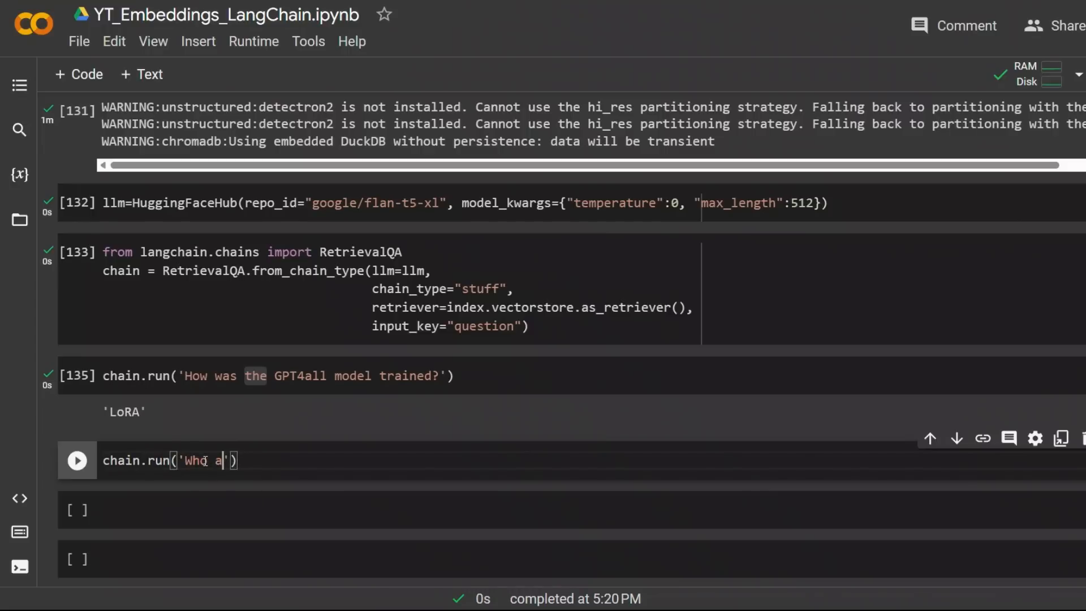
pyautogui.write('re the autho')
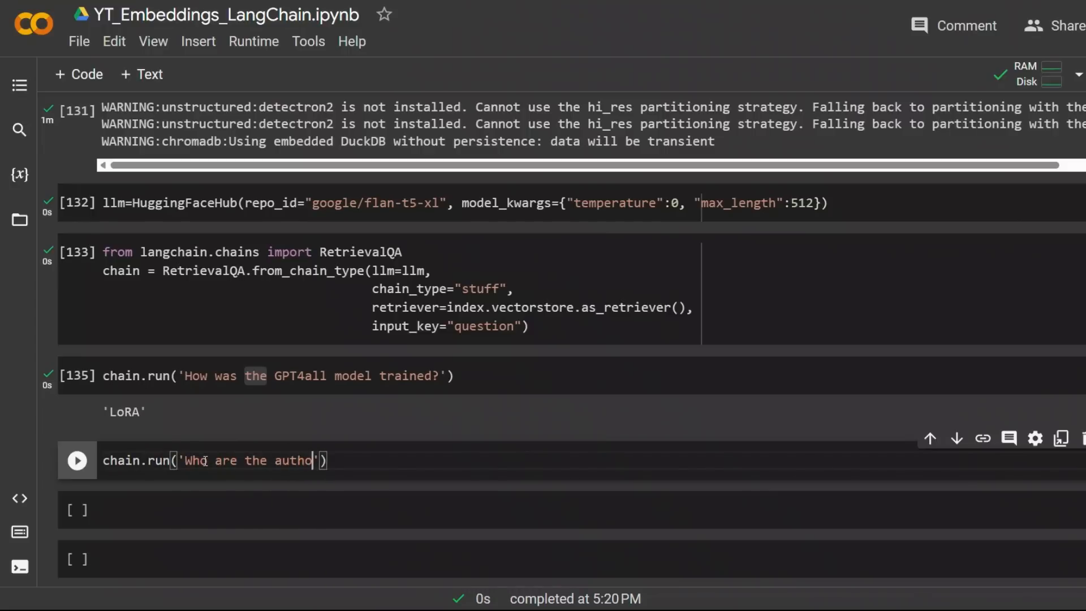
pyautogui.write('rs of GPT4all techin')
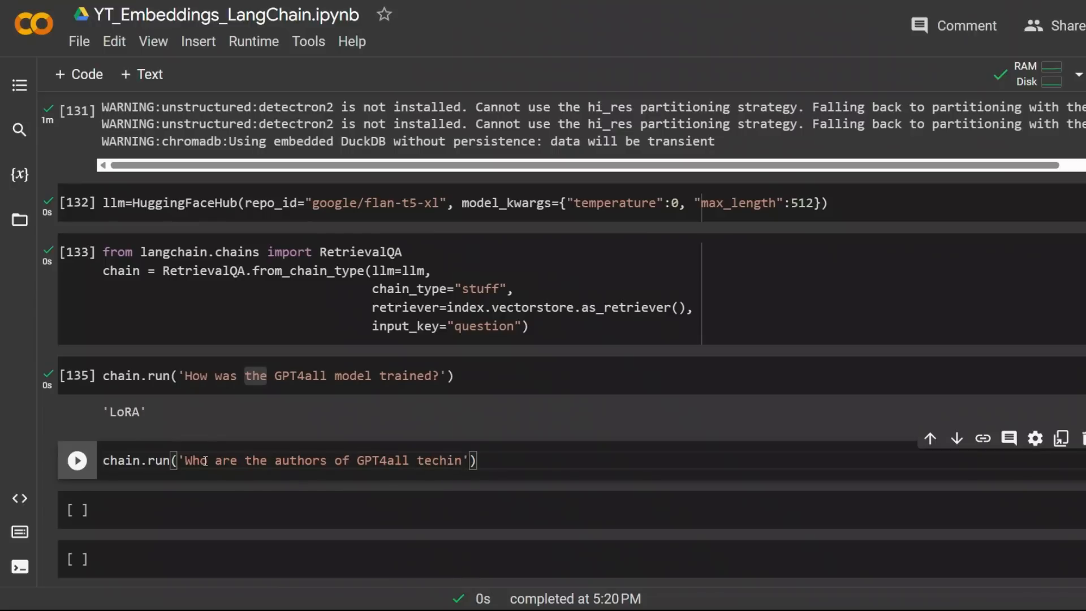
pyautogui.write('cal report')
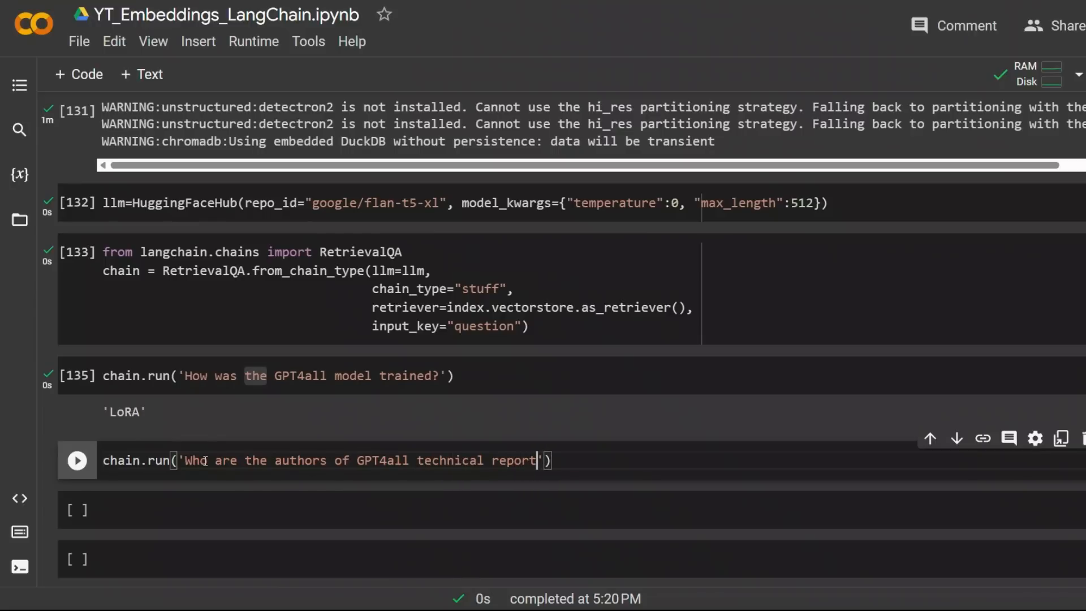
pyautogui.click(76, 461)
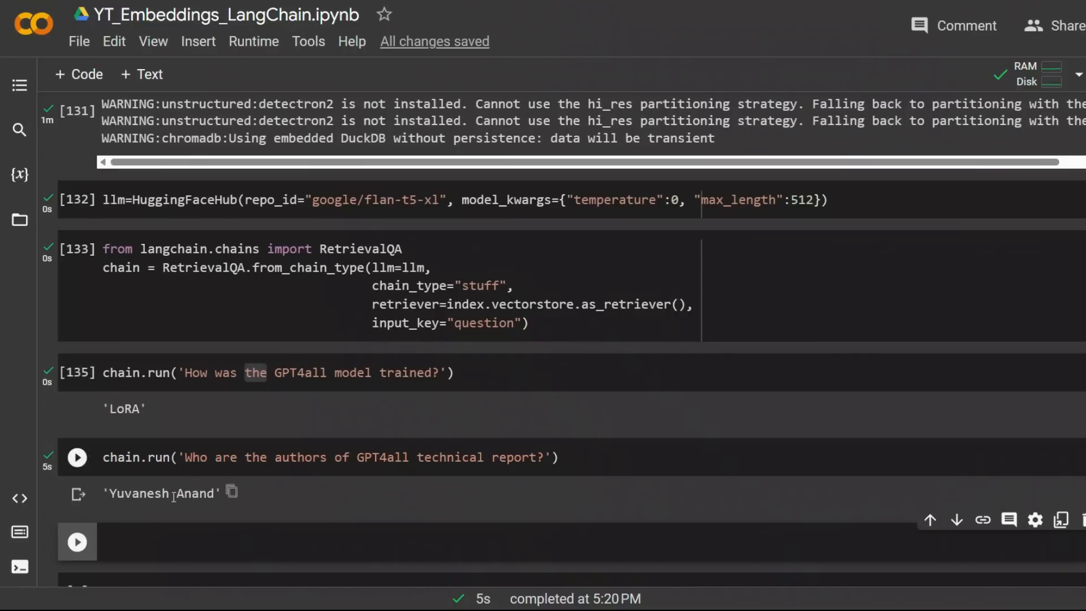
pyautogui.scroll(-3)
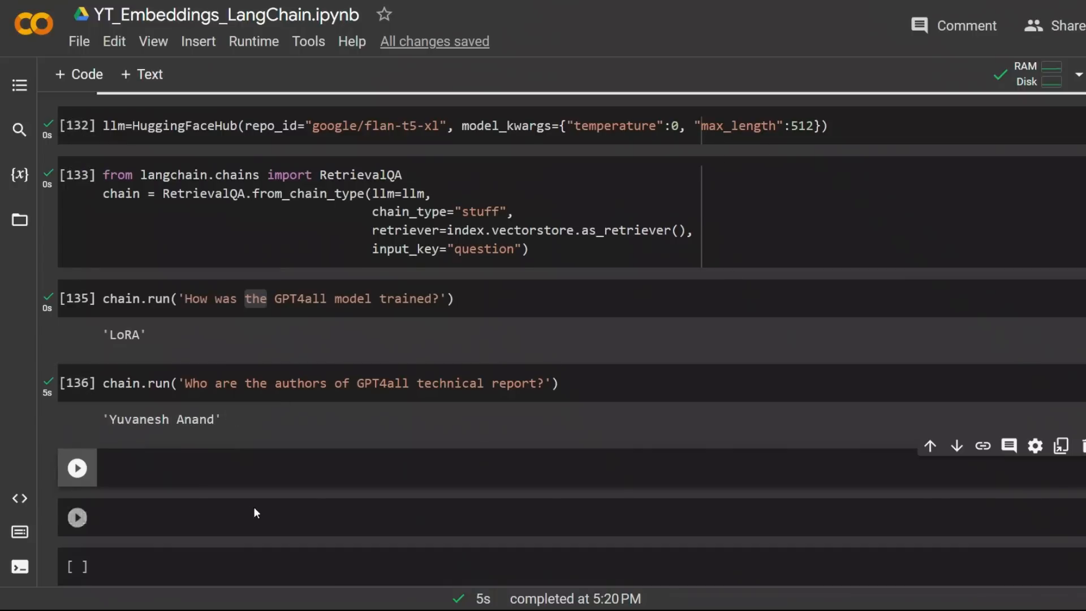
pyautogui.moveTo(241, 444)
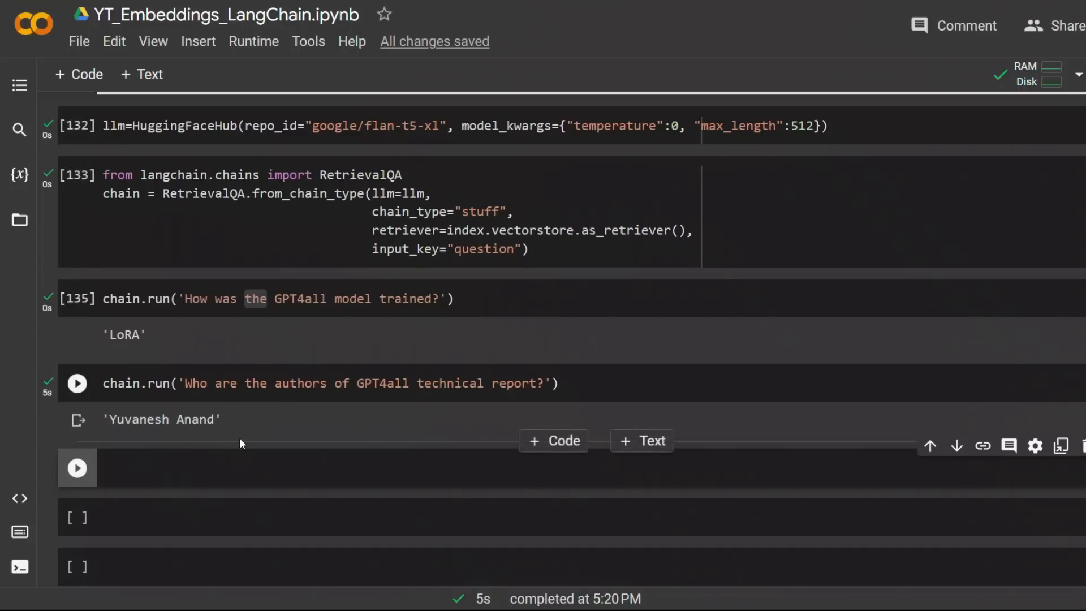
pyautogui.scroll(3)
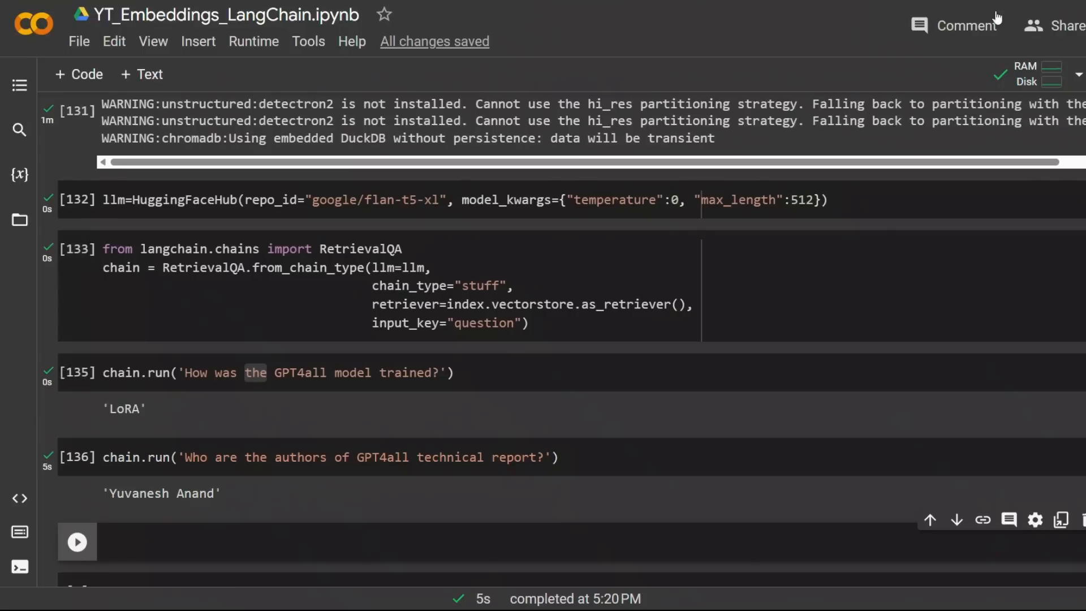
pyautogui.moveTo(512, 305)
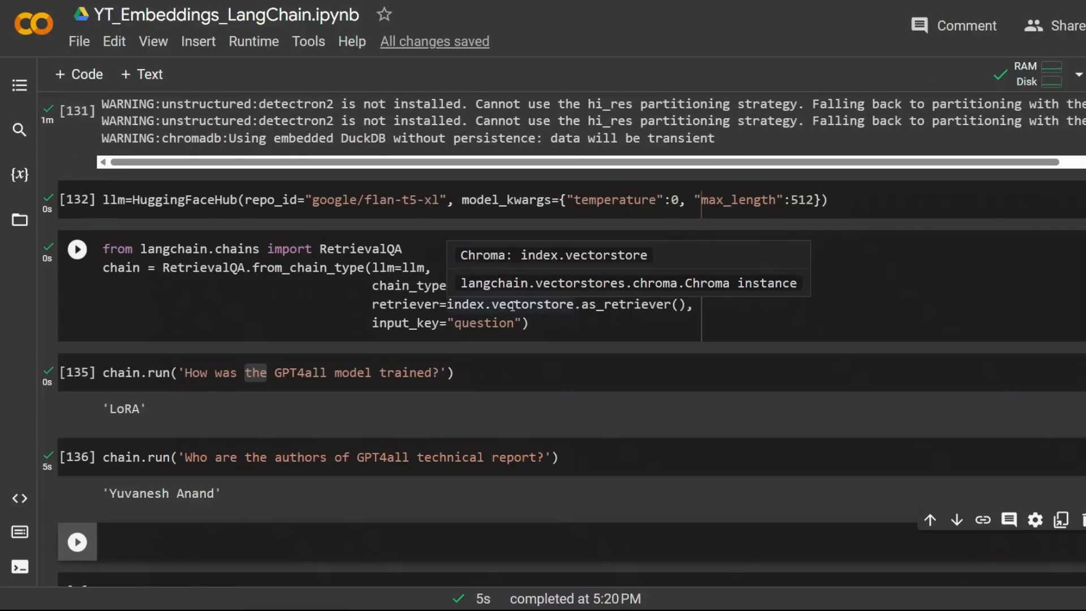